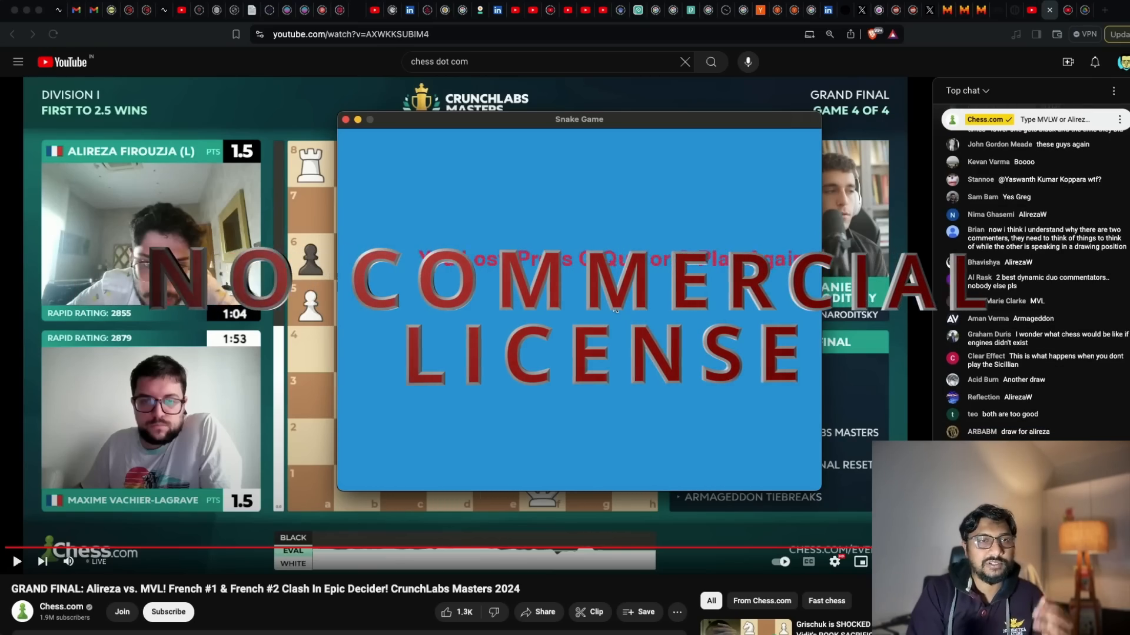
# Step: Switch from the YouTube chess stream to the Mistral Large 2 announcement tab
pyautogui.click(983, 10)
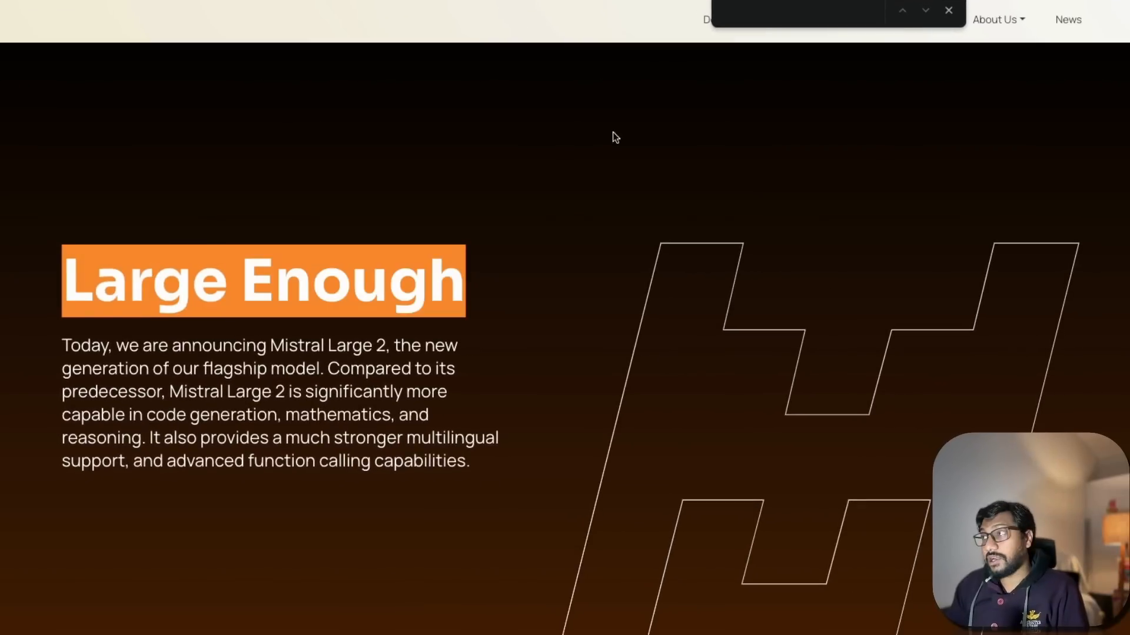
pyautogui.moveTo(823, 20)
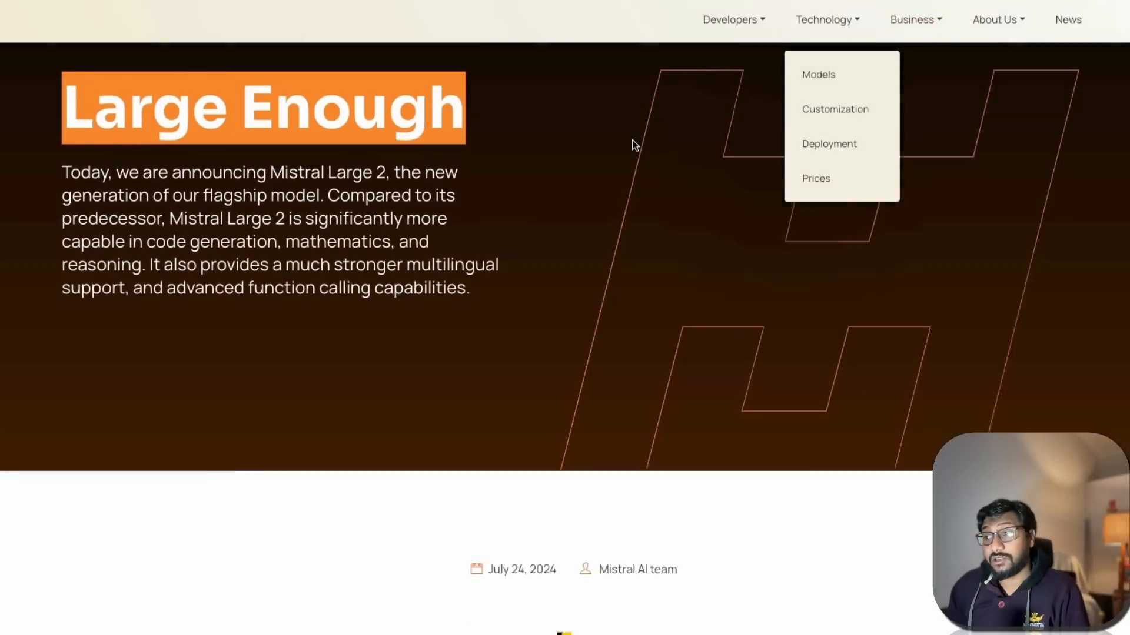
# Step: Scroll past the hero banner to the Mistral Large 2 overview paragraphs
pyautogui.scroll(-3)
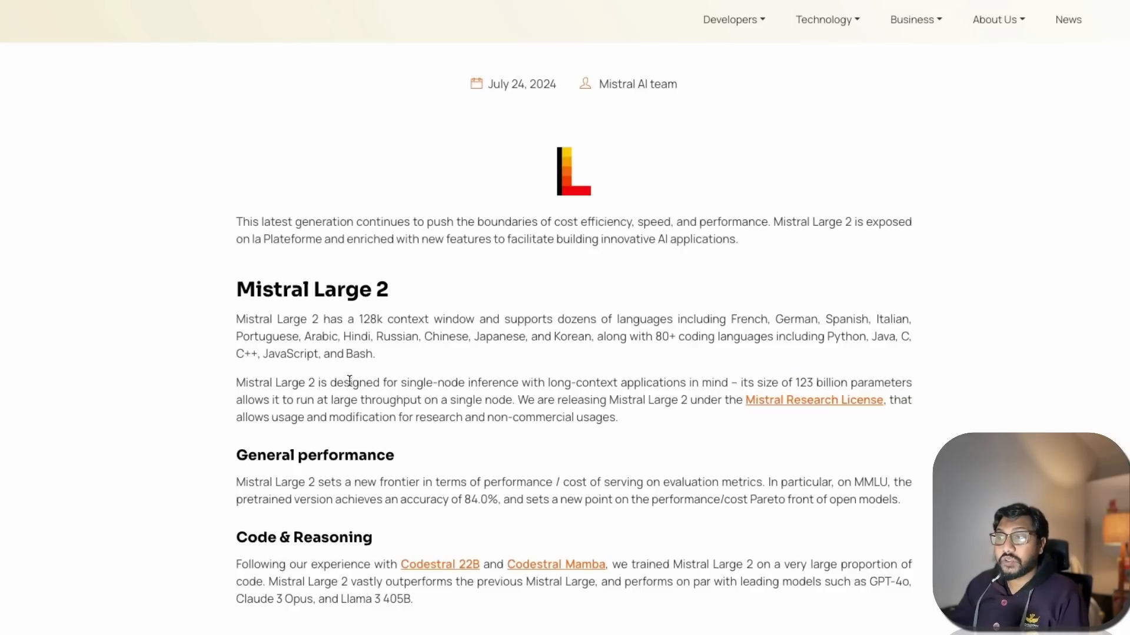
pyautogui.moveTo(350, 382); pyautogui.dragTo(529, 383)
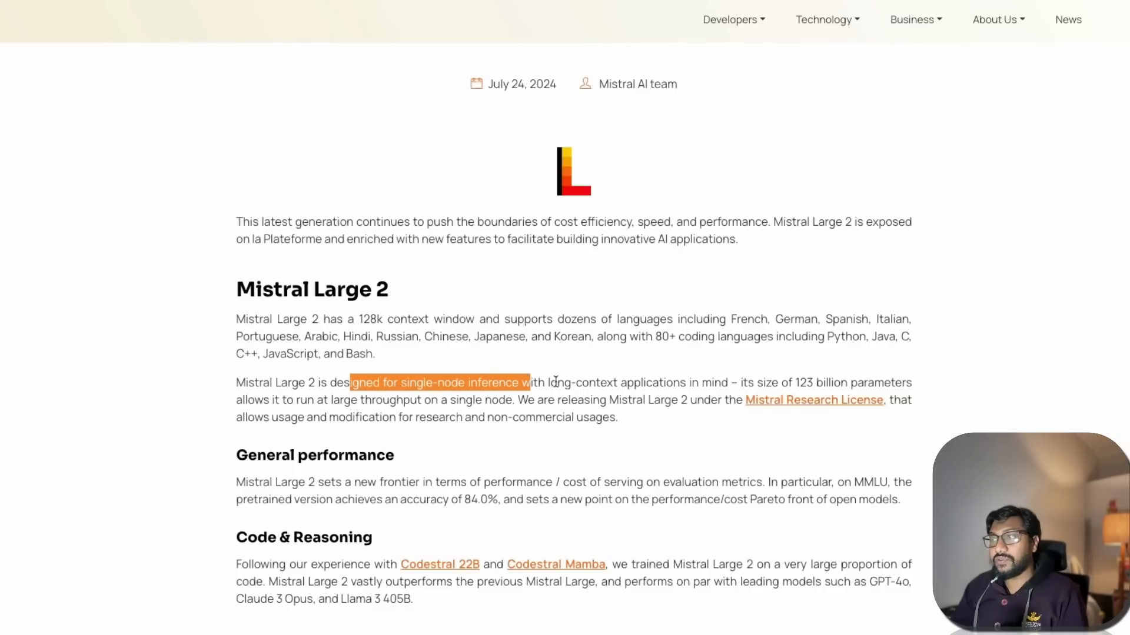
pyautogui.moveTo(529, 383); pyautogui.dragTo(678, 383)
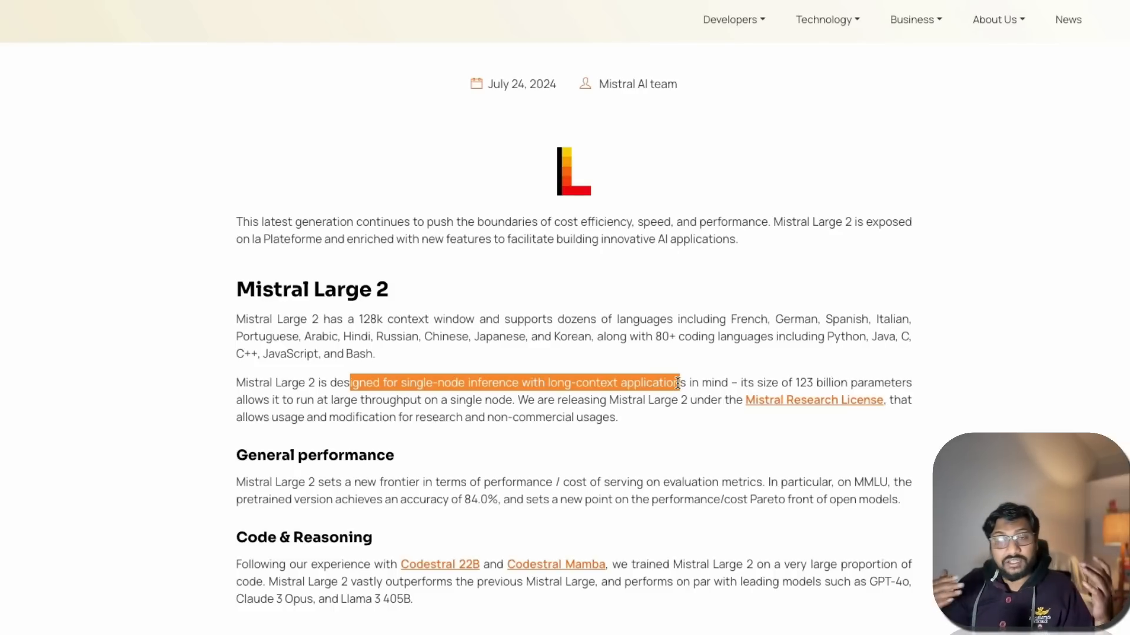
pyautogui.click(672, 390)
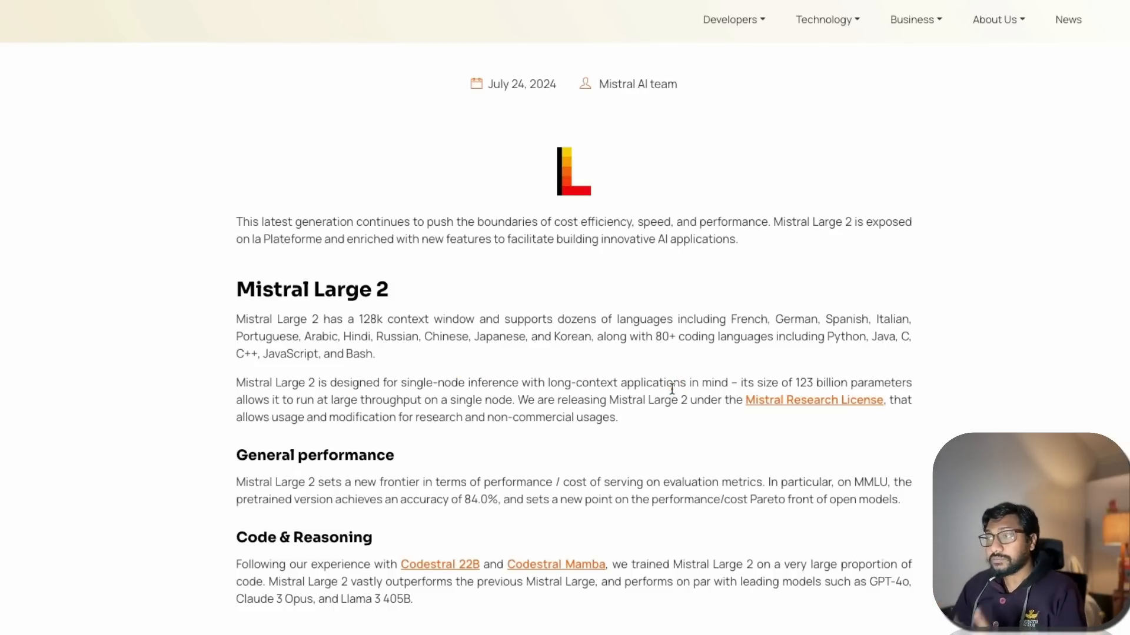
pyautogui.moveTo(463, 356)
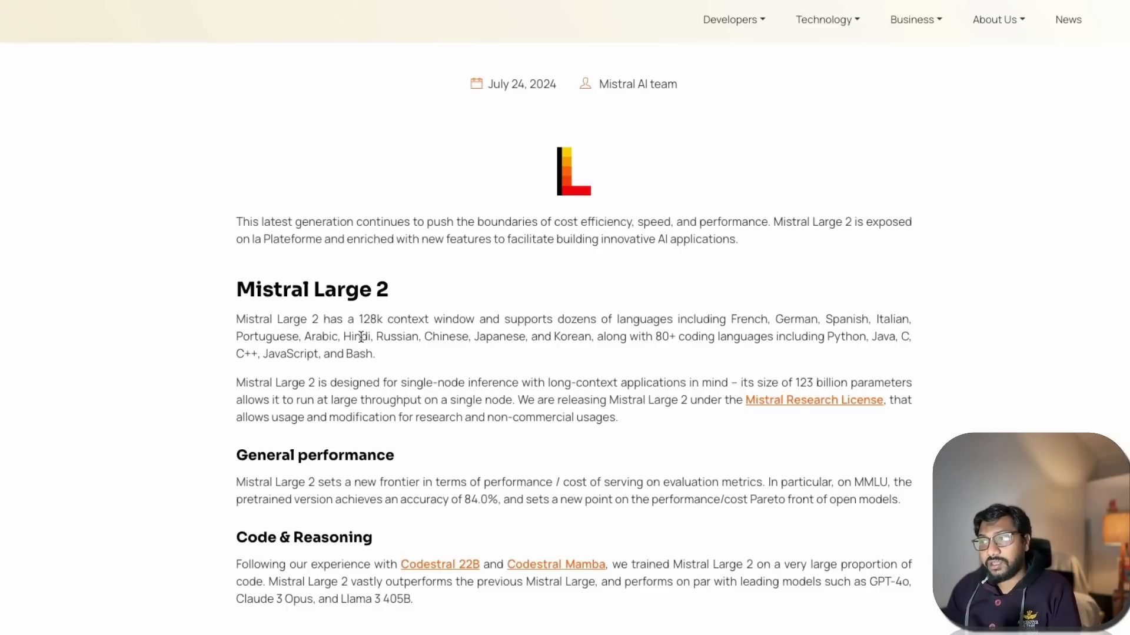
pyautogui.moveTo(595, 337)
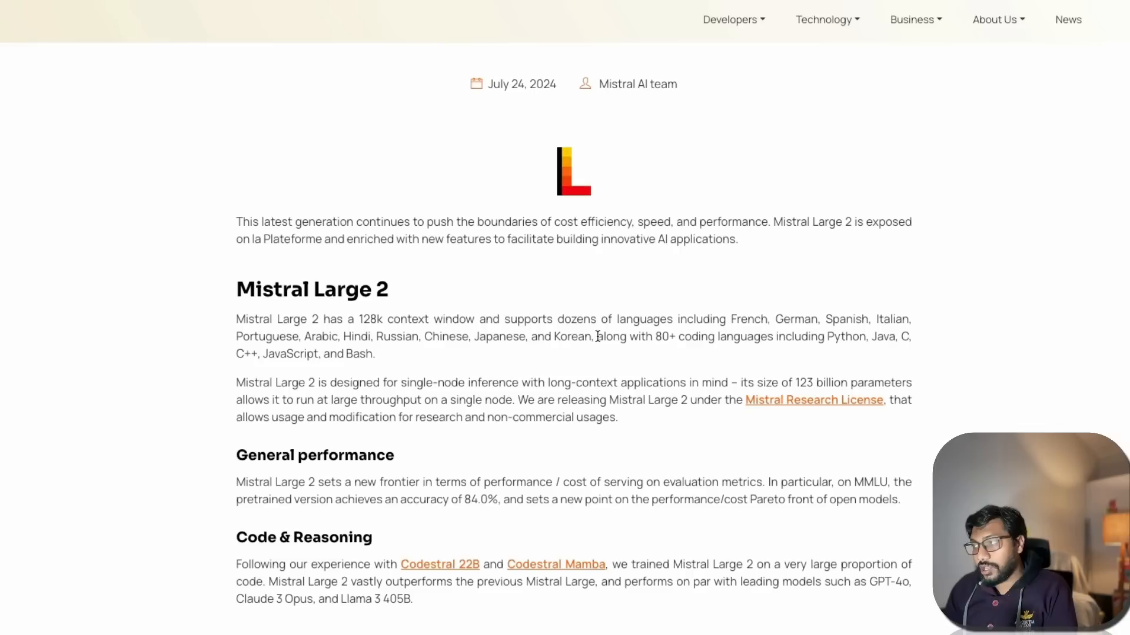
pyautogui.moveTo(669, 335)
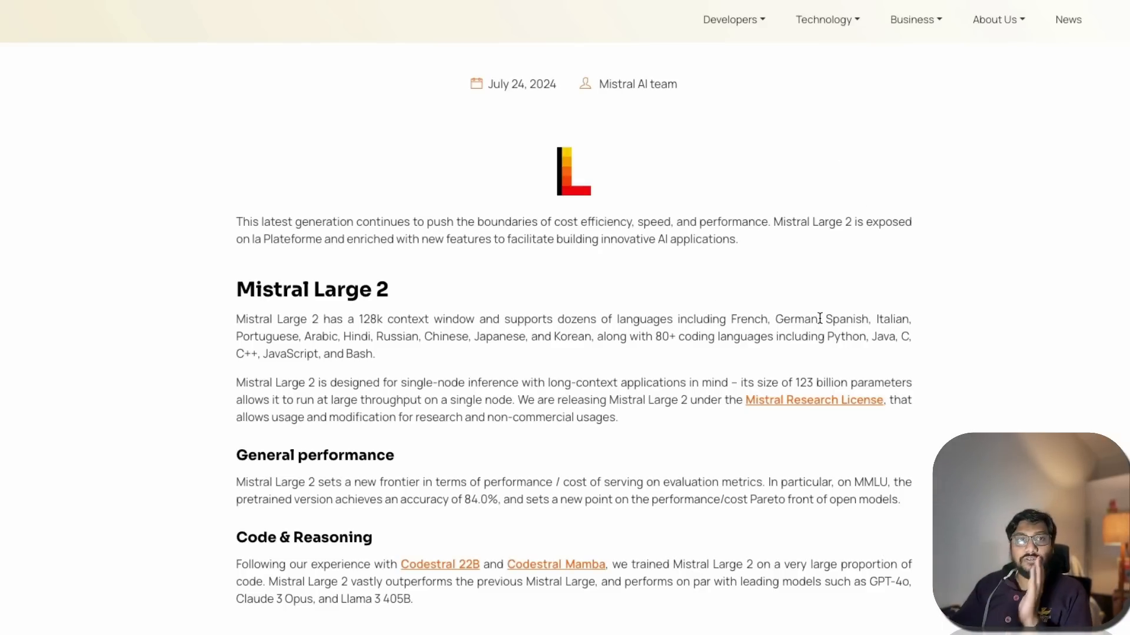
pyautogui.scroll(-3)
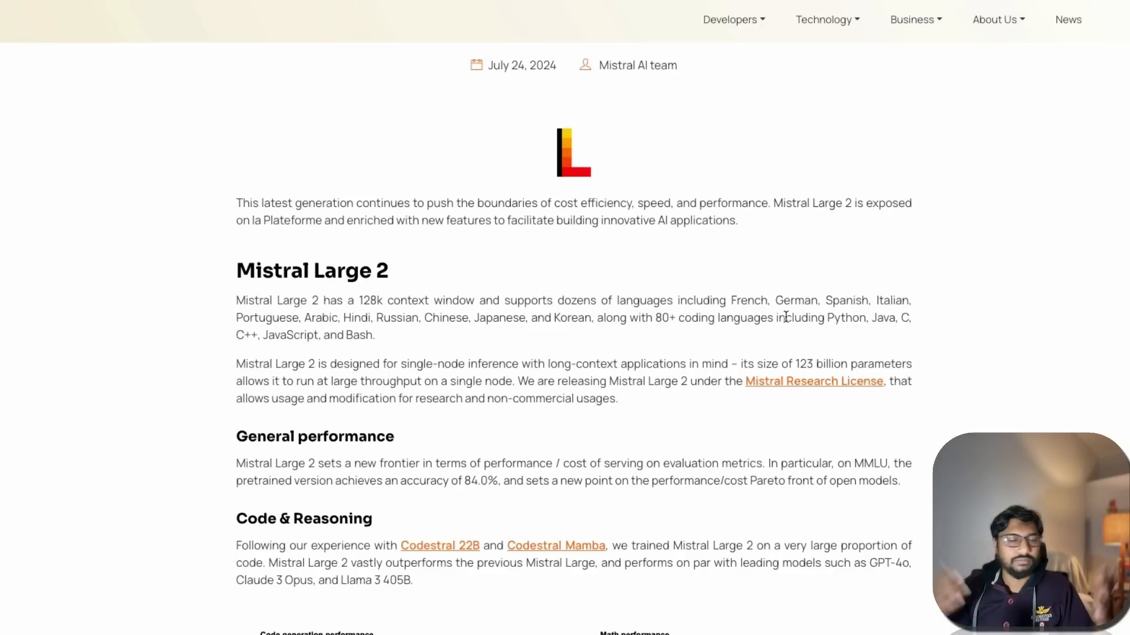
# Step: Scroll to General performance and highlight the MMLU benchmark name
pyautogui.scroll(-3)
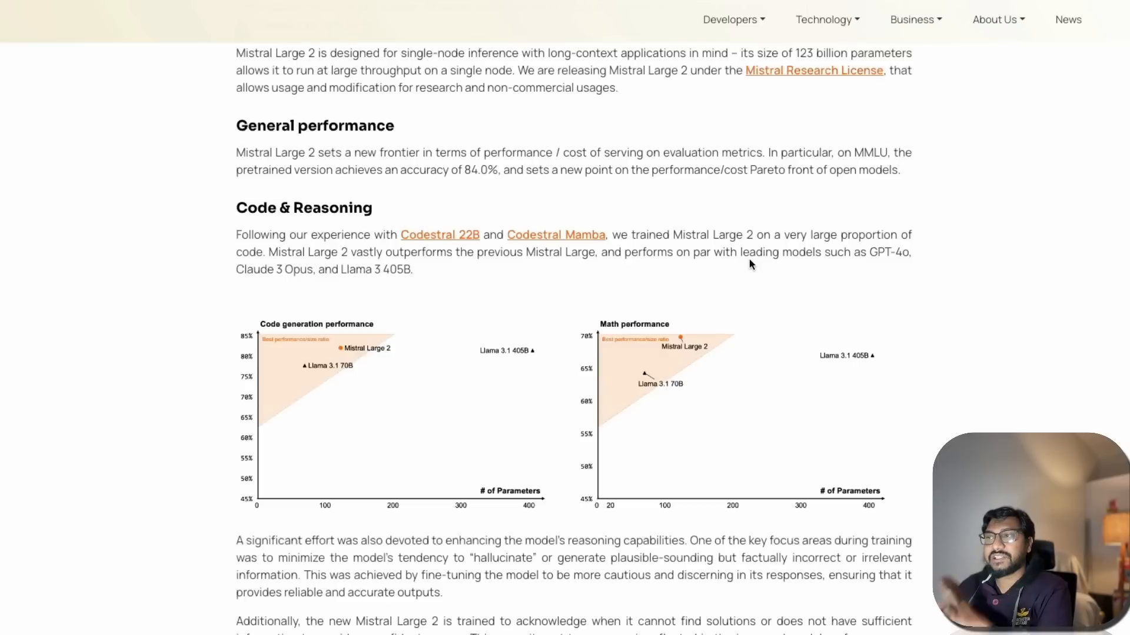
pyautogui.scroll(-3)
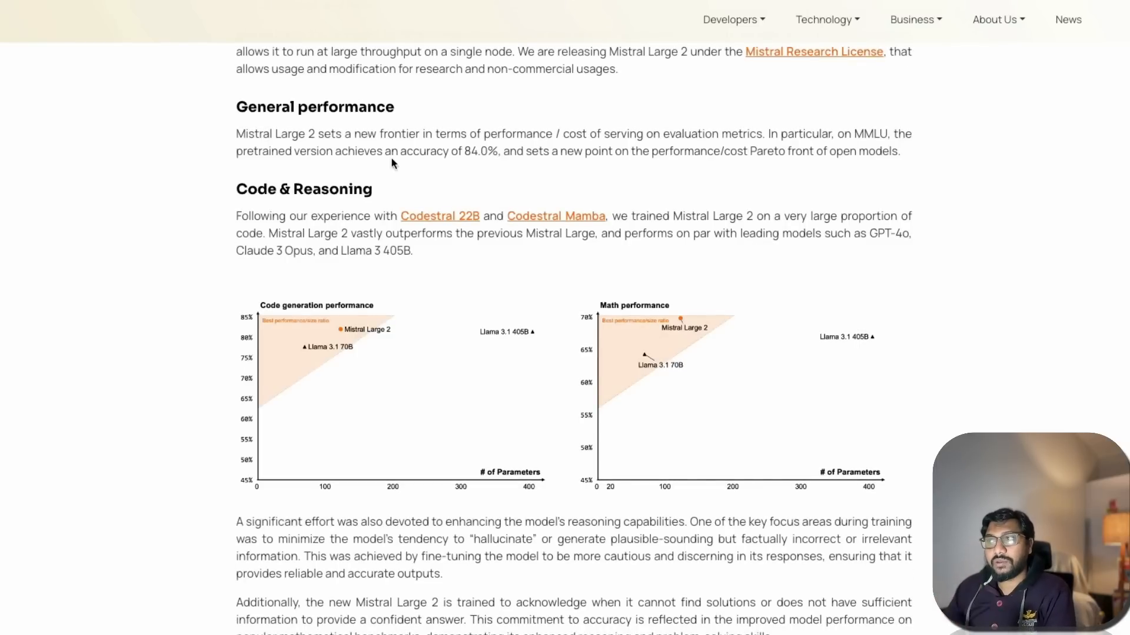
pyautogui.moveTo(469, 125)
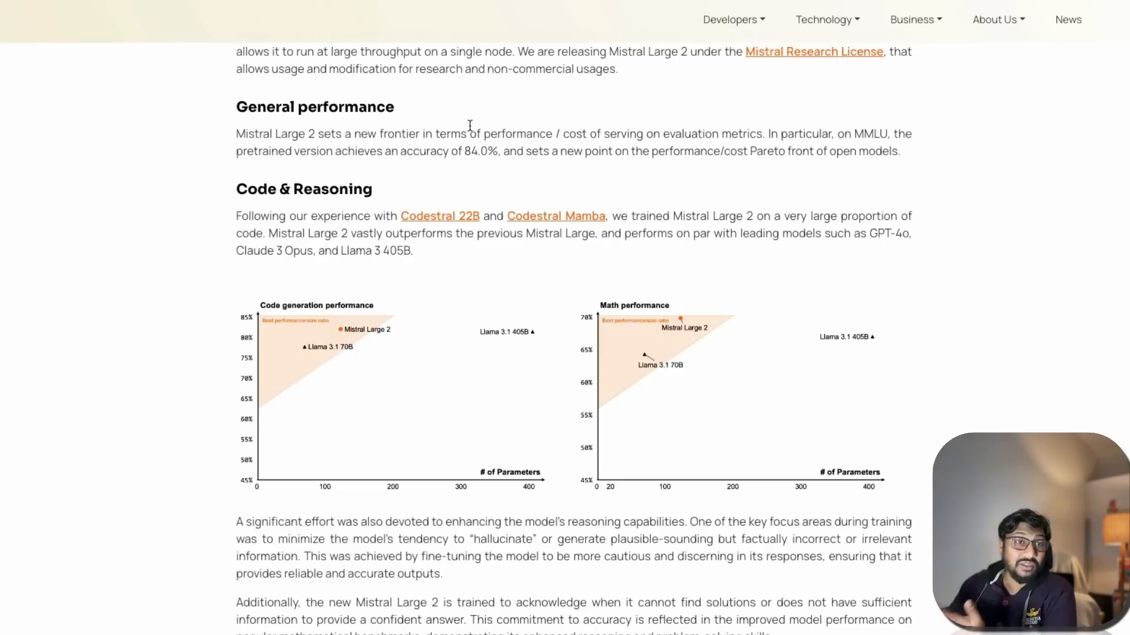
pyautogui.doubleClick(870, 135)
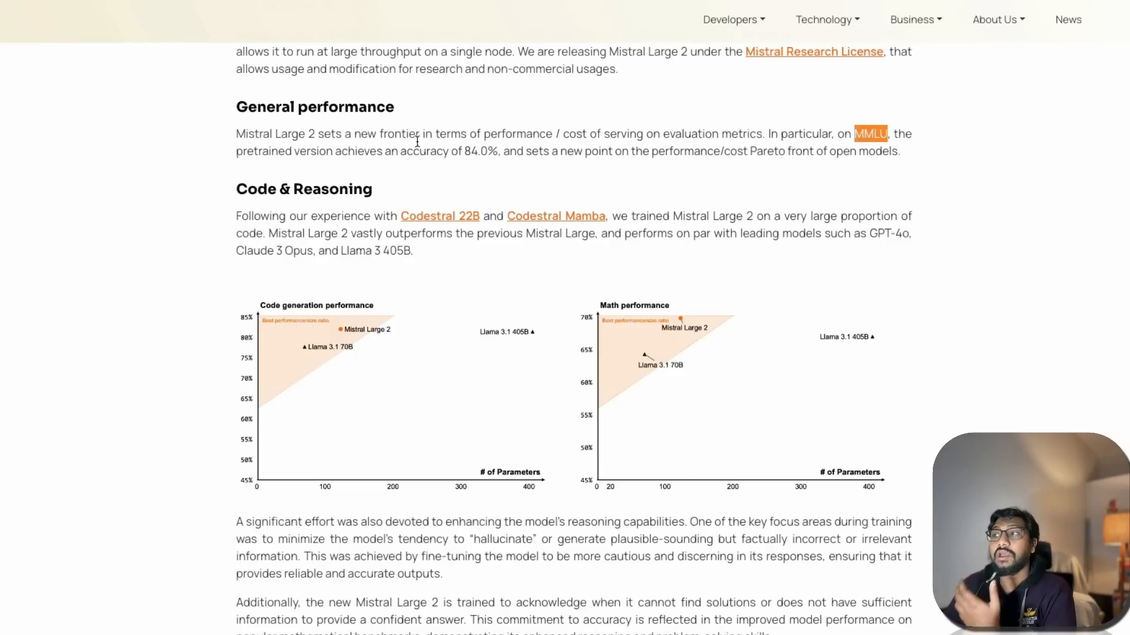
pyautogui.doubleClick(479, 151)
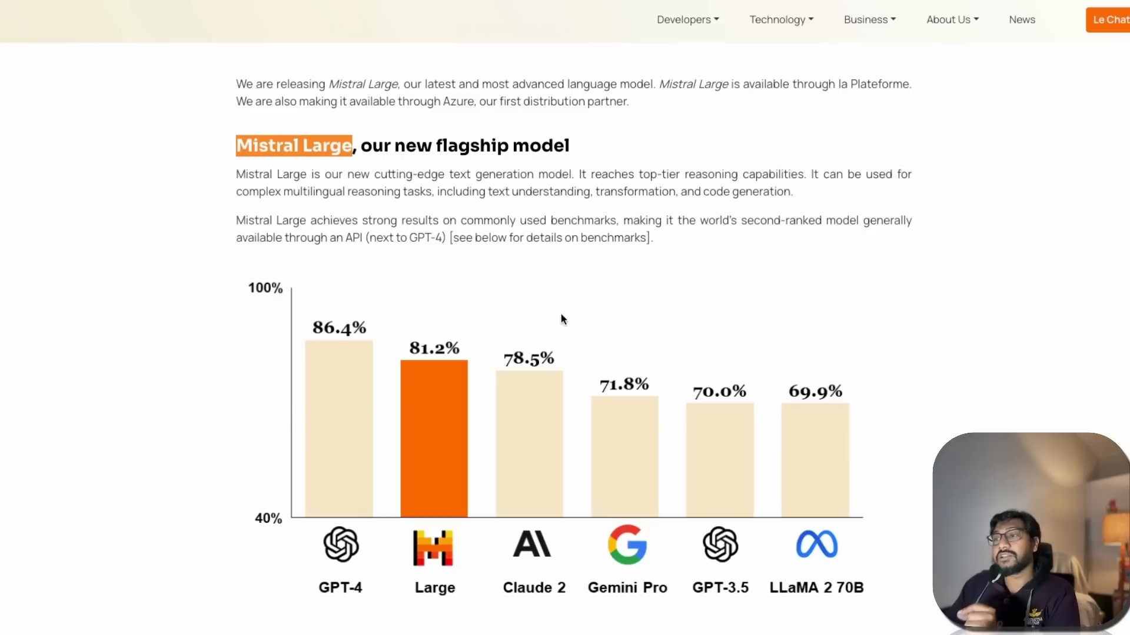
pyautogui.moveTo(465, 331)
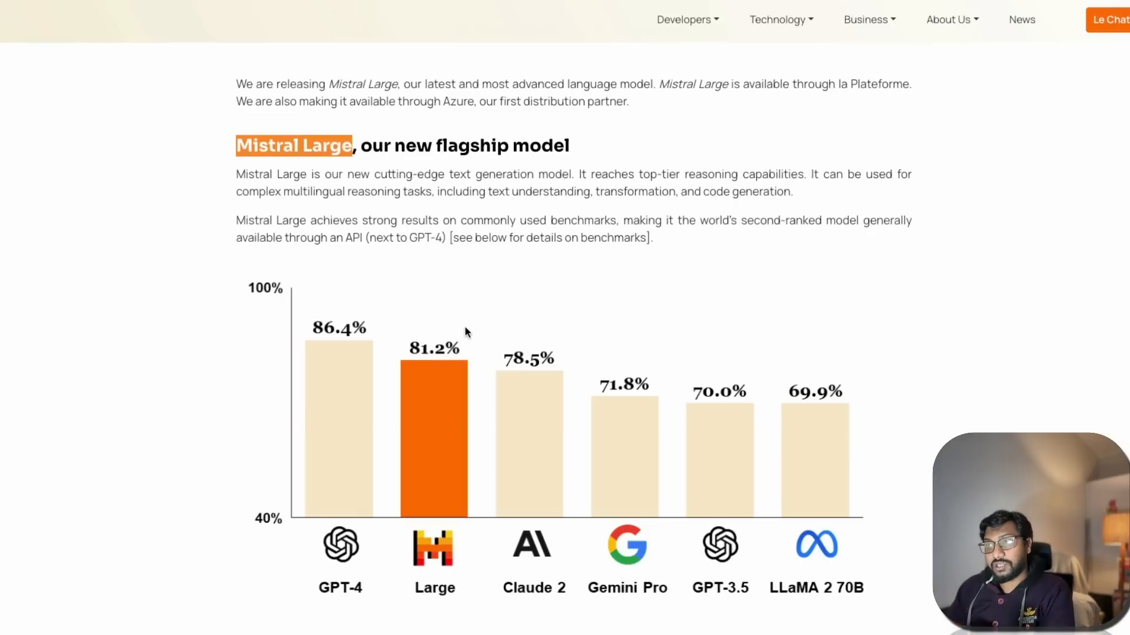
# Step: Scroll to Code & Reasoning and highlight the 84.0% MMLU accuracy figure
pyautogui.scroll(-3)
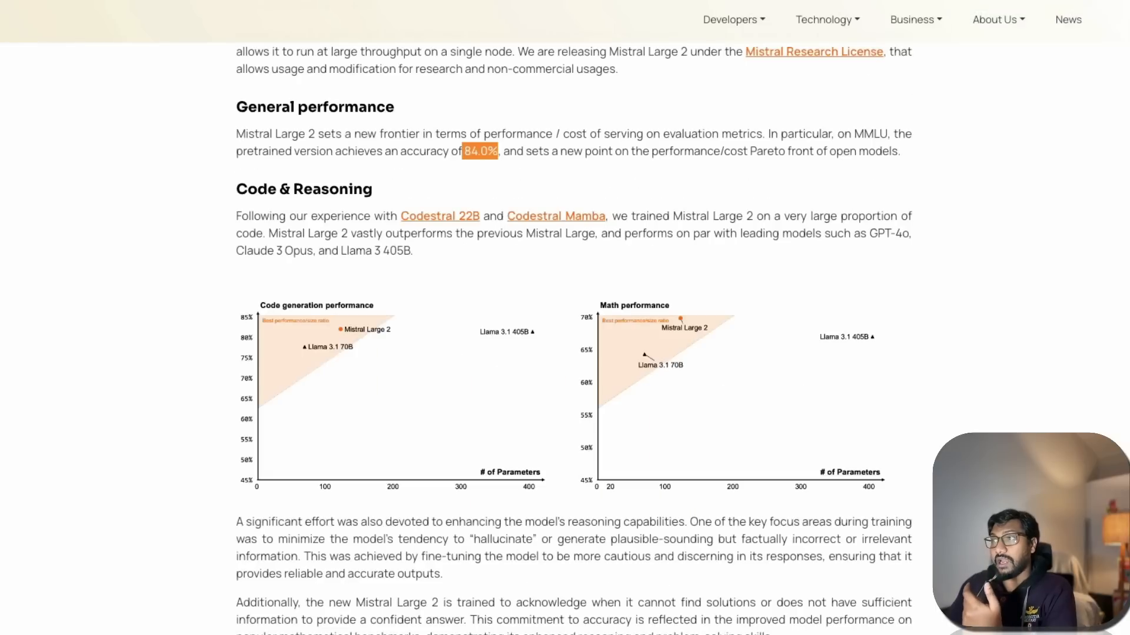
pyautogui.moveTo(869, 94)
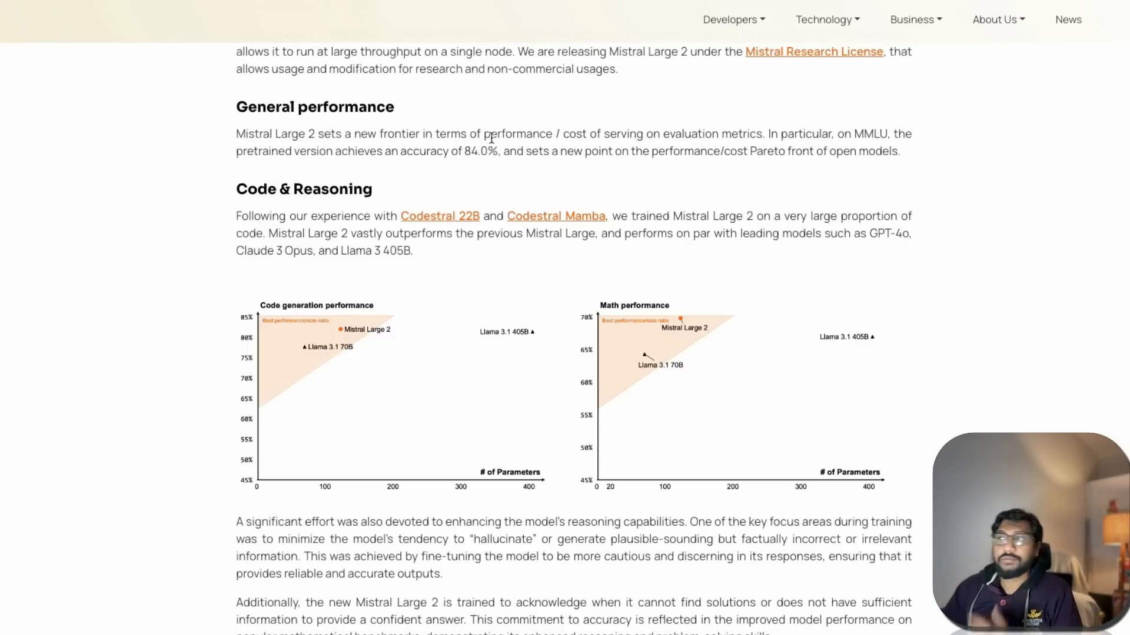
pyautogui.doubleClick(481, 152)
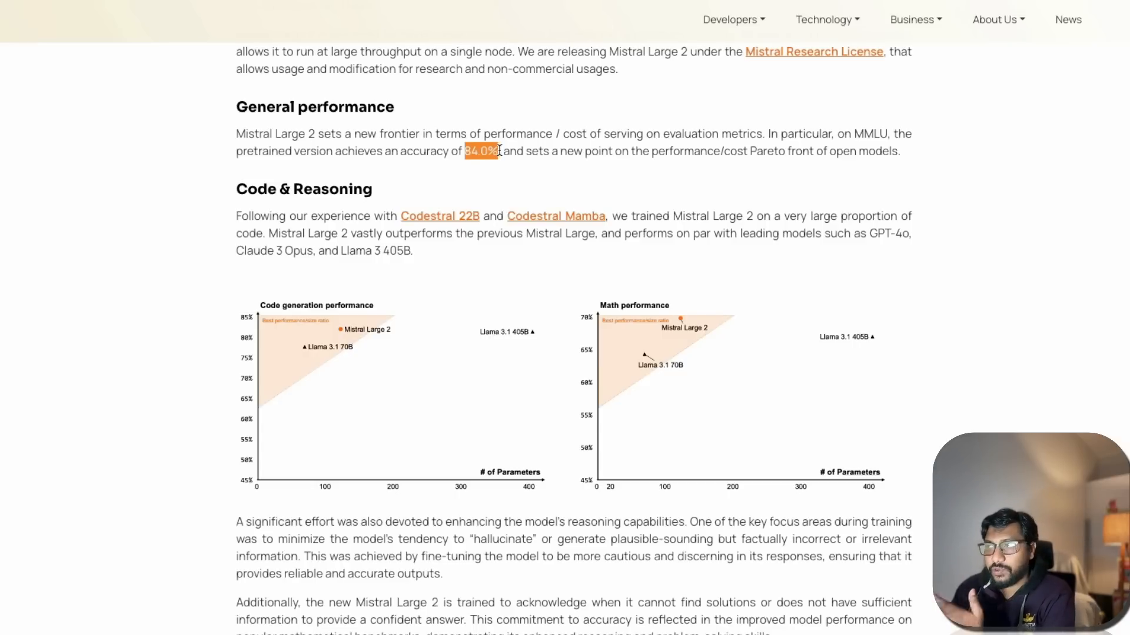
pyautogui.moveTo(583, 128)
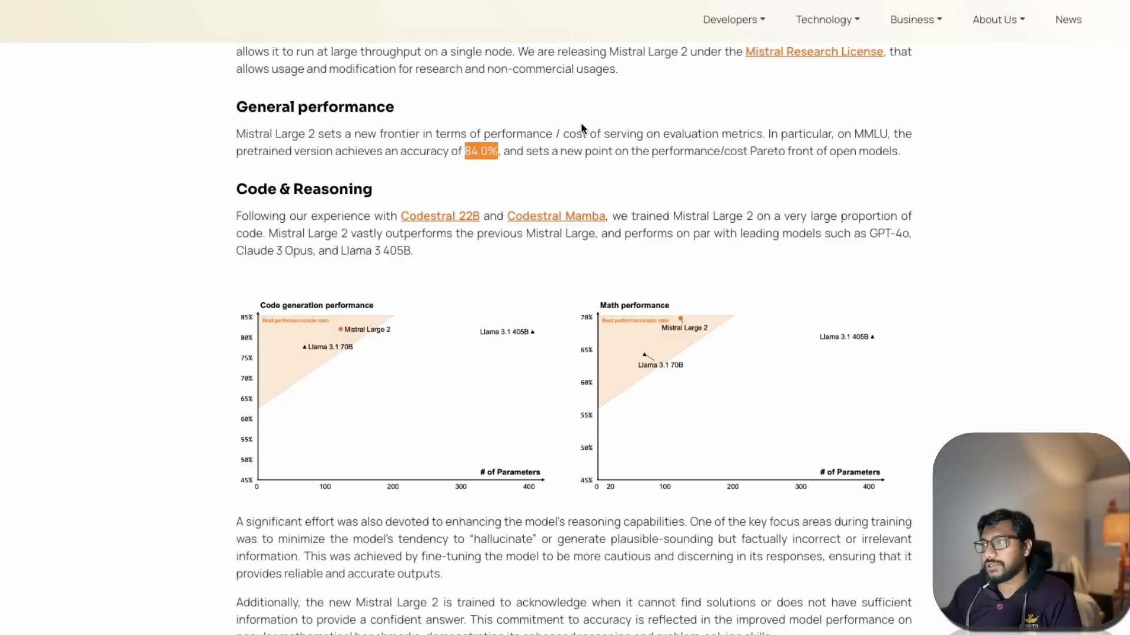
# Step: Scroll down to the Code & Reasoning code generation and math scatter charts
pyautogui.scroll(-3)
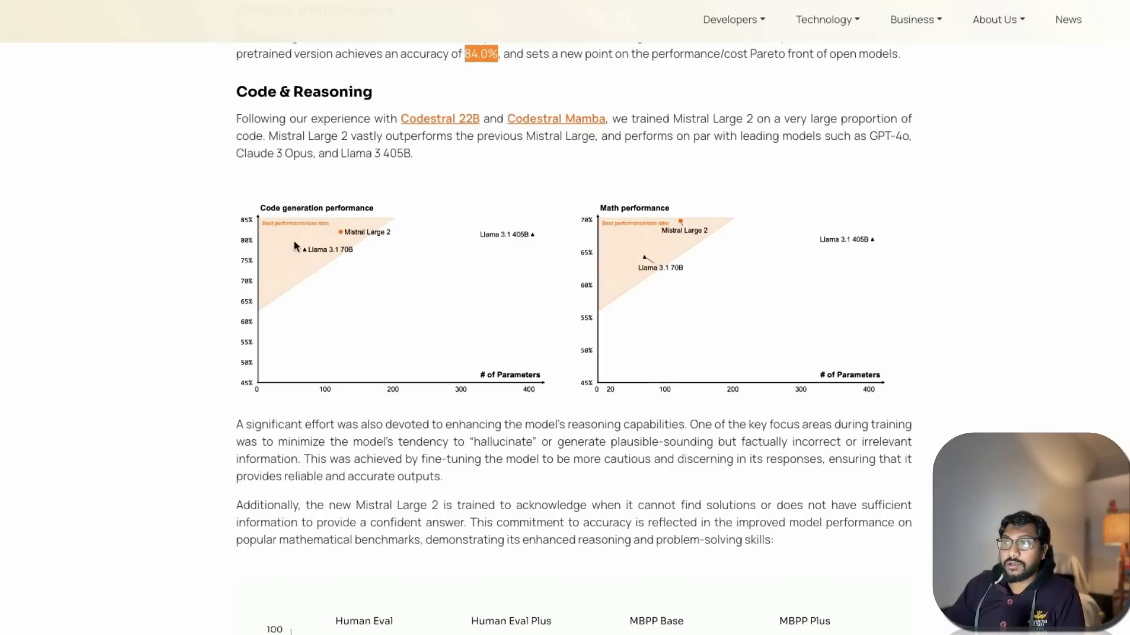
pyautogui.moveTo(335, 253)
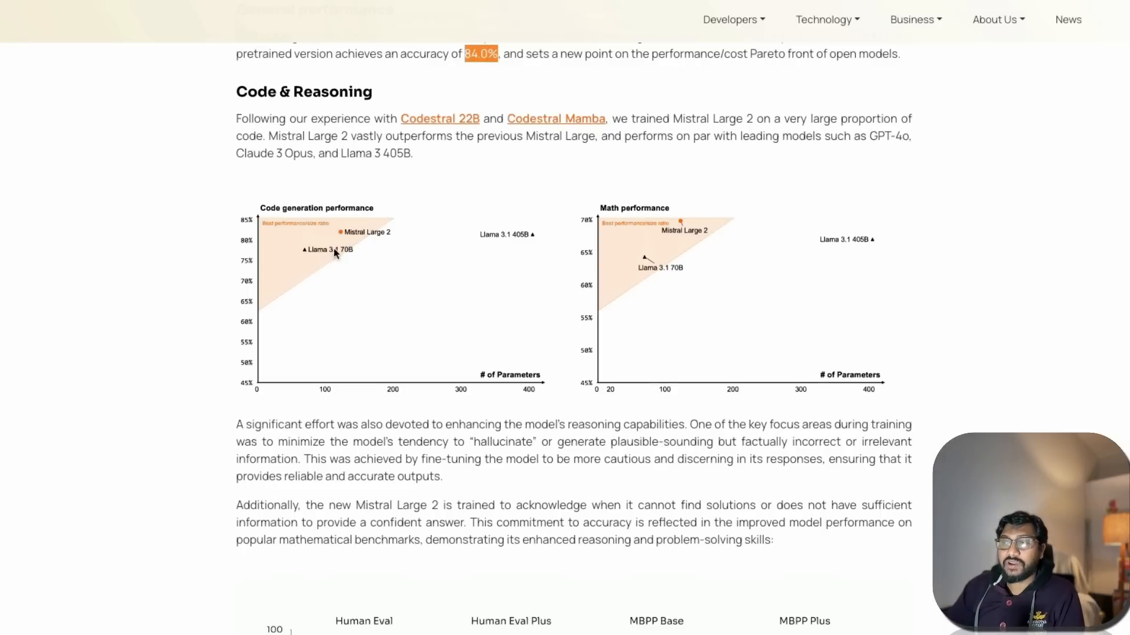
pyautogui.moveTo(301, 323)
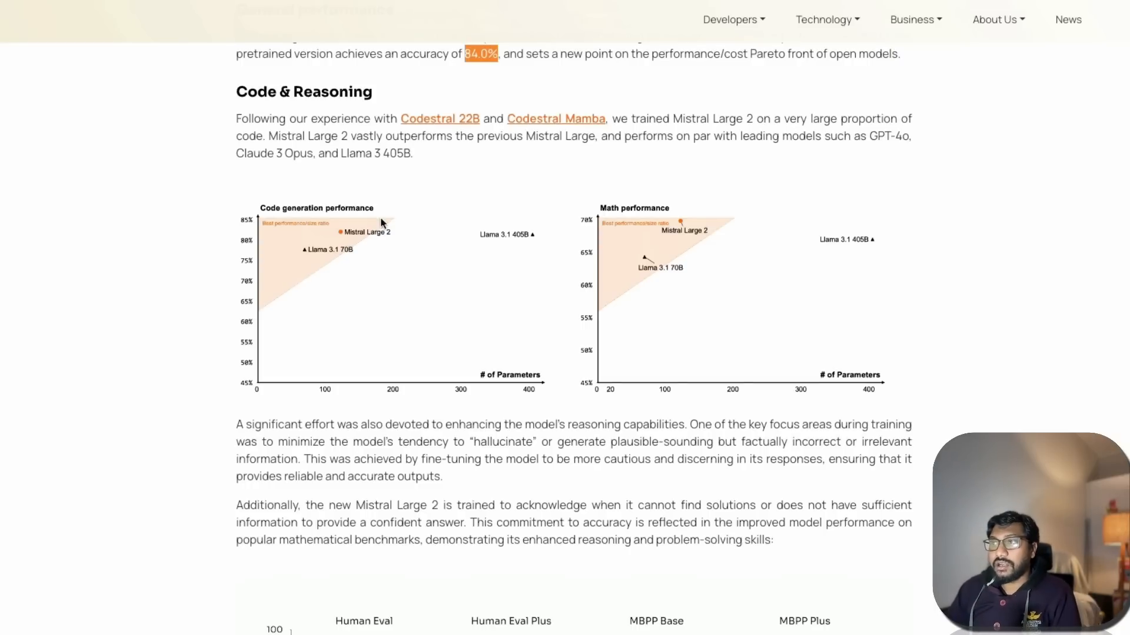
pyautogui.moveTo(393, 240)
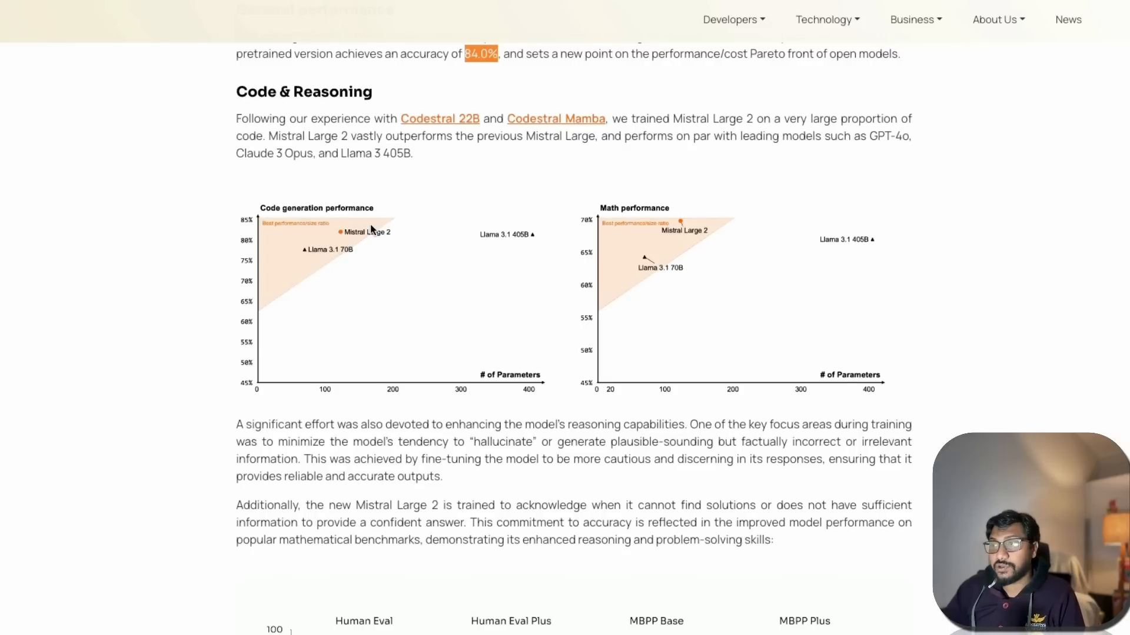
pyautogui.moveTo(673, 233)
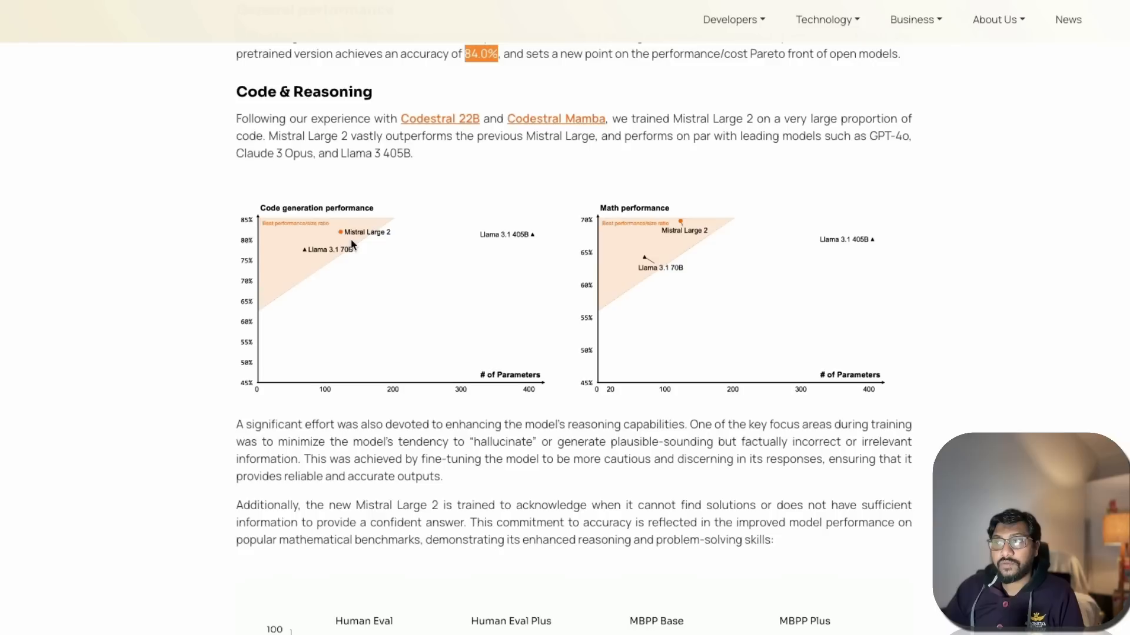
pyautogui.moveTo(510, 237)
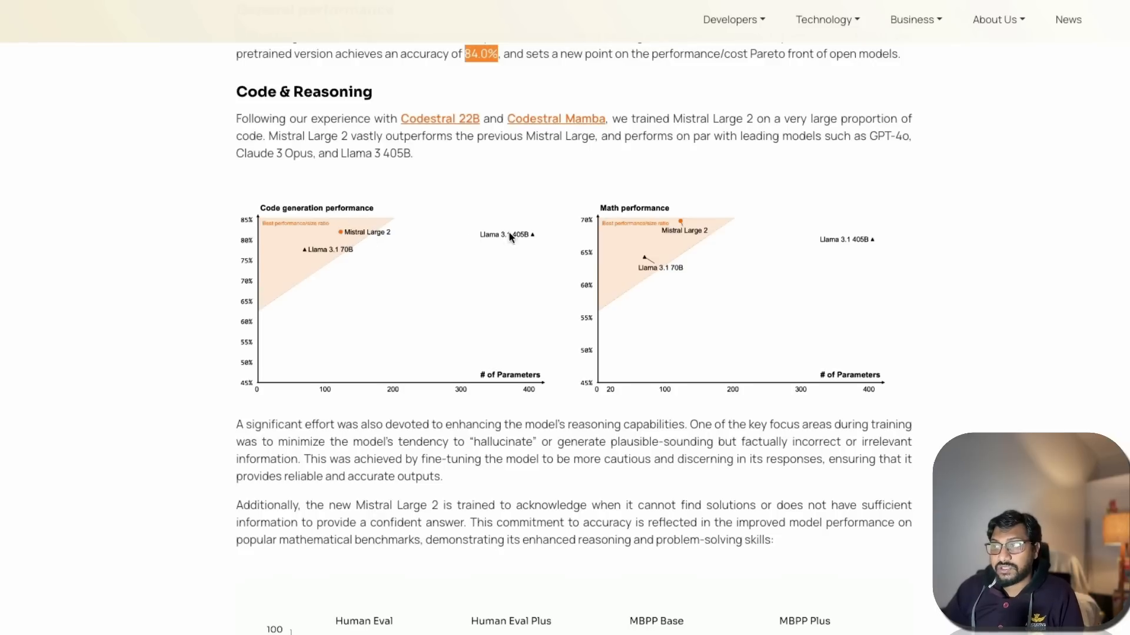
pyautogui.moveTo(581, 246)
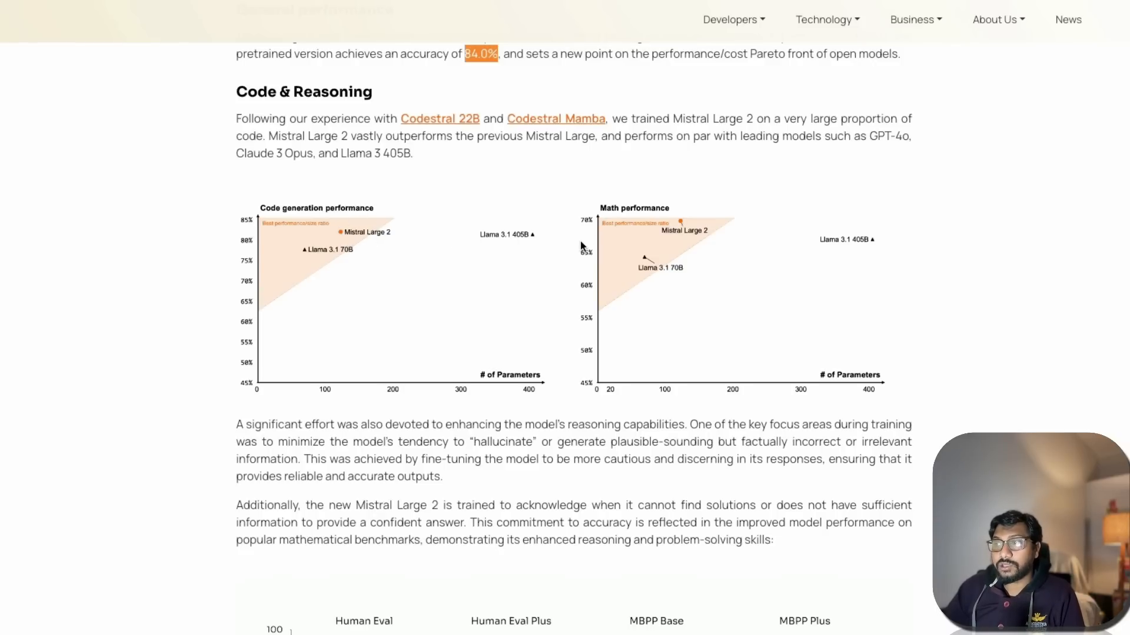
pyautogui.moveTo(505, 247)
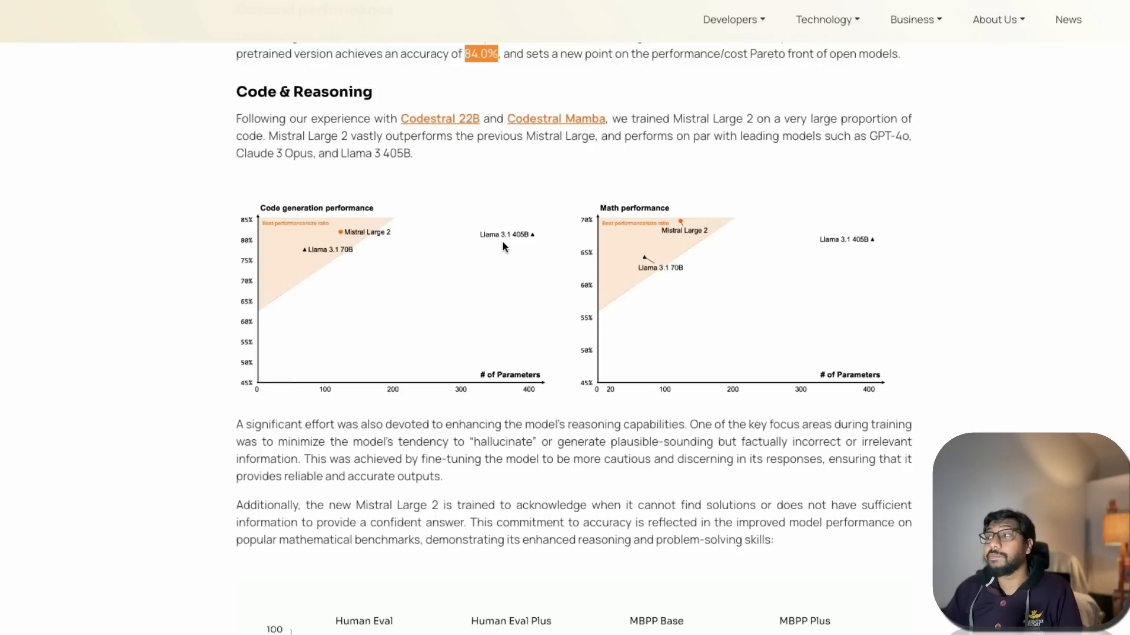
pyautogui.moveTo(700, 246)
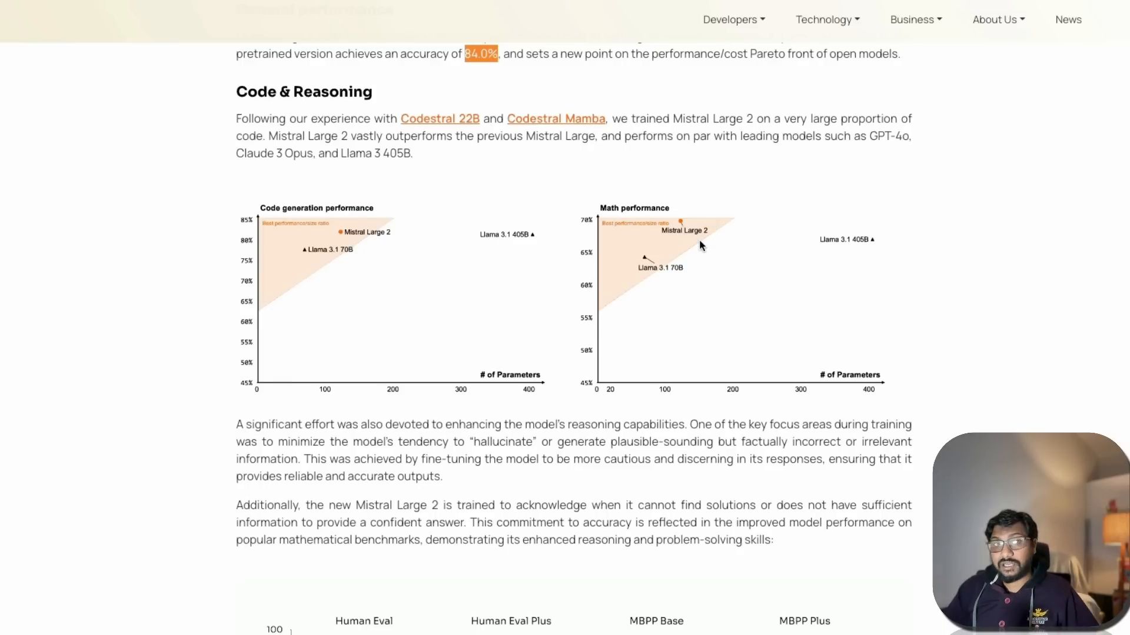
# Step: Scroll past the reasoning paragraphs to the Human Eval and MBPP code generation bar chart
pyautogui.scroll(-3)
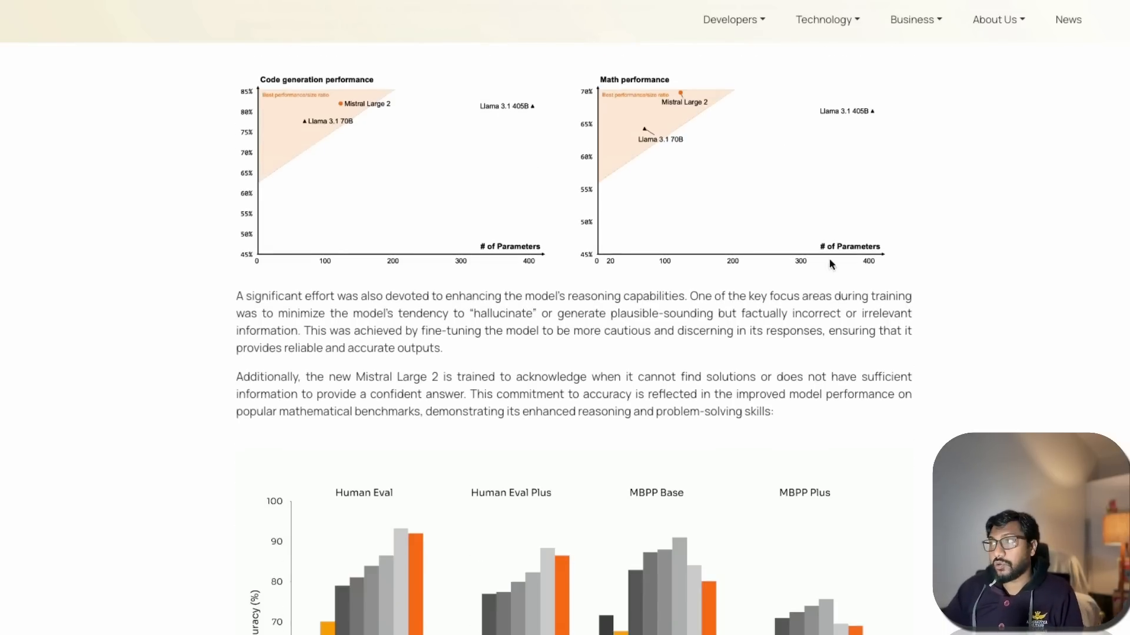
pyautogui.scroll(-3)
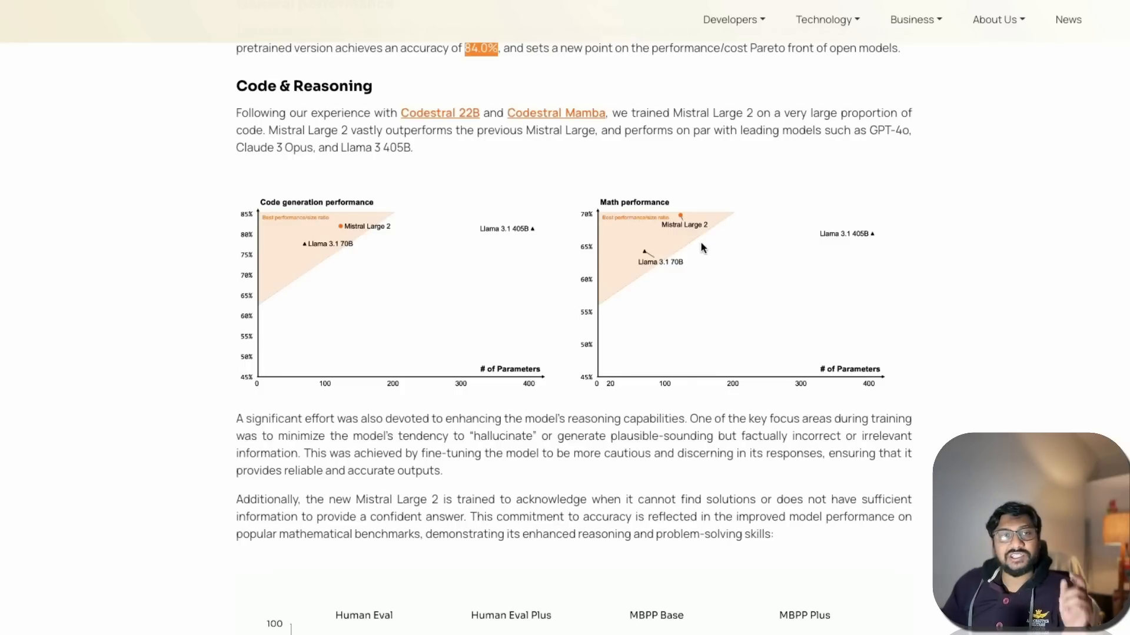
pyautogui.scroll(-3)
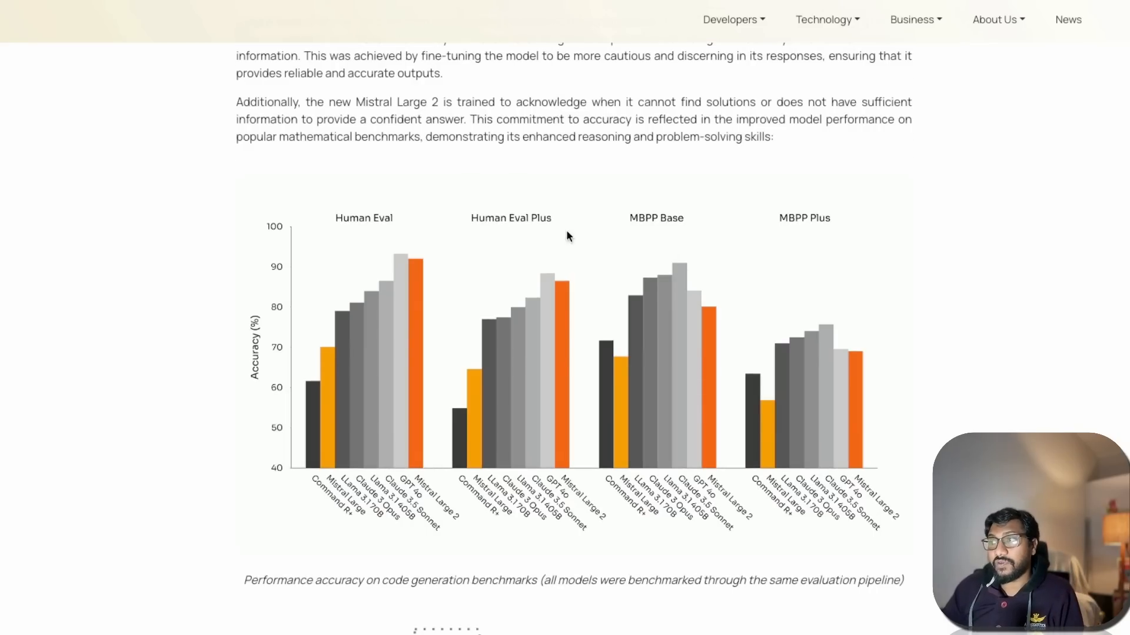
pyautogui.moveTo(361, 249)
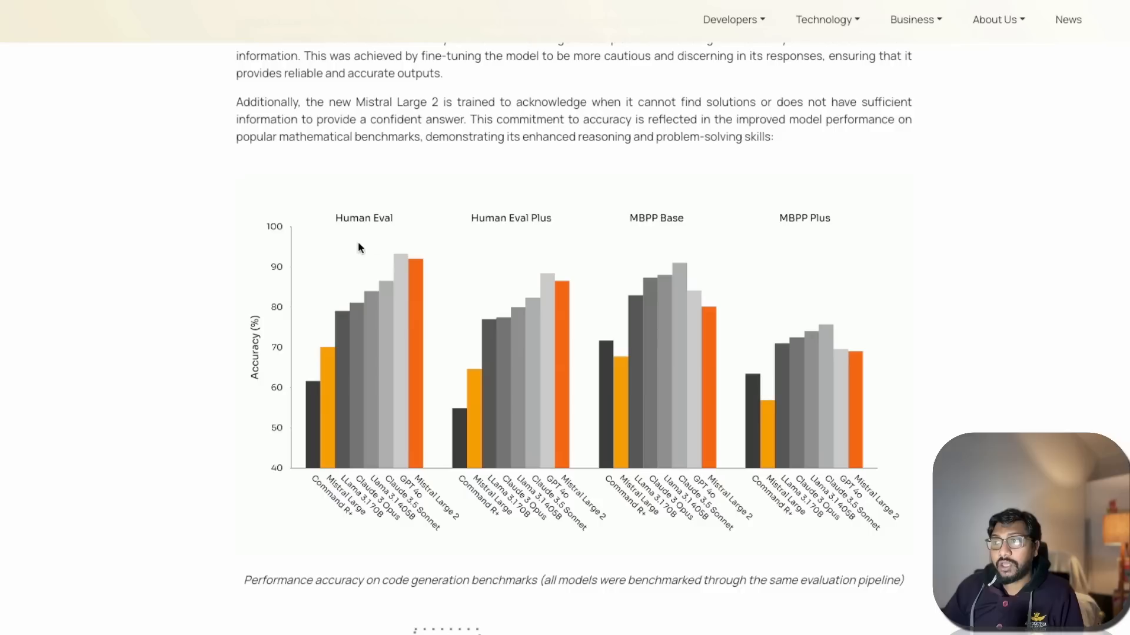
pyautogui.moveTo(390, 233)
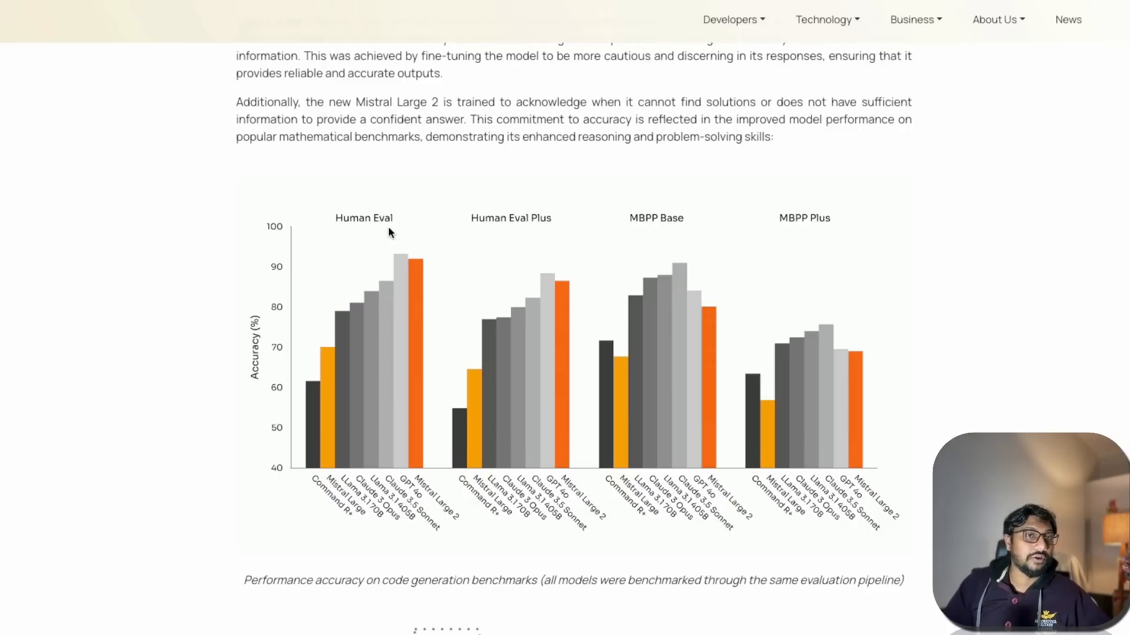
pyautogui.moveTo(432, 399)
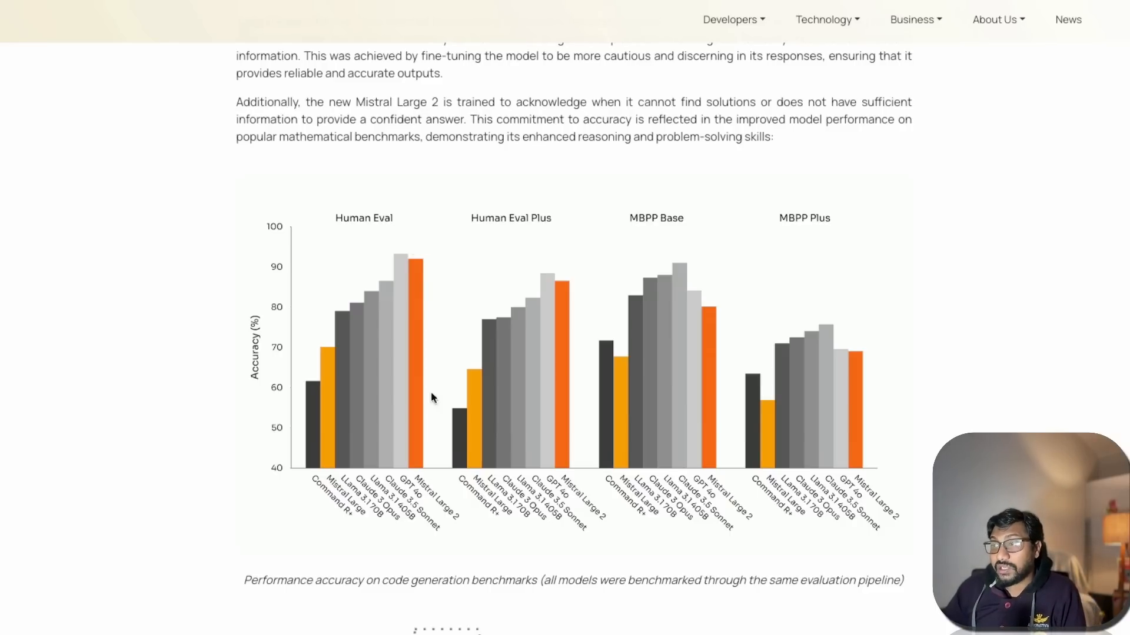
pyautogui.moveTo(397, 272)
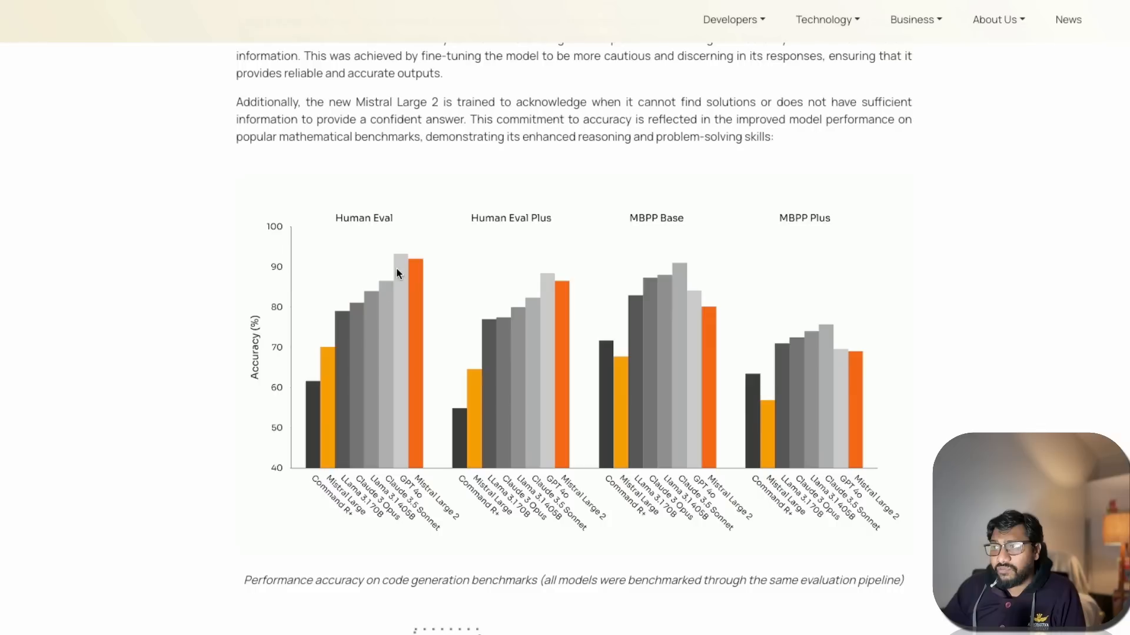
pyautogui.moveTo(370, 291)
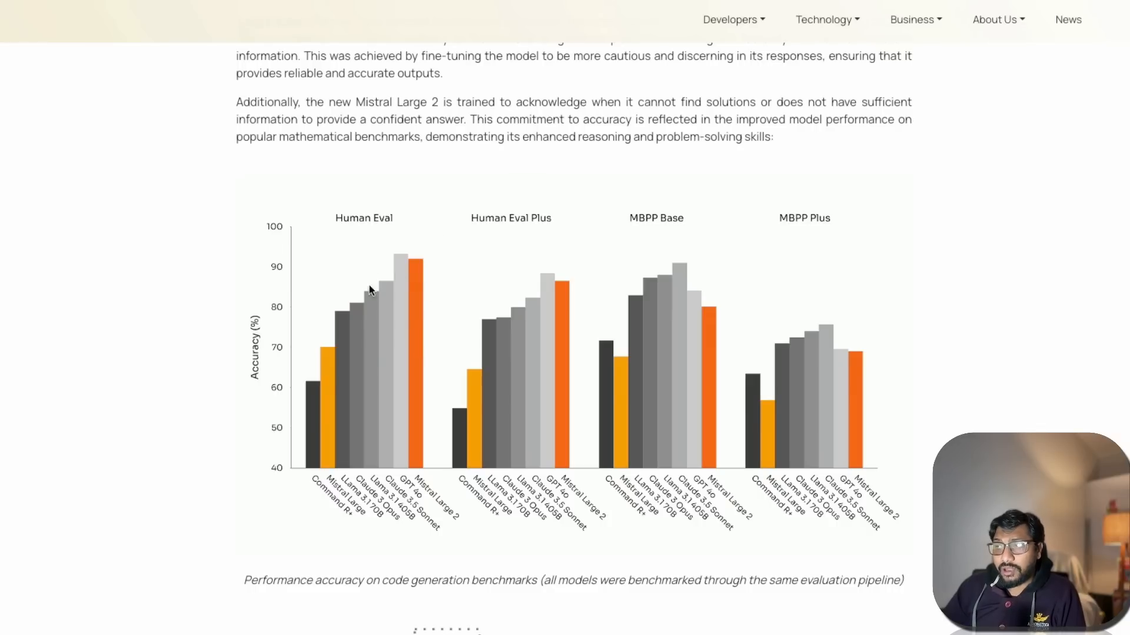
pyautogui.moveTo(407, 279)
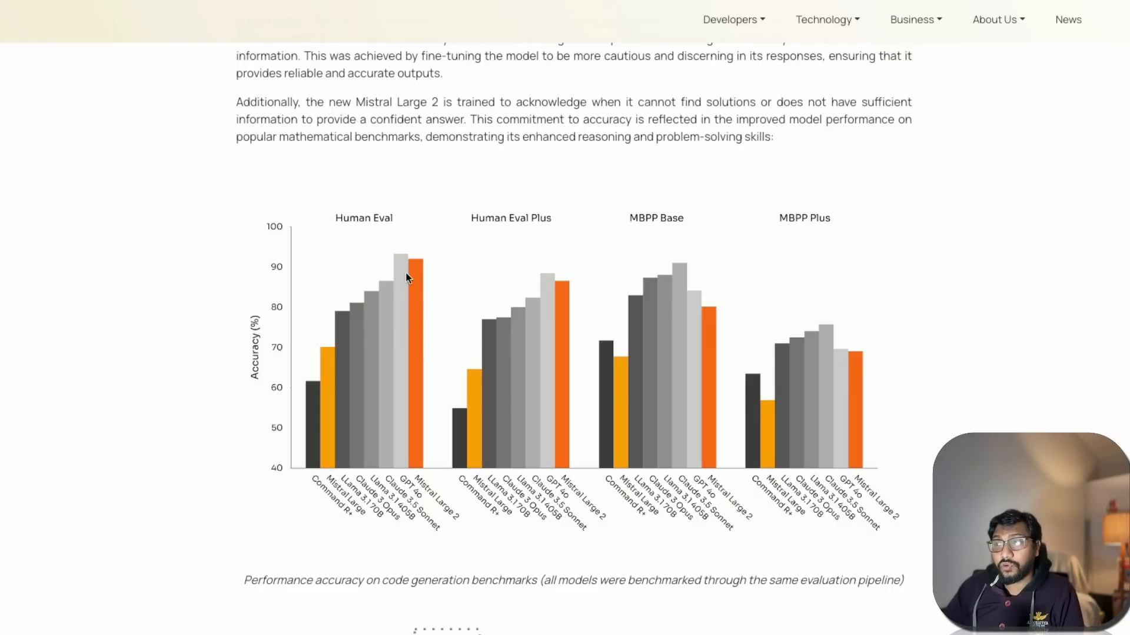
pyautogui.moveTo(374, 345)
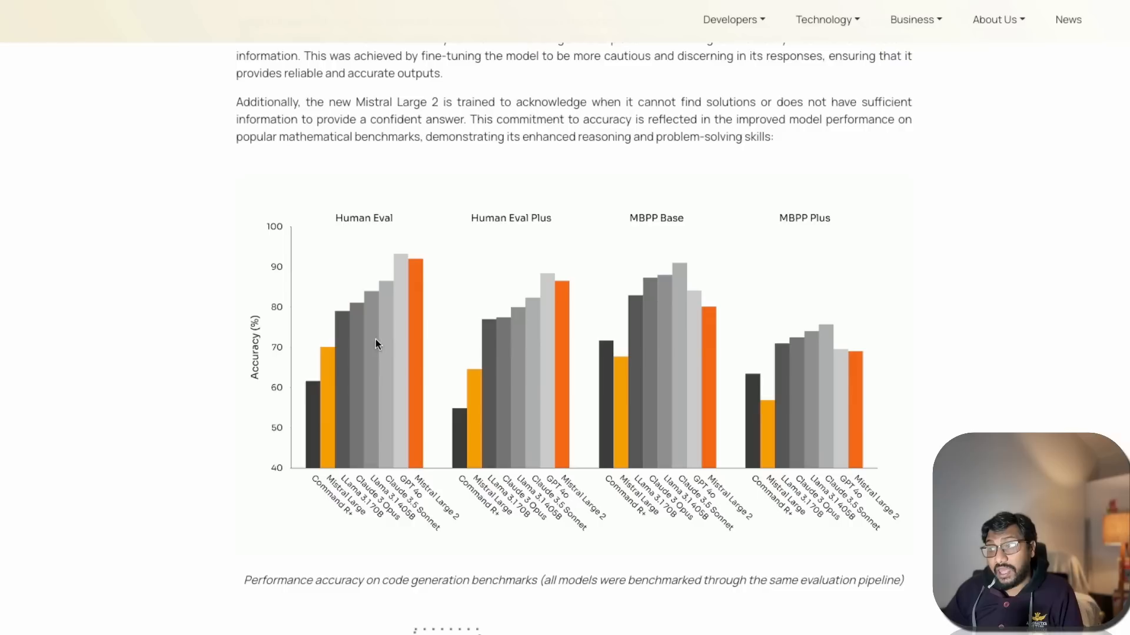
pyautogui.moveTo(376, 323)
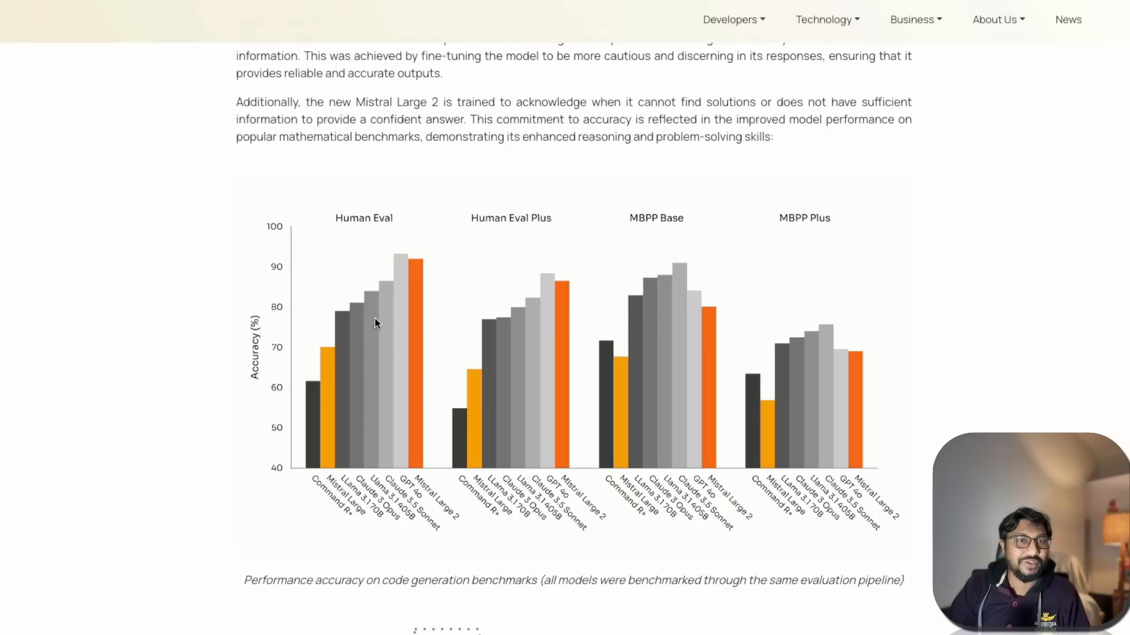
pyautogui.moveTo(787, 325)
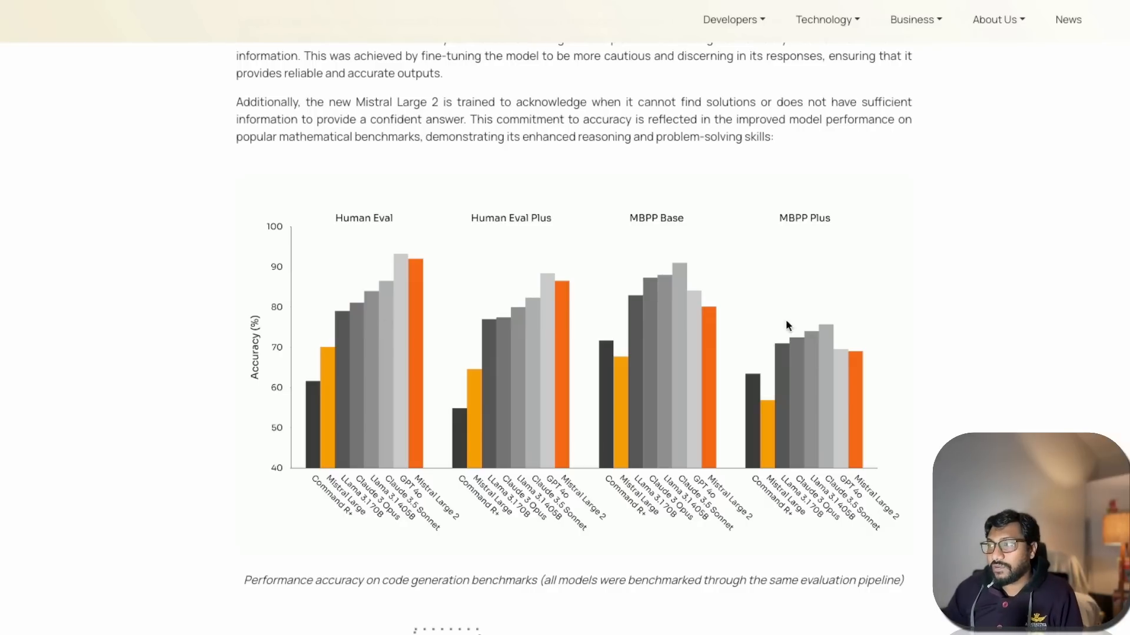
pyautogui.moveTo(835, 262)
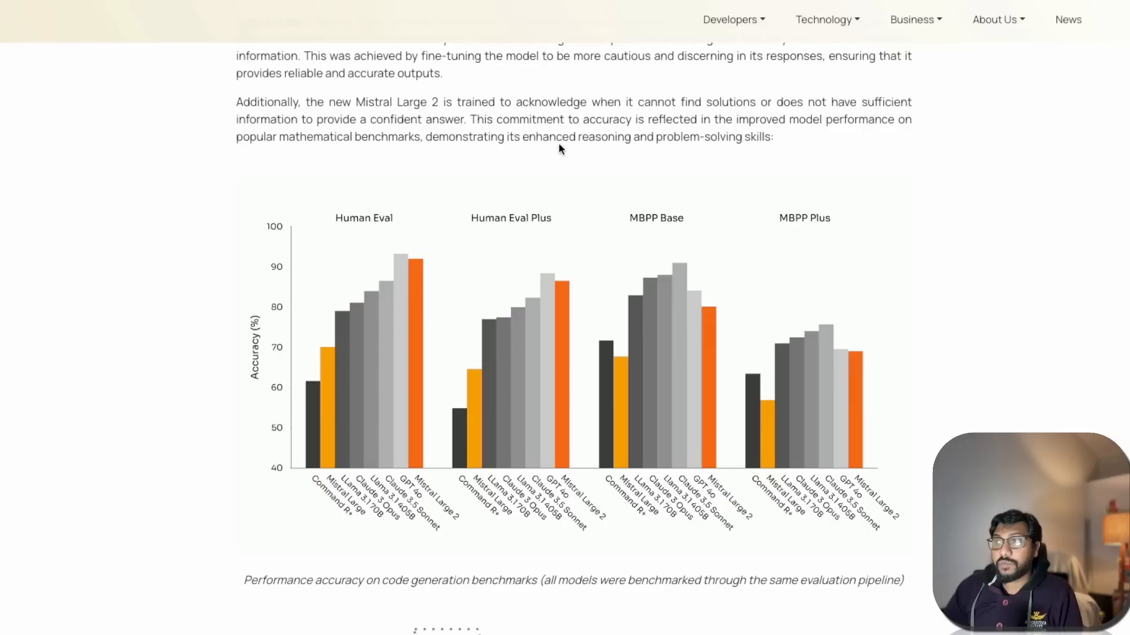
pyautogui.moveTo(685, 219)
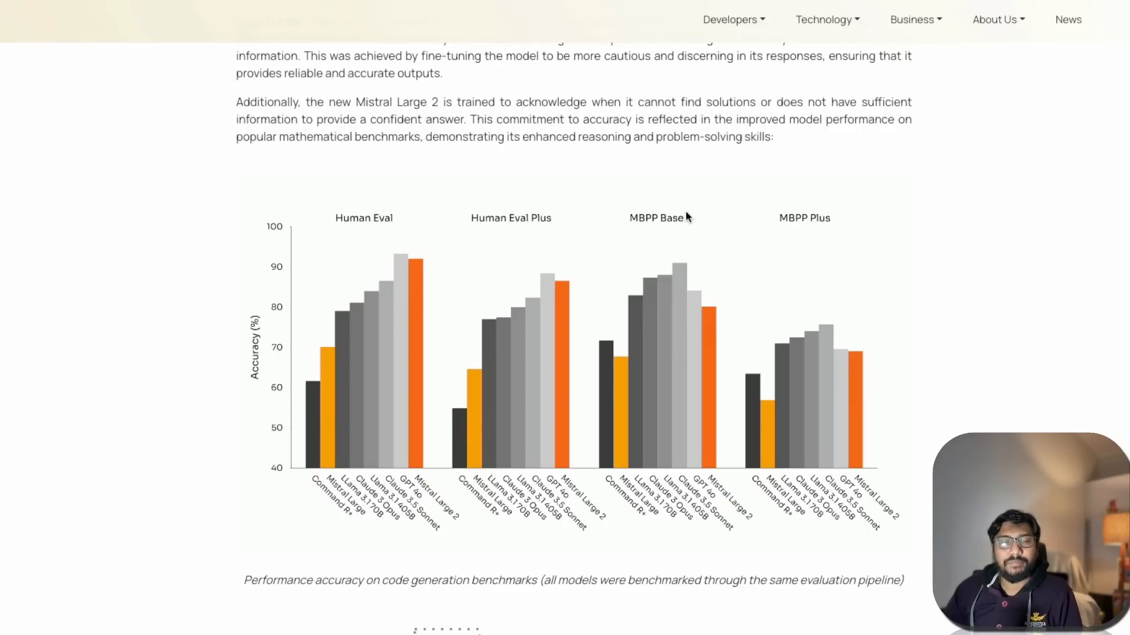
pyautogui.moveTo(737, 251)
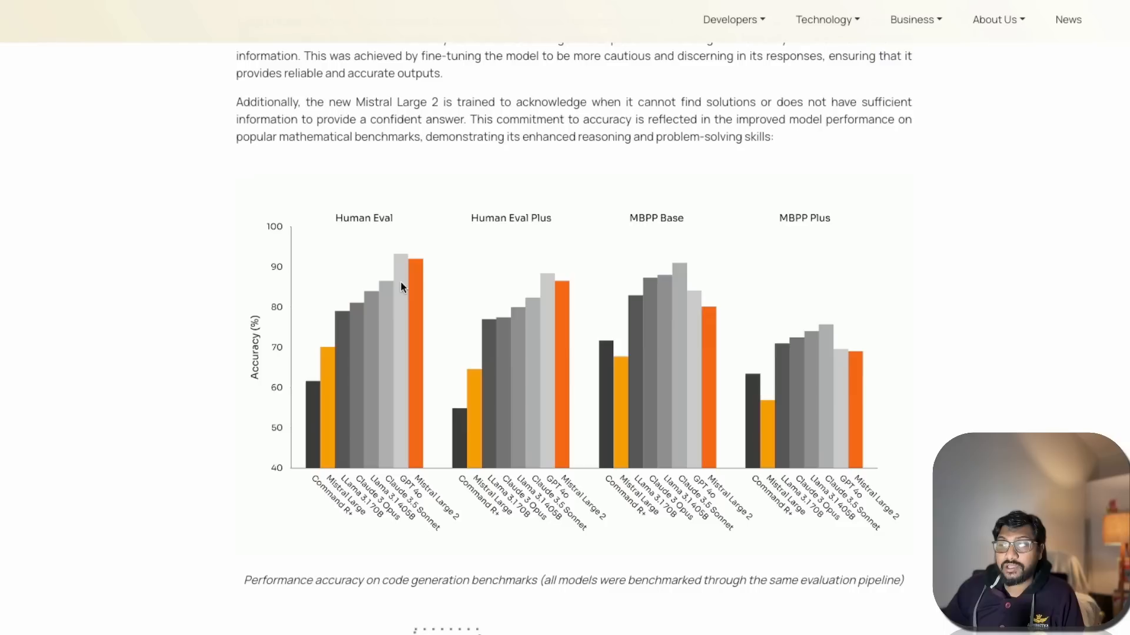
pyautogui.moveTo(426, 272)
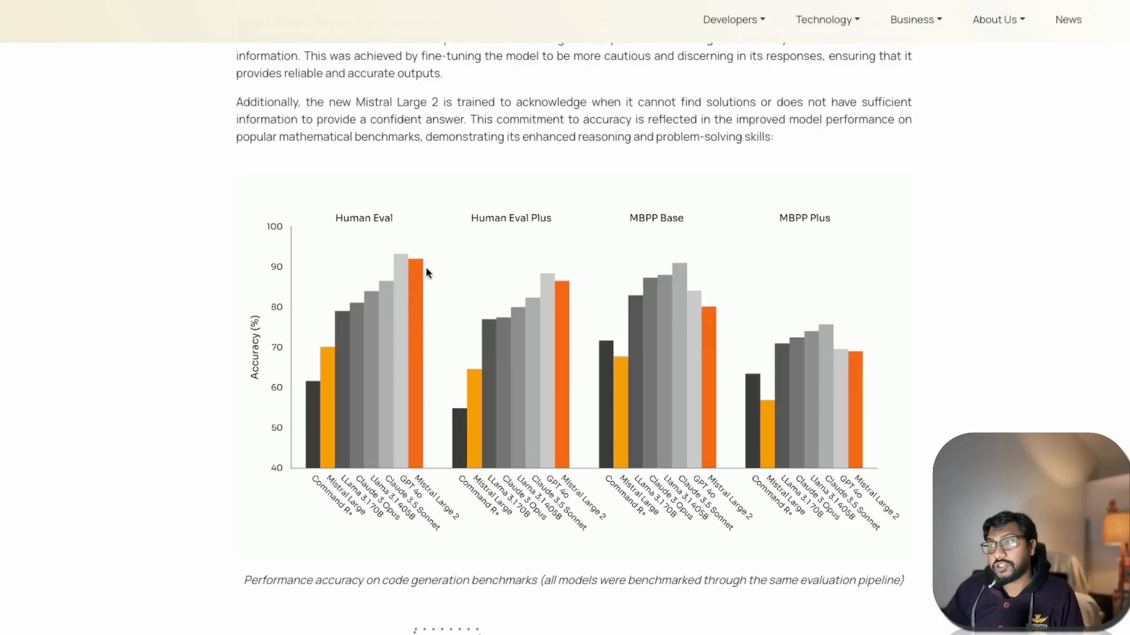
pyautogui.moveTo(404, 247)
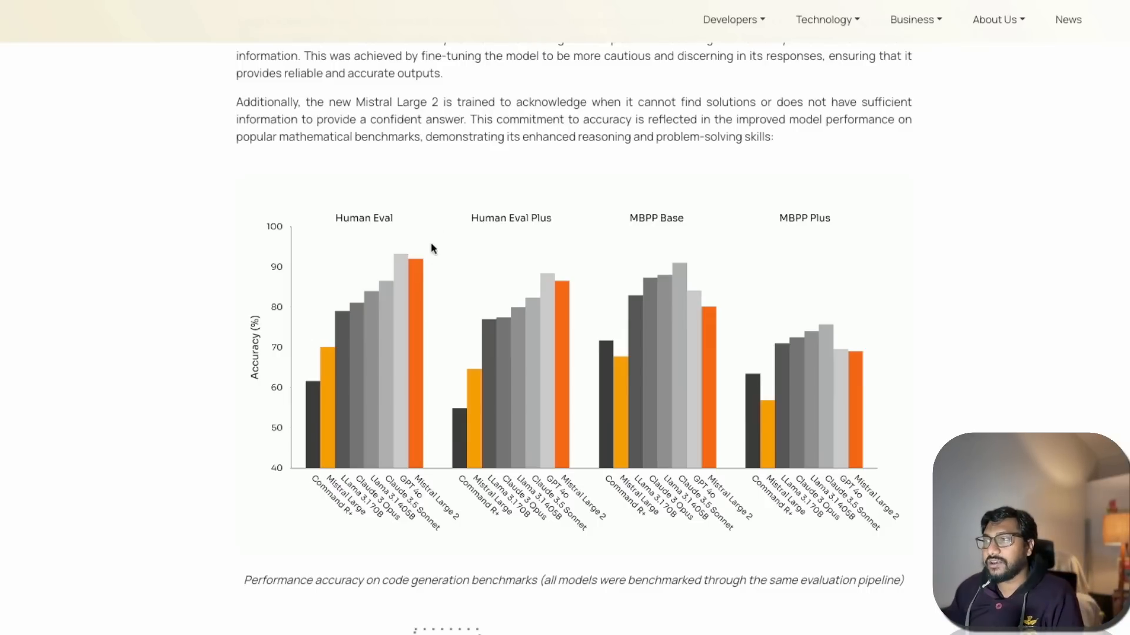
pyautogui.moveTo(422, 343)
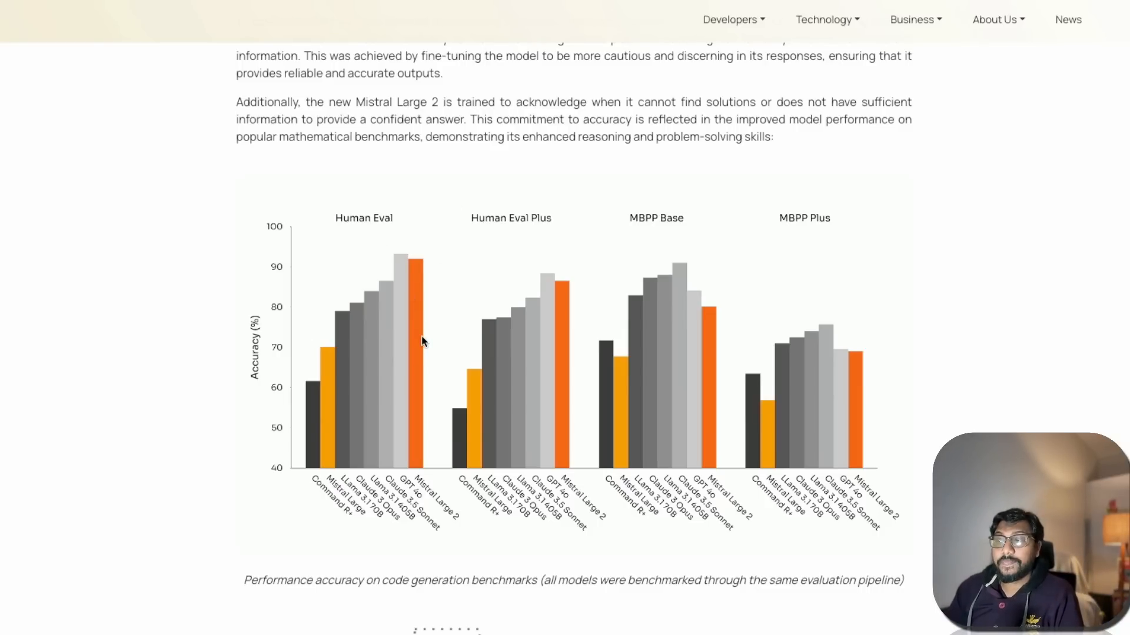
pyautogui.scroll(-3)
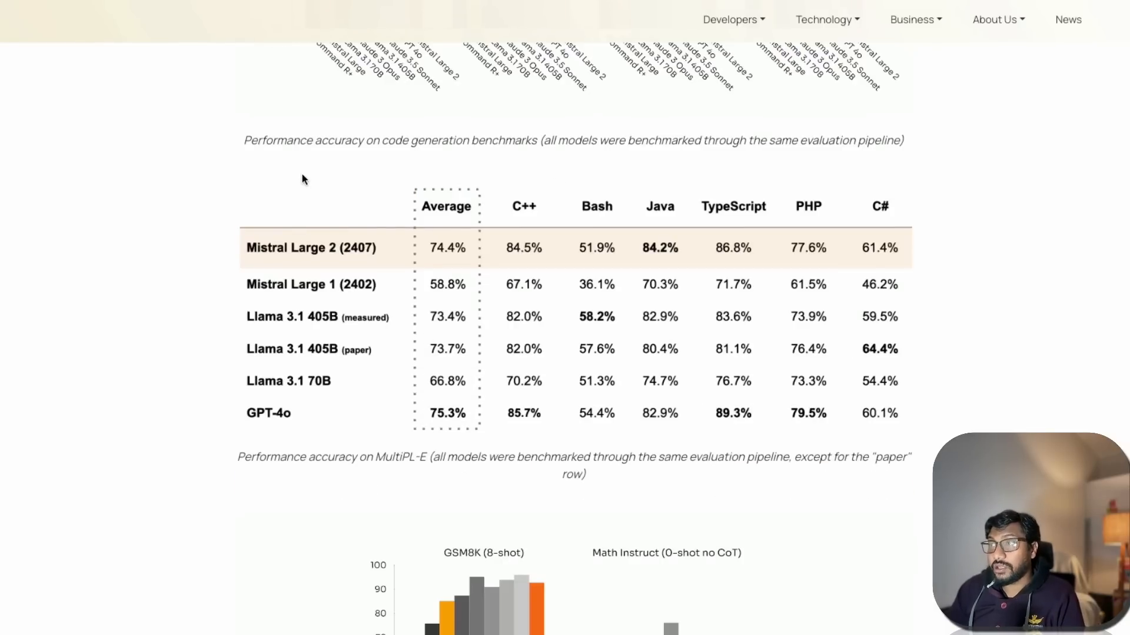
pyautogui.moveTo(183, 287)
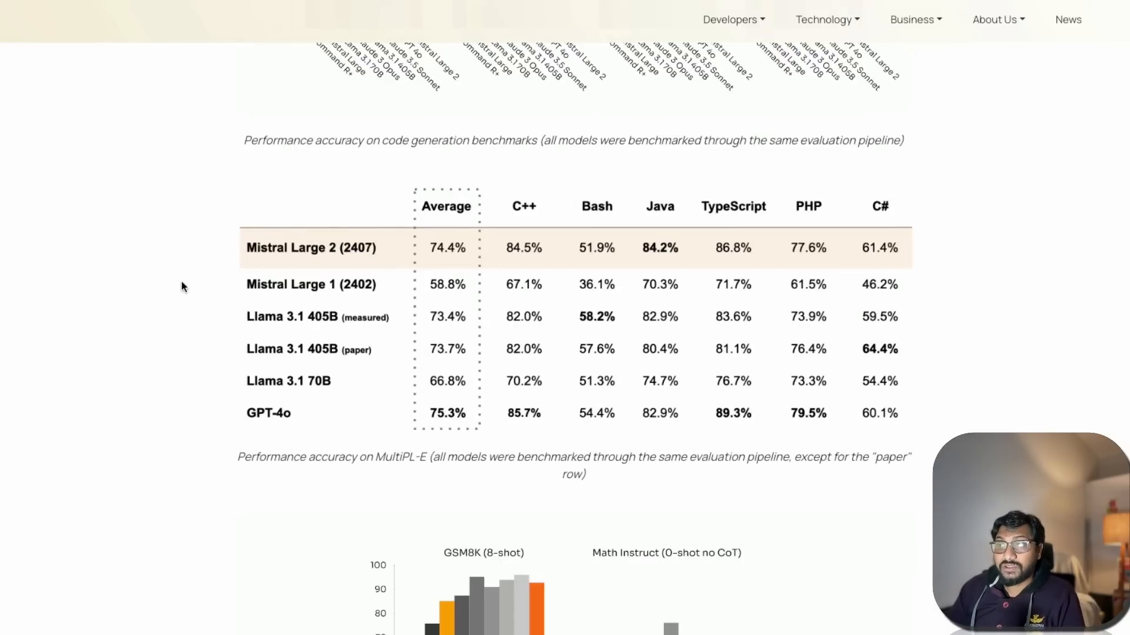
pyautogui.moveTo(326, 320)
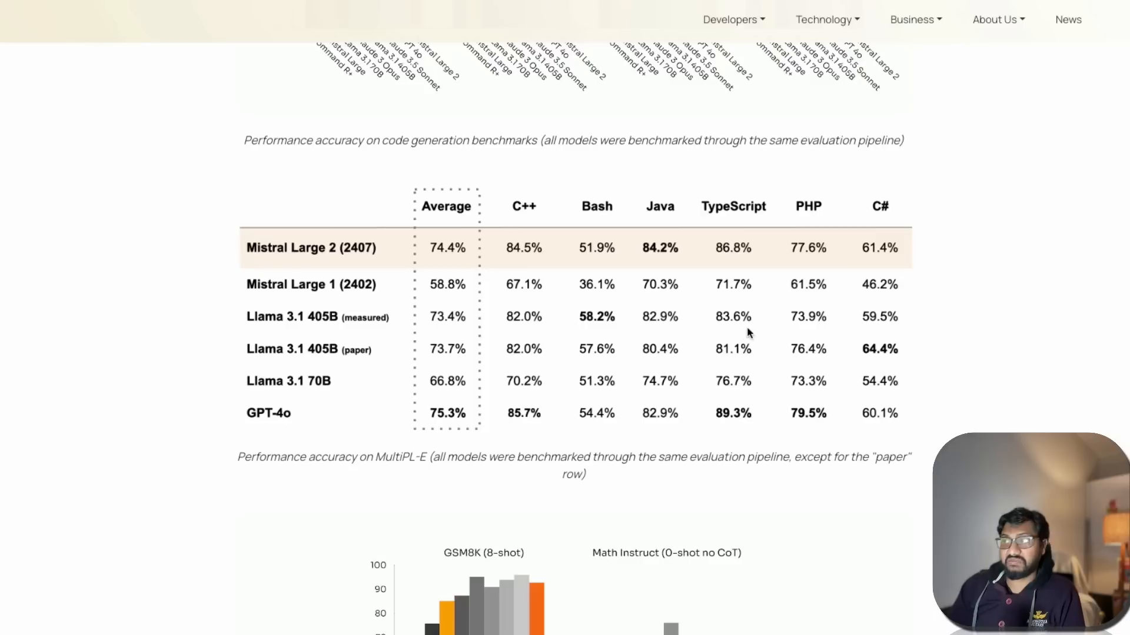
pyautogui.moveTo(258, 388)
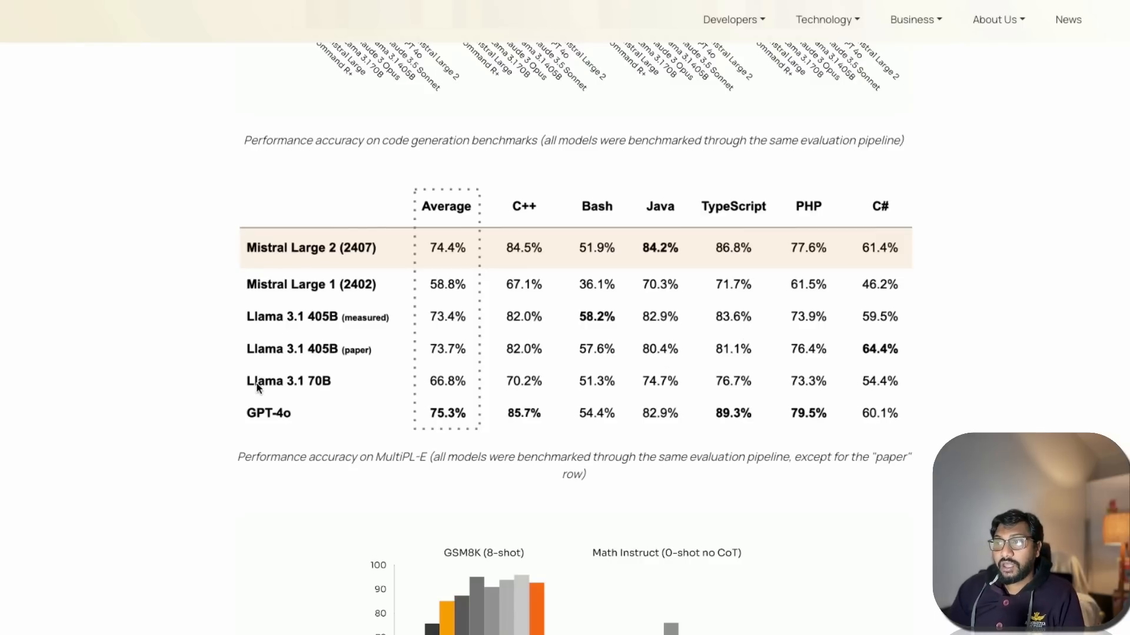
pyautogui.moveTo(316, 393)
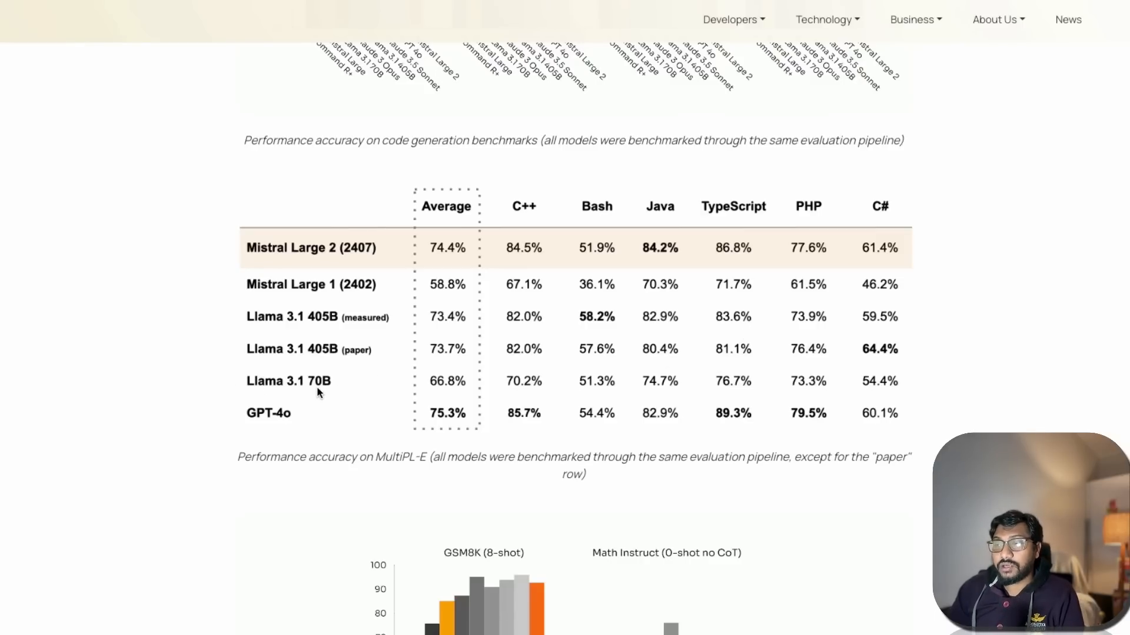
pyautogui.moveTo(373, 427)
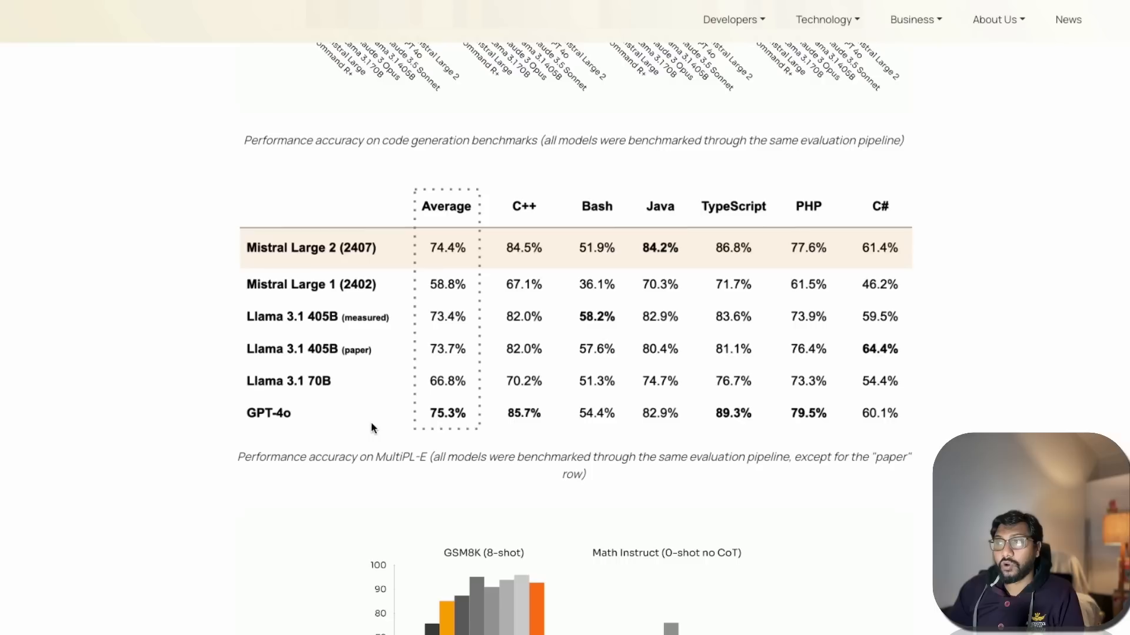
pyautogui.moveTo(468, 416)
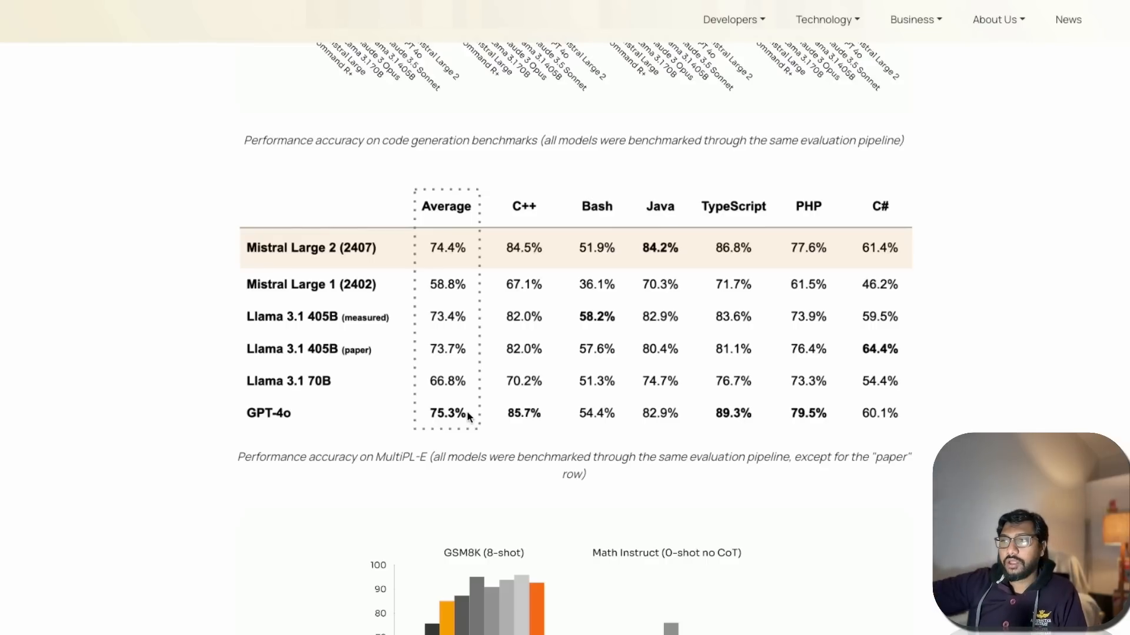
# Step: Scroll back up to the Human Eval and MBPP code generation bar chart
pyautogui.scroll(3)
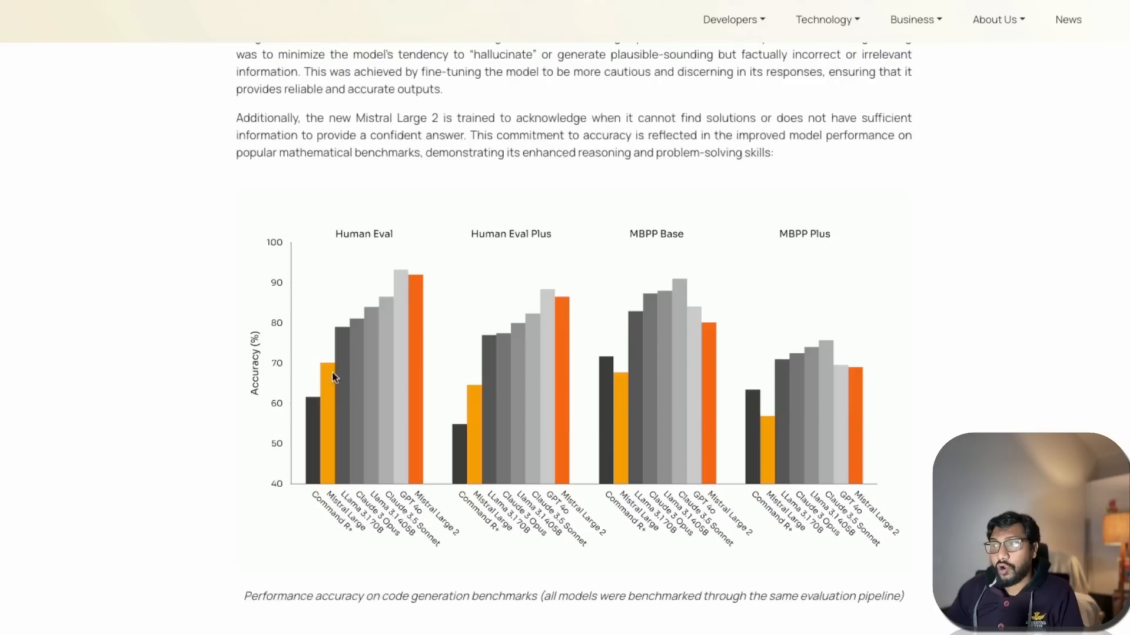
pyautogui.scroll(-3)
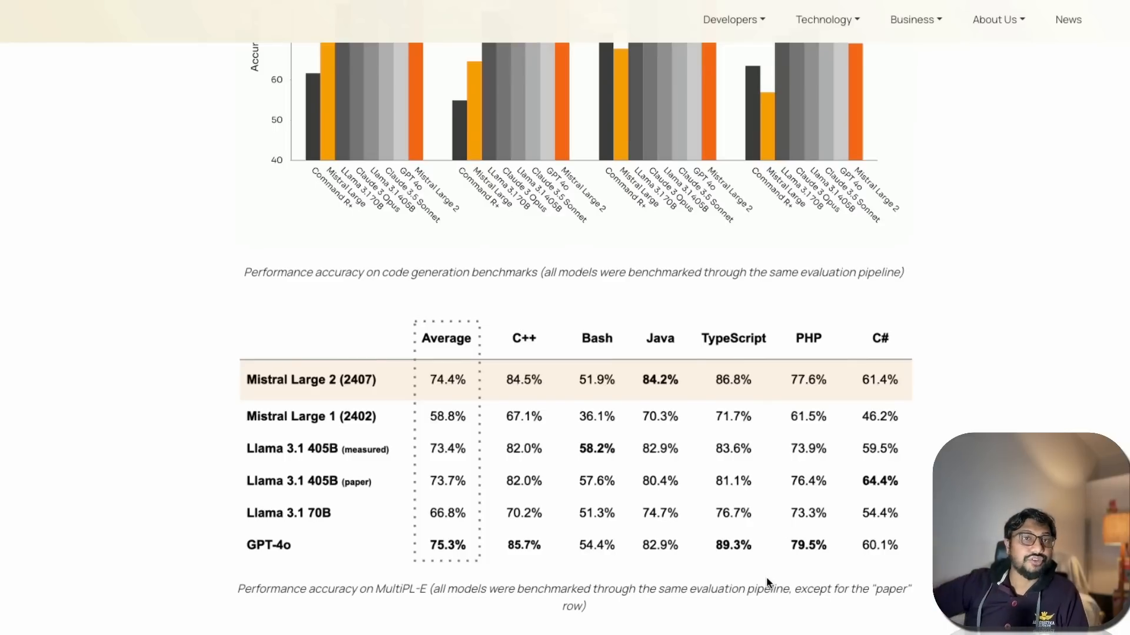
pyautogui.scroll(-3)
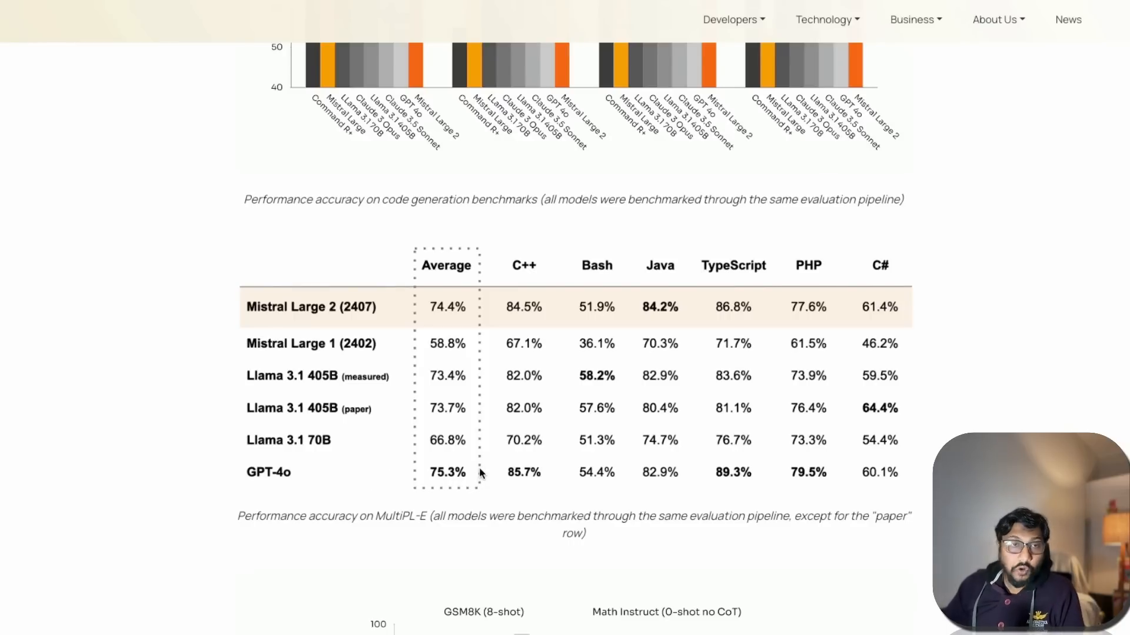
pyautogui.moveTo(330, 422)
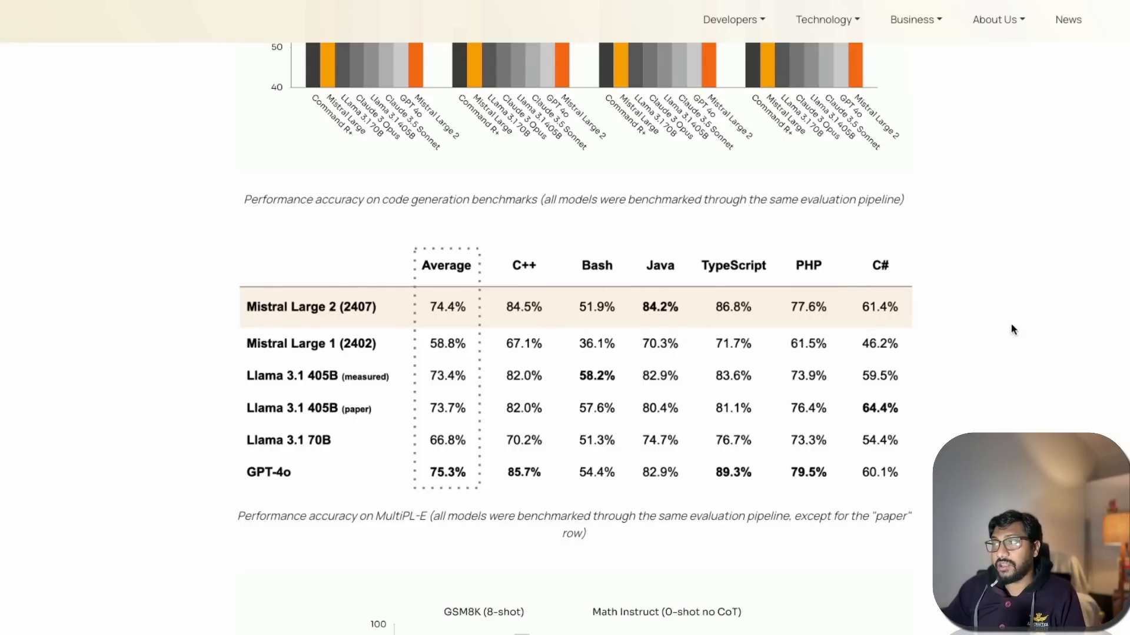
pyautogui.moveTo(566, 320)
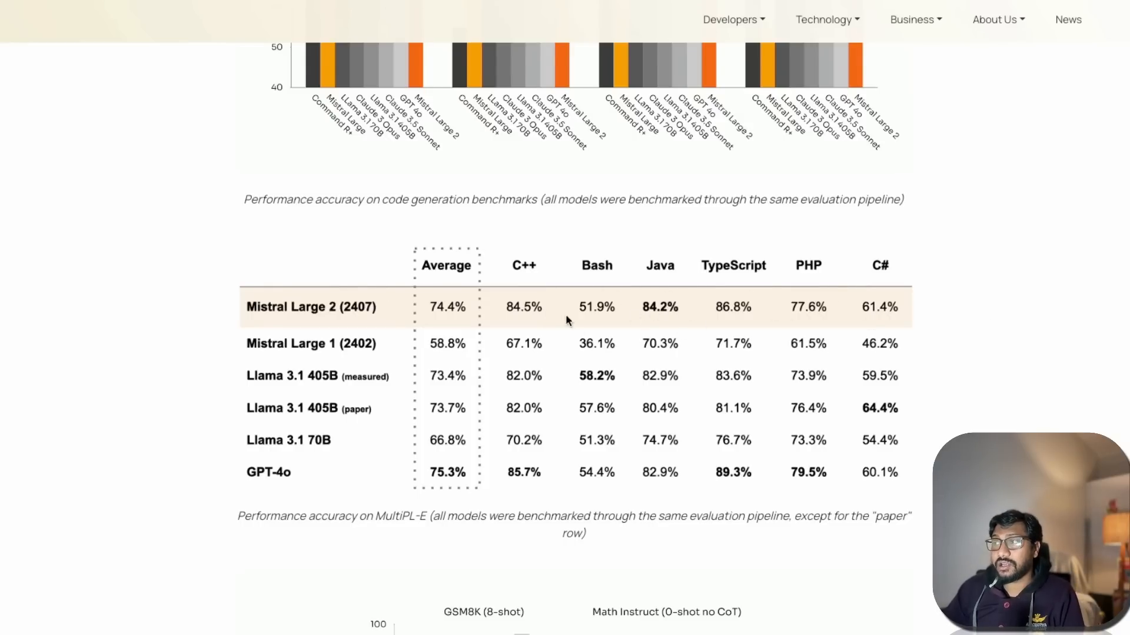
pyautogui.moveTo(781, 311)
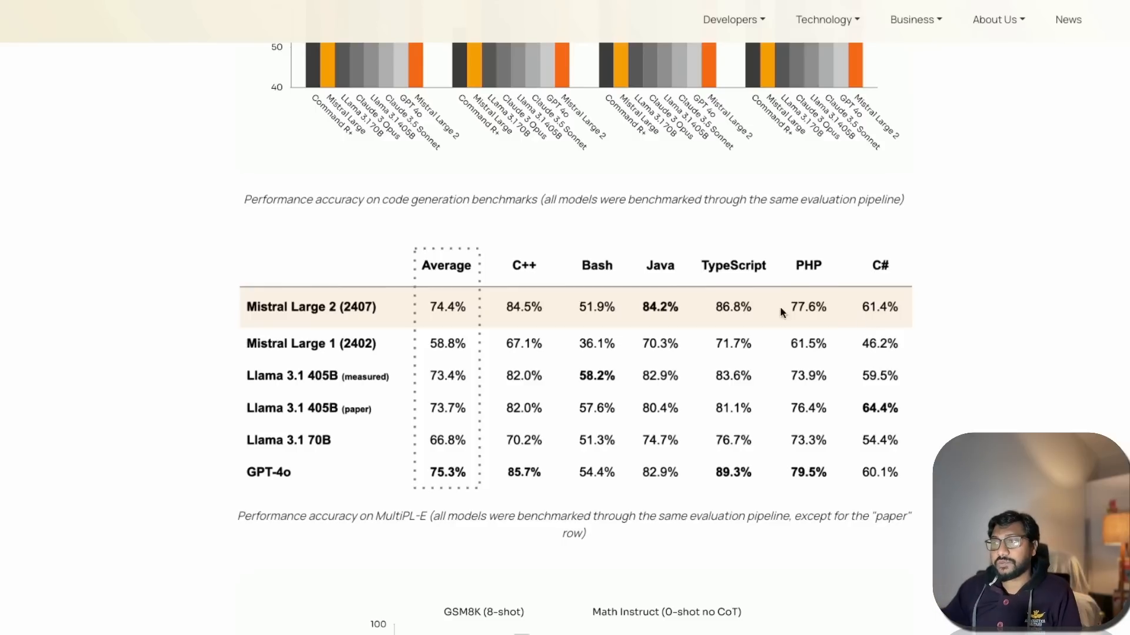
pyautogui.moveTo(431, 307)
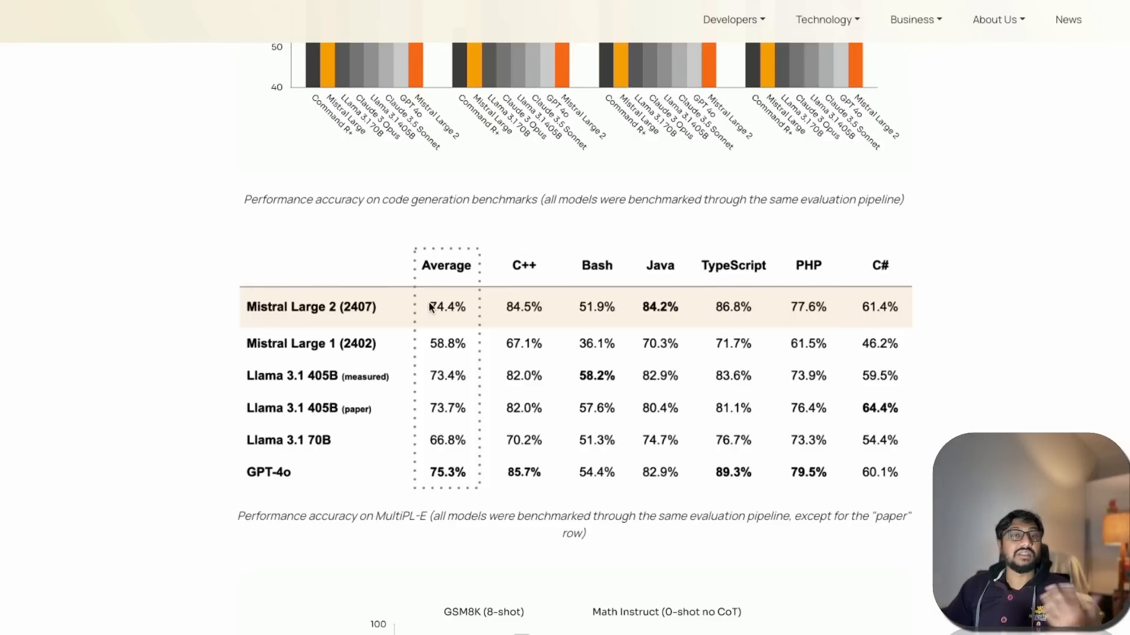
pyautogui.moveTo(328, 484)
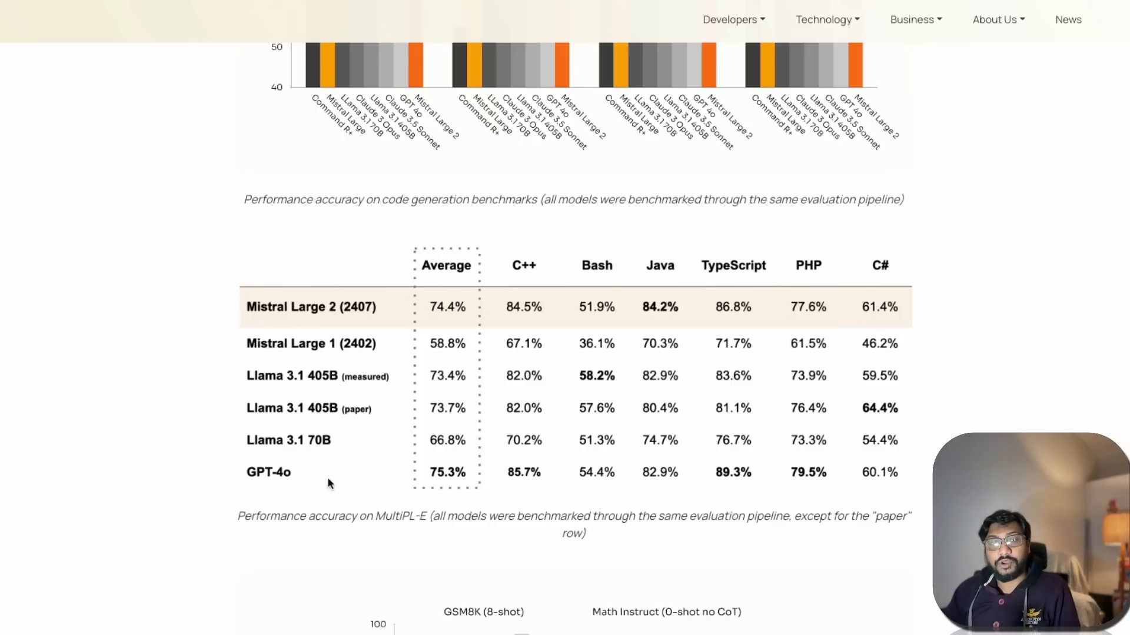
# Step: Scroll past the MultiPL-E table down to the GSM8K and Math Instruct charts
pyautogui.scroll(-3)
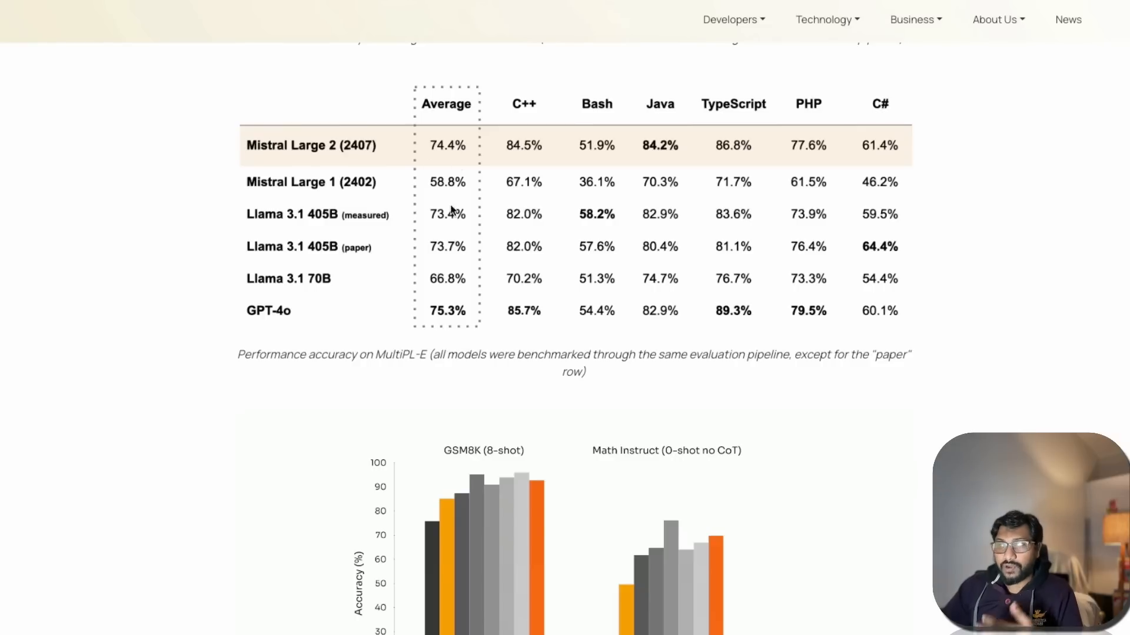
pyautogui.scroll(-3)
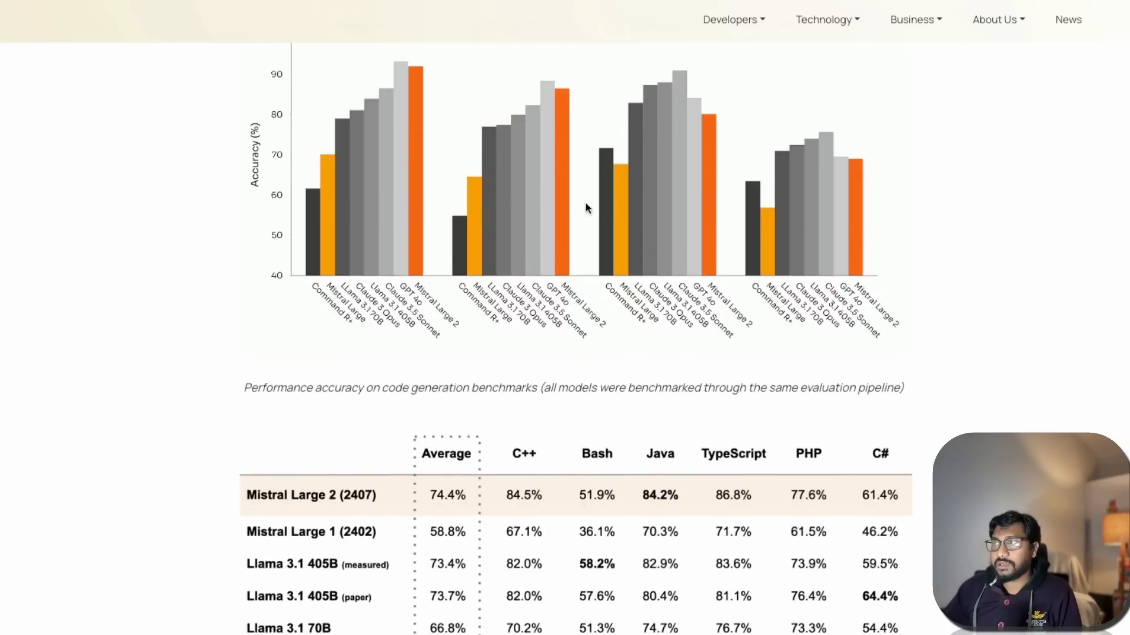
pyautogui.scroll(-3)
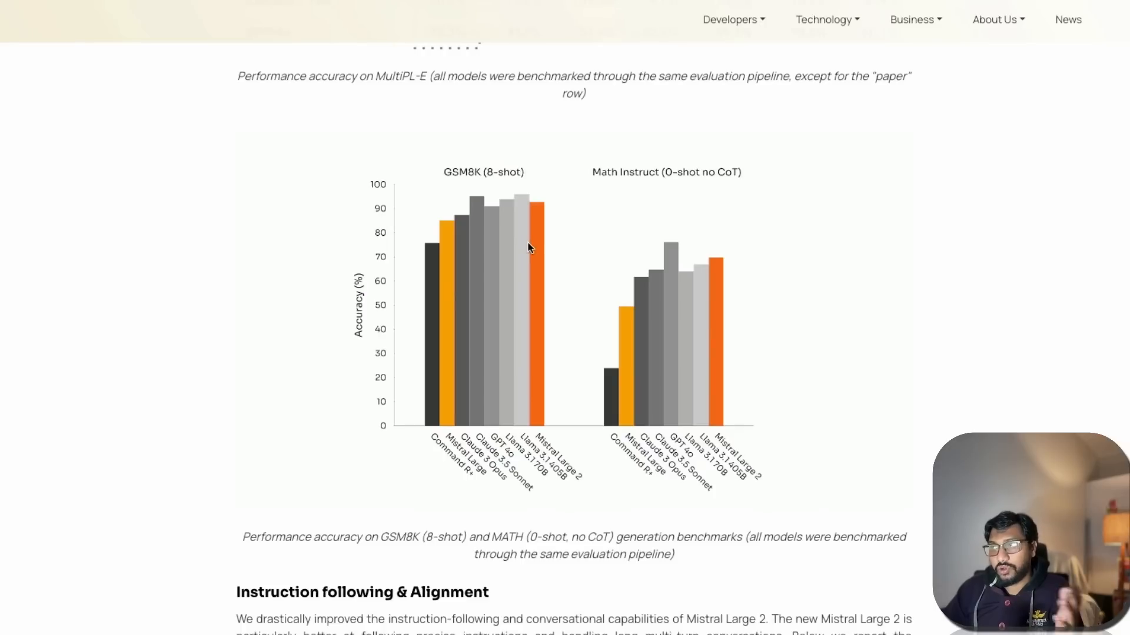
# Step: Scroll past the GSM8K and MATH chart captions to the Instruction following & Alignment section
pyautogui.scroll(-3)
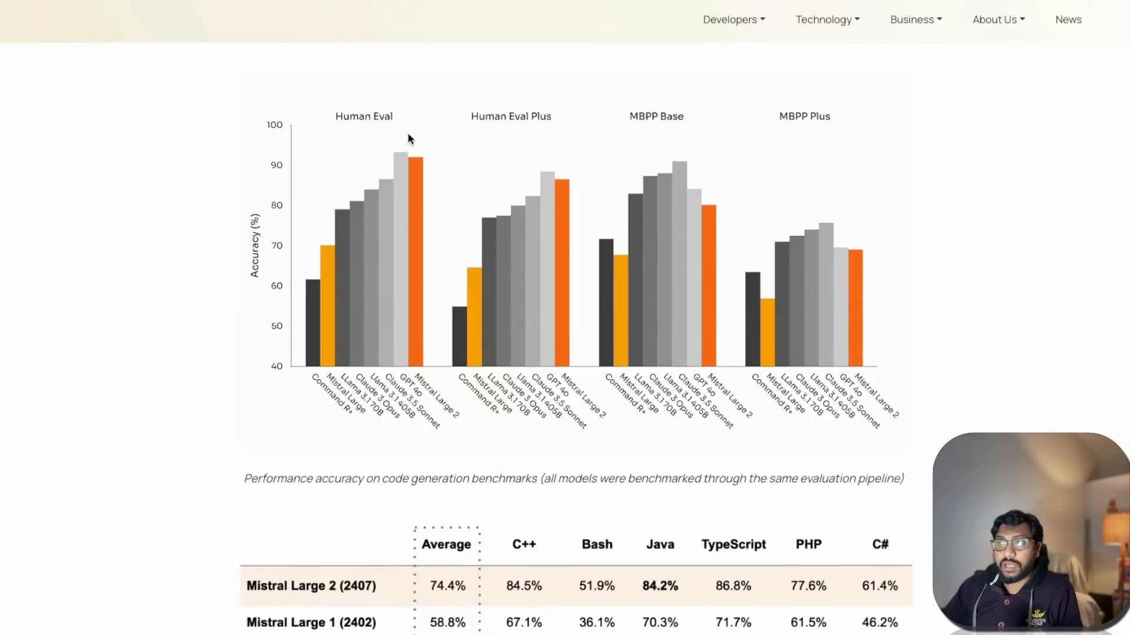
pyautogui.scroll(-3)
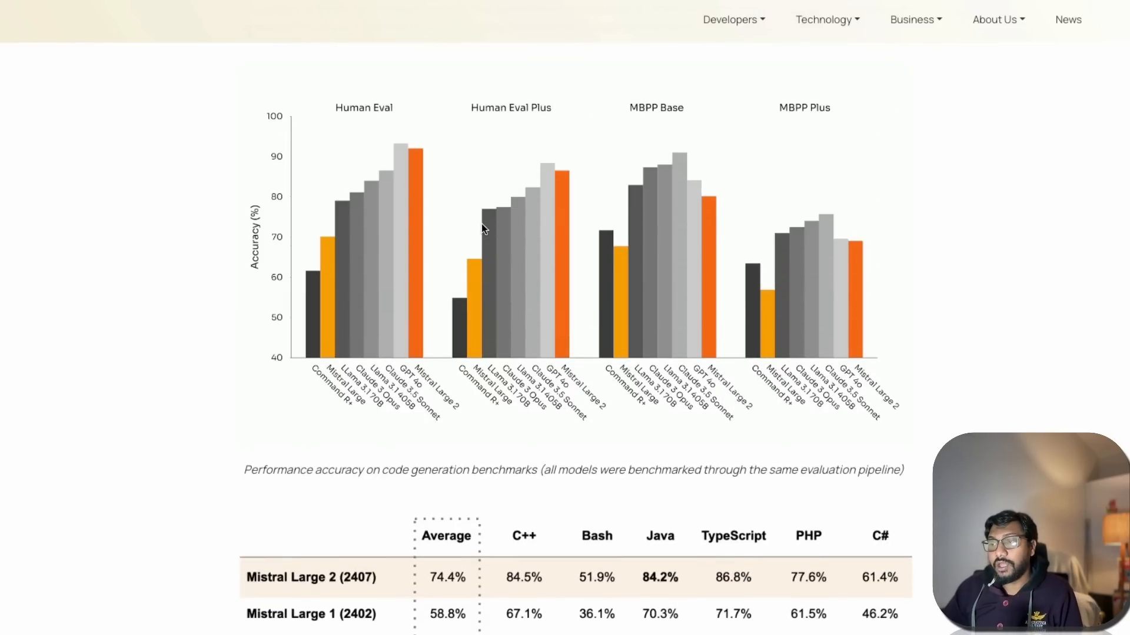
pyautogui.scroll(-3)
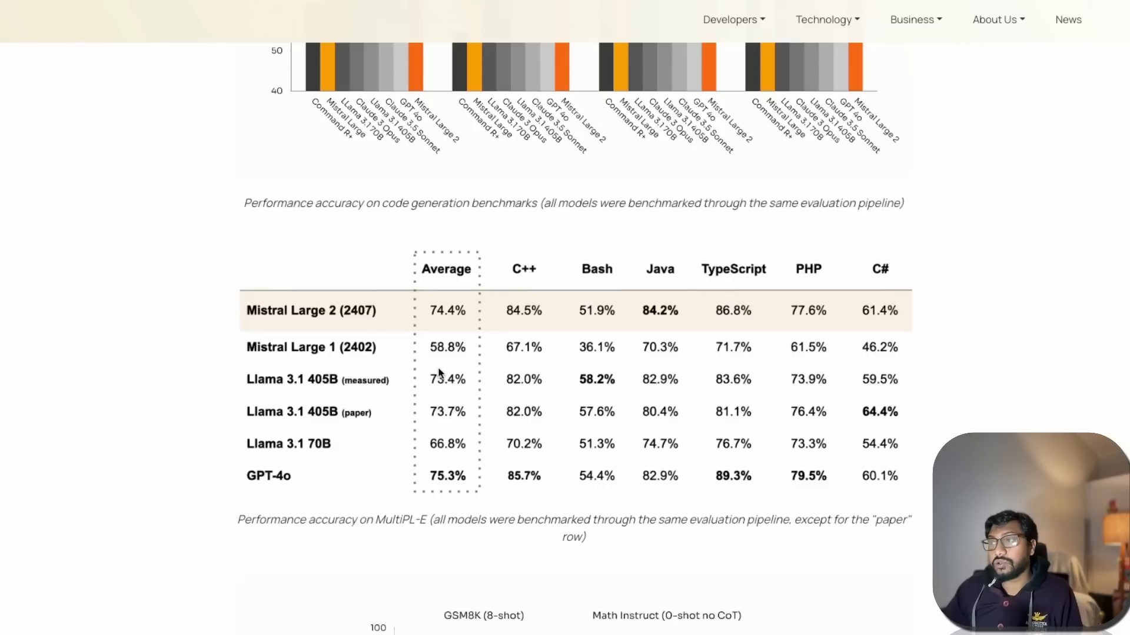
pyautogui.moveTo(441, 364)
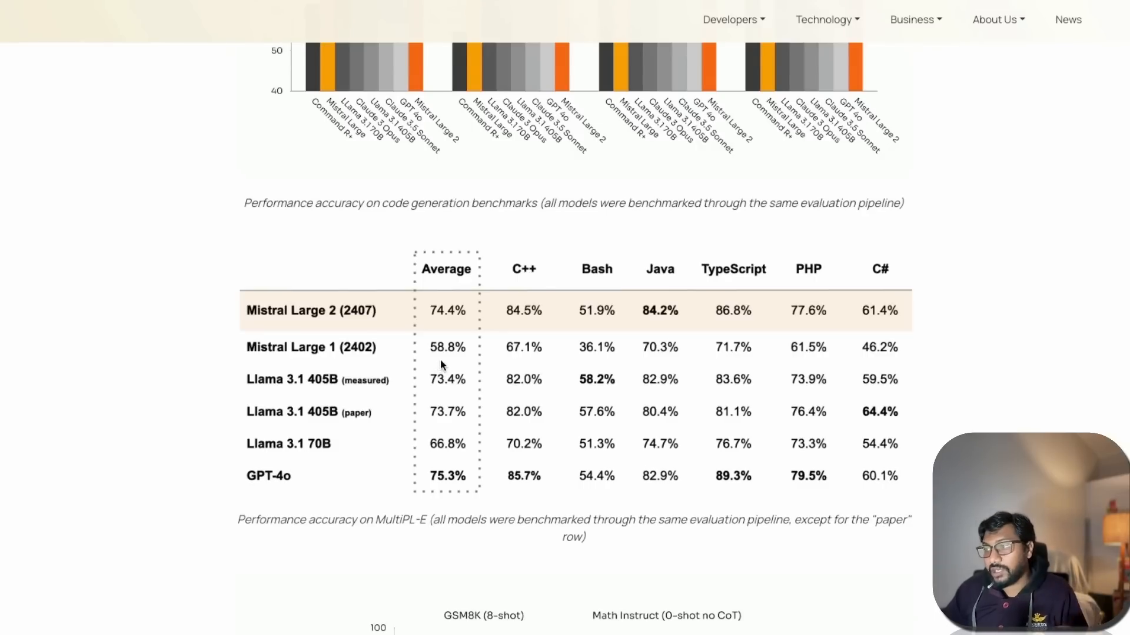
pyautogui.scroll(-3)
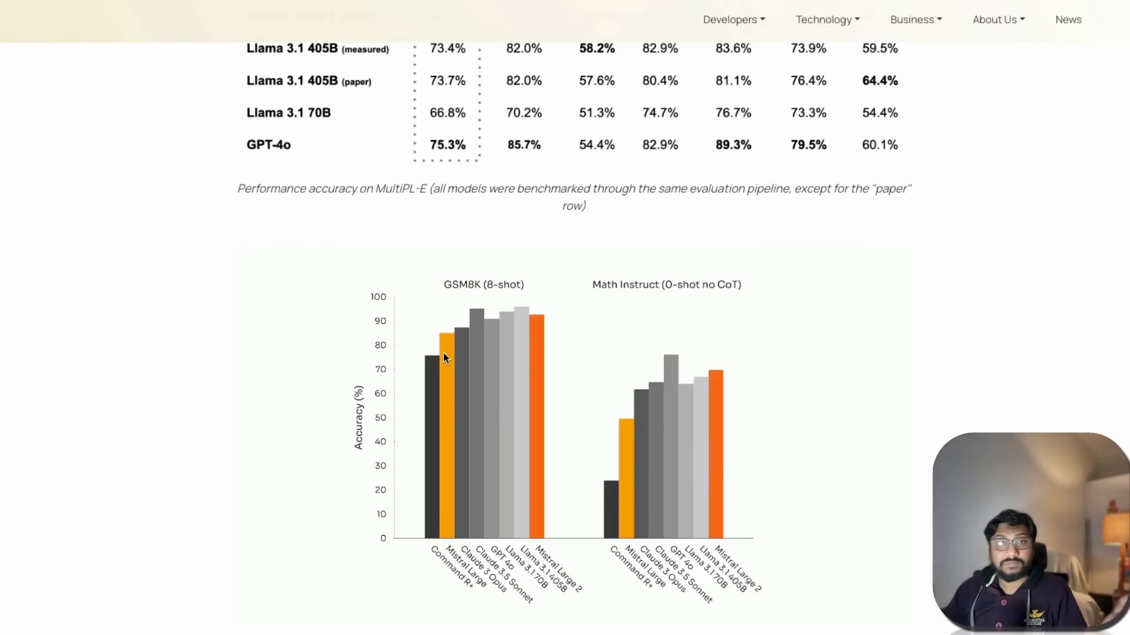
pyautogui.moveTo(621, 350)
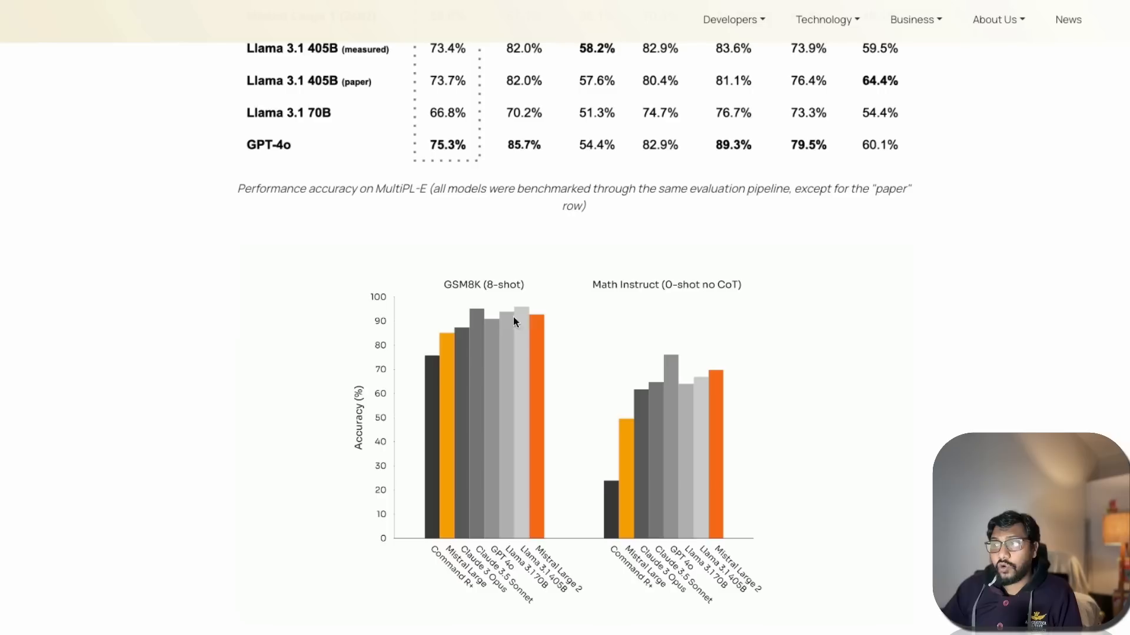
pyautogui.moveTo(536, 342)
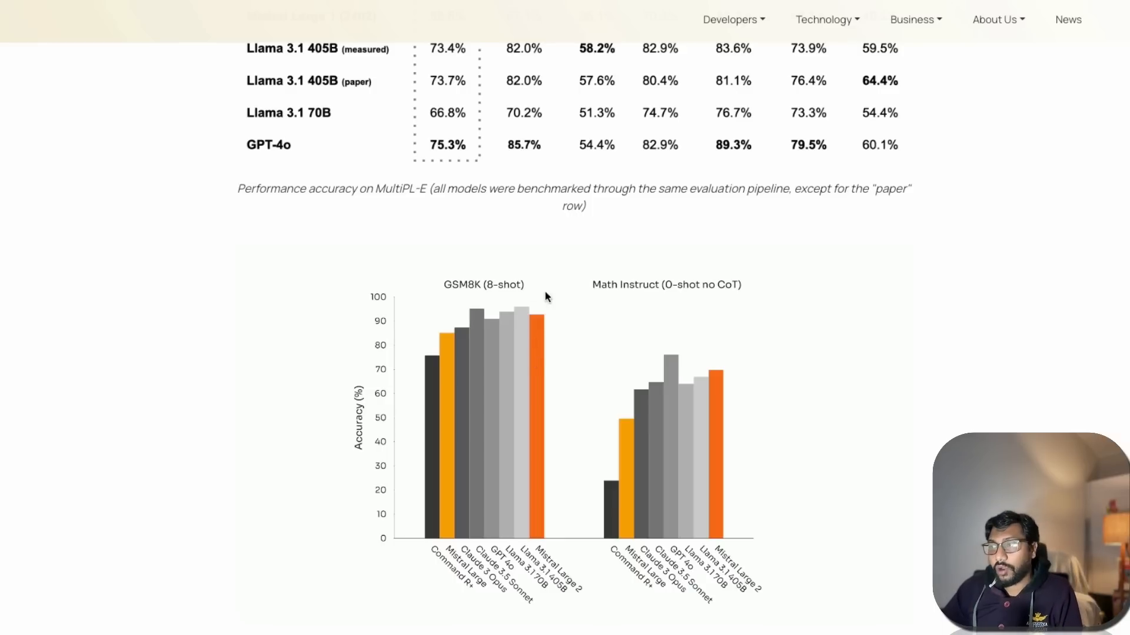
pyautogui.moveTo(531, 333)
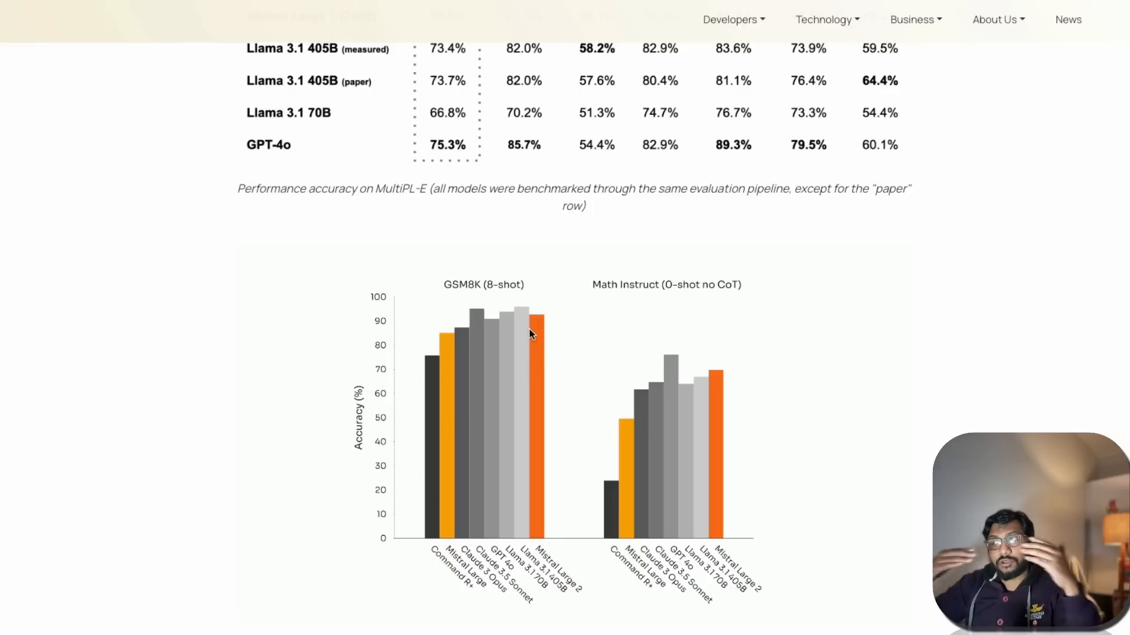
pyautogui.moveTo(508, 260)
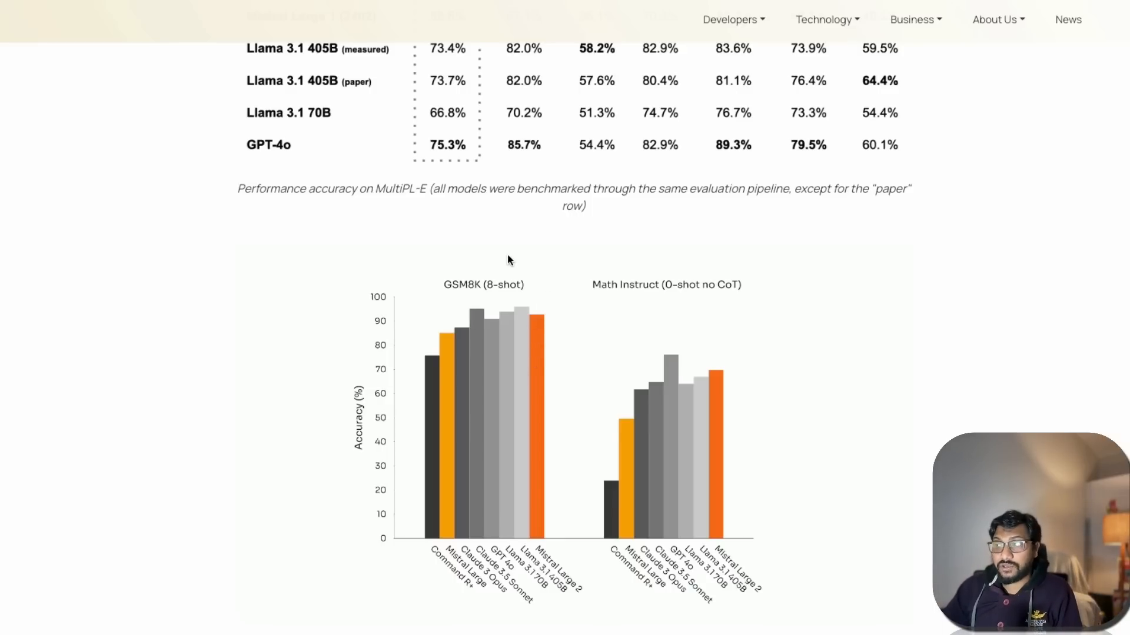
pyautogui.moveTo(685, 297)
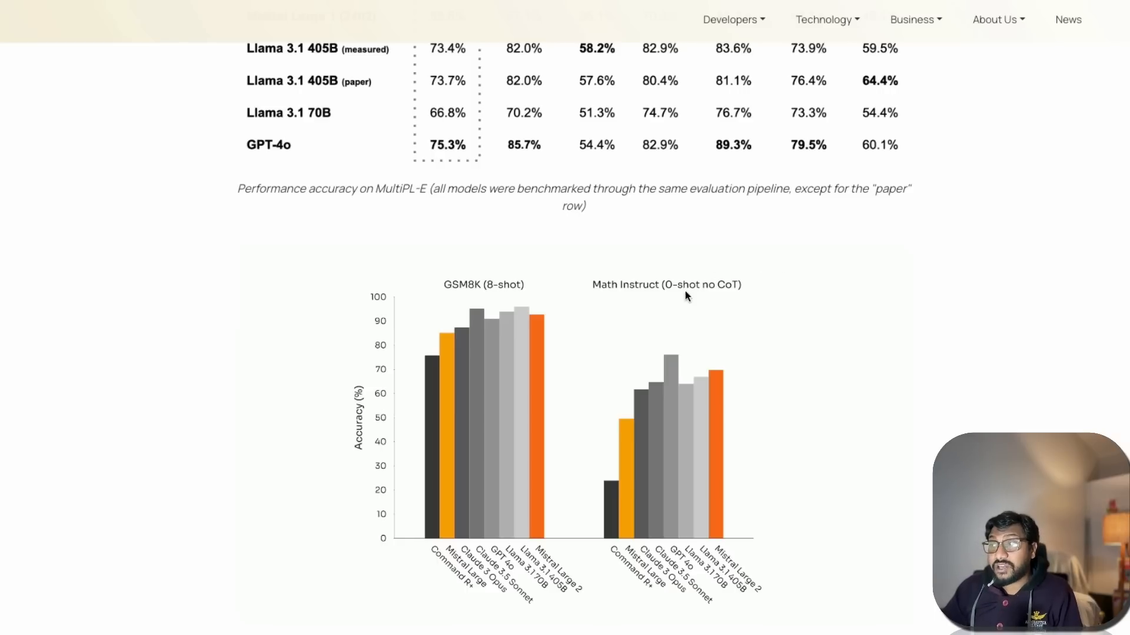
pyautogui.moveTo(724, 304)
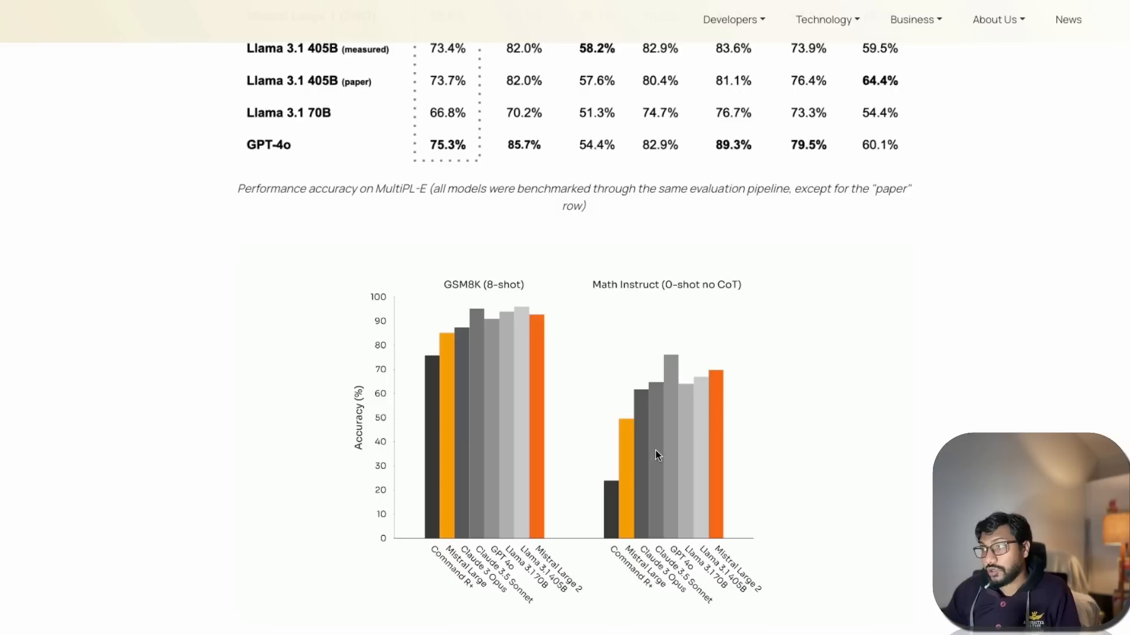
pyautogui.moveTo(705, 422)
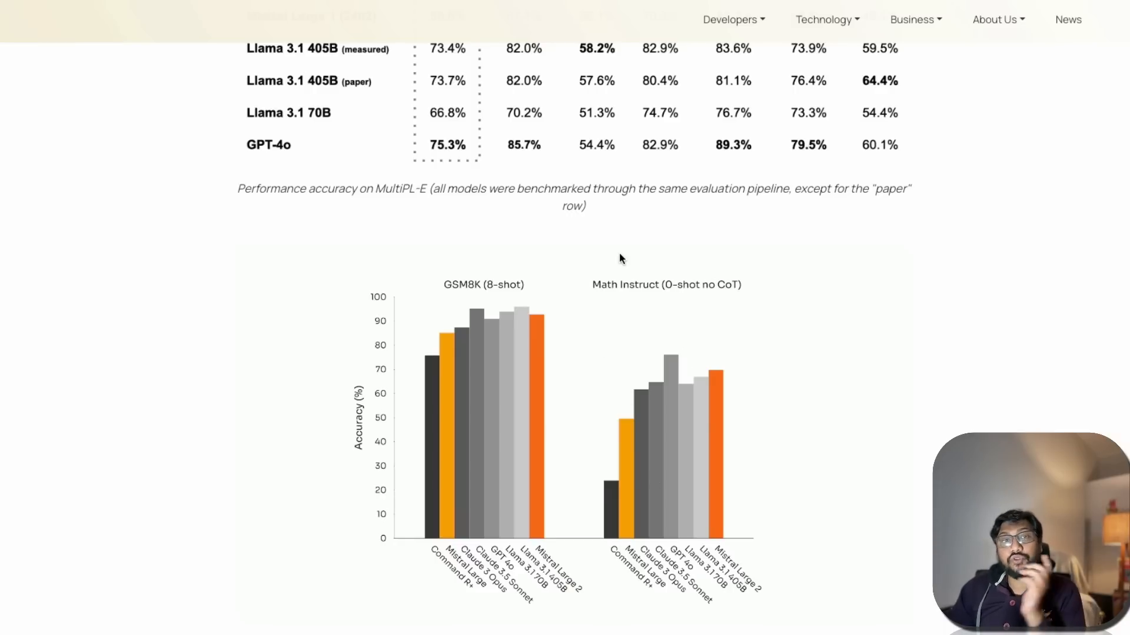
pyautogui.moveTo(626, 266)
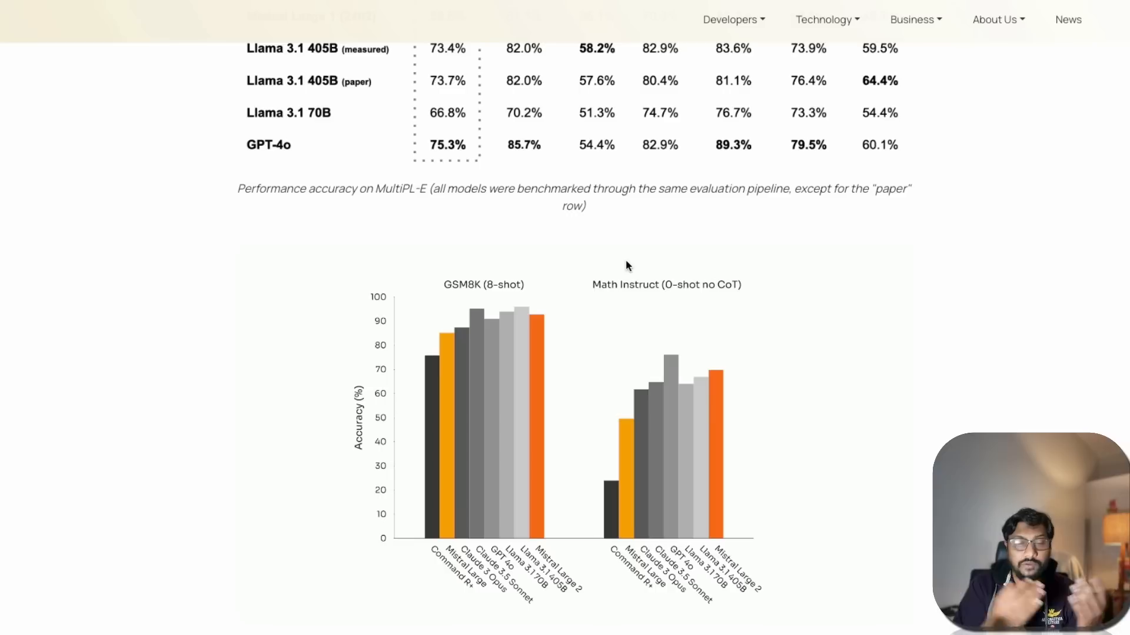
pyautogui.moveTo(752, 486)
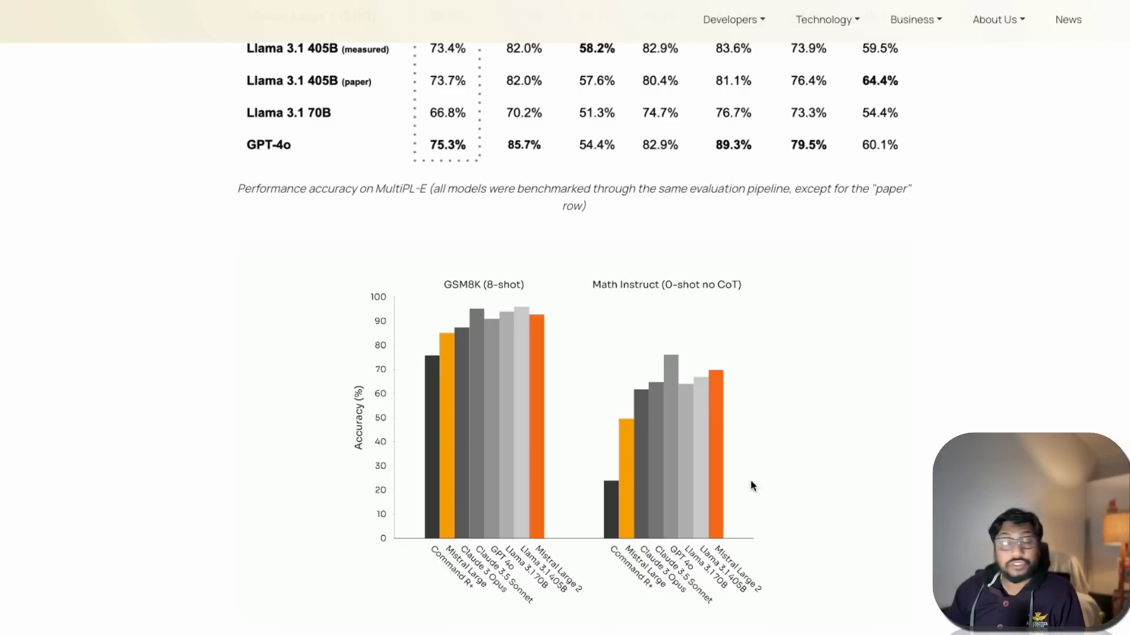
pyautogui.moveTo(783, 428)
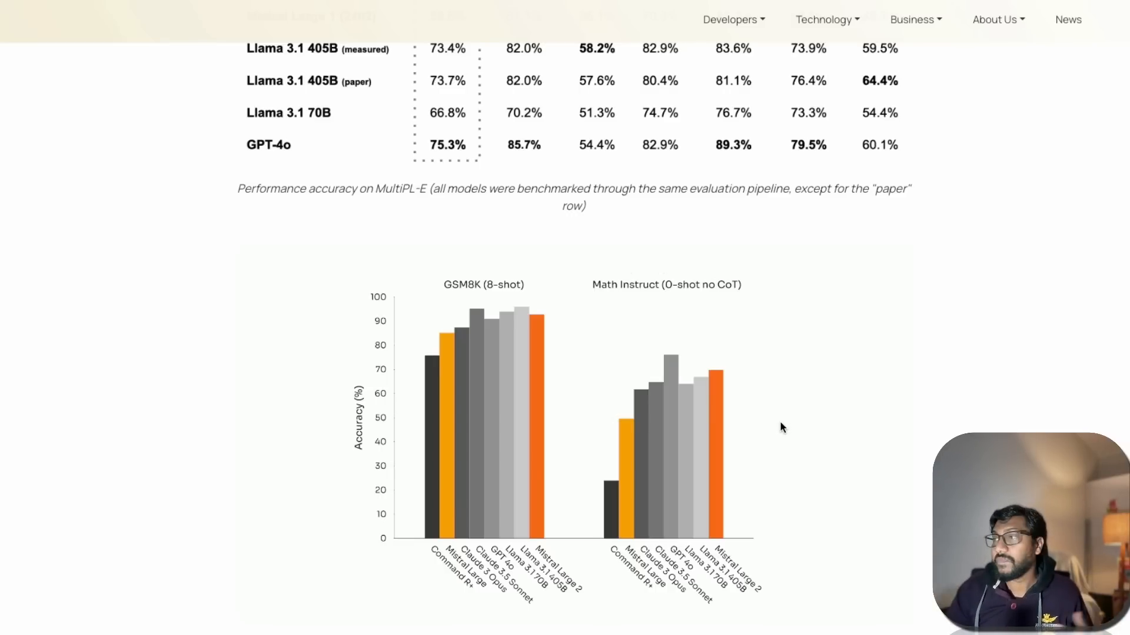
pyautogui.scroll(-3)
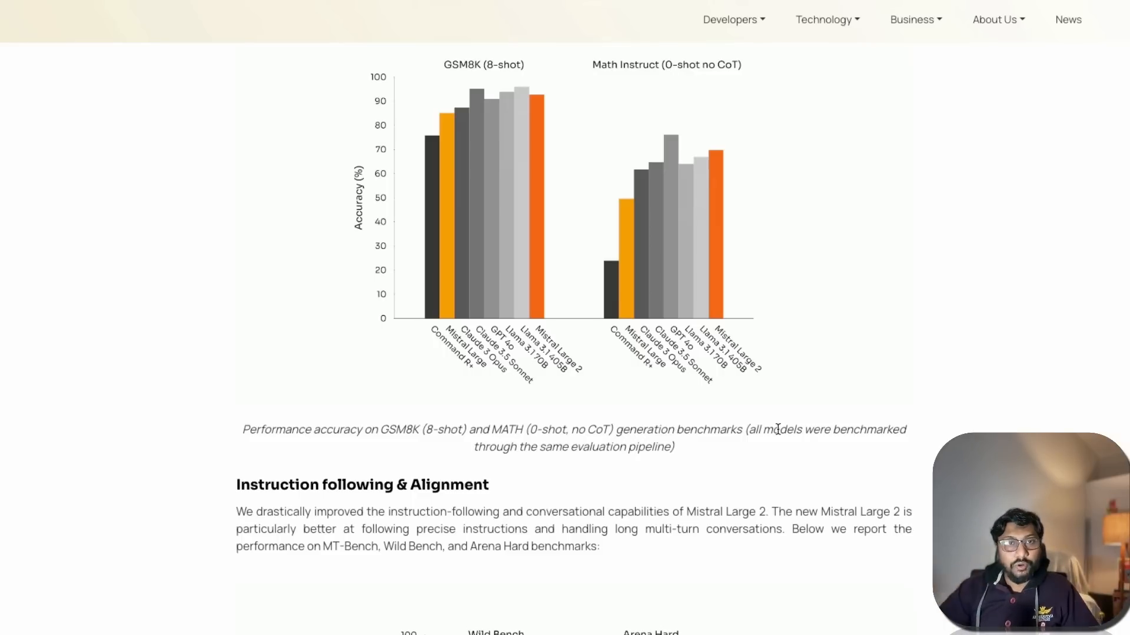
# Step: Scroll past the alignment charts to the Language diversity Multilingual MMLU scatter plot
pyautogui.scroll(-3)
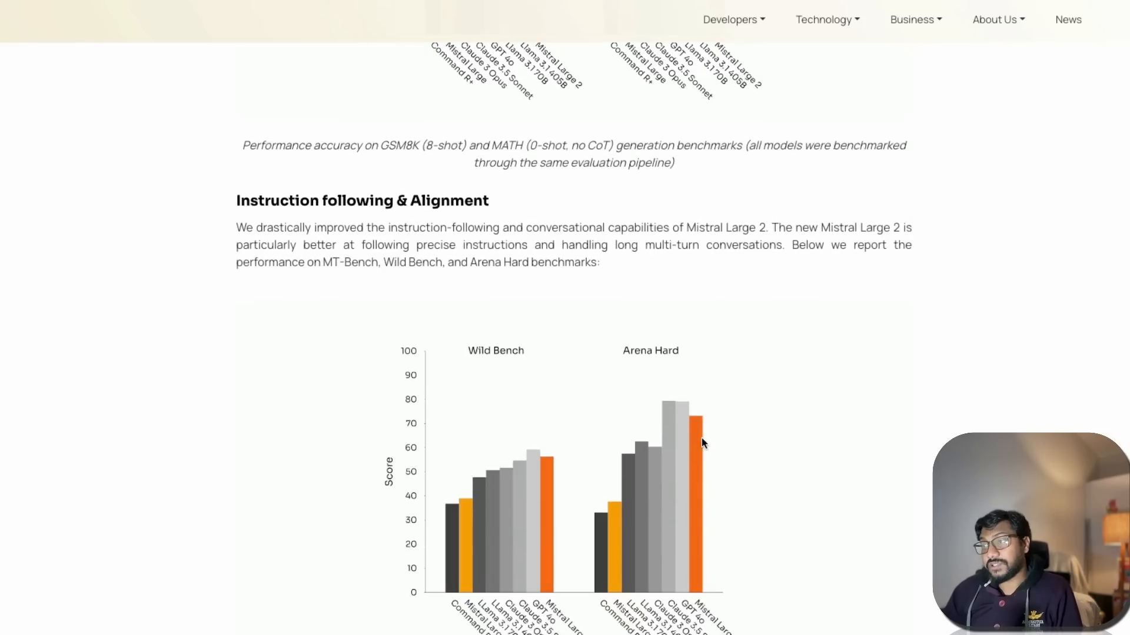
pyautogui.scroll(-3)
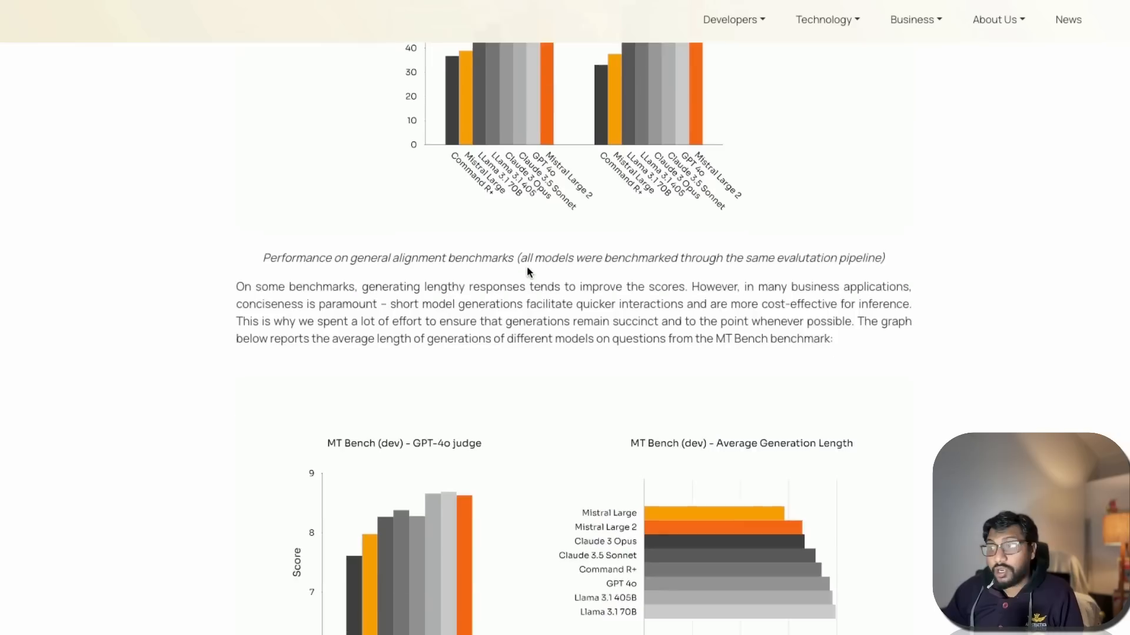
pyautogui.scroll(-3)
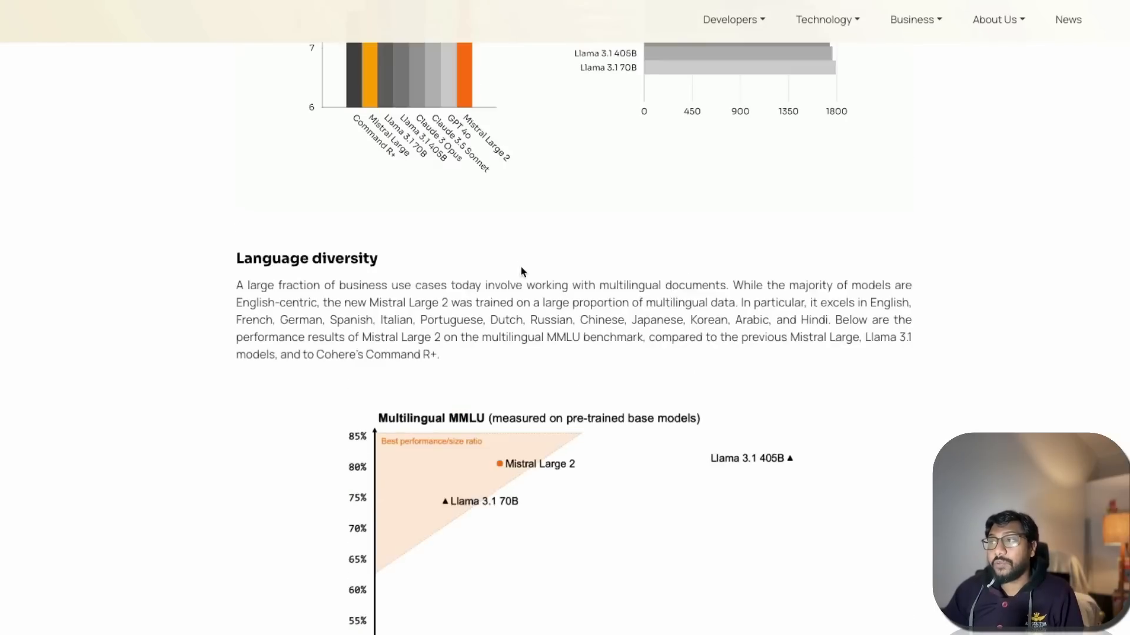
pyautogui.scroll(-3)
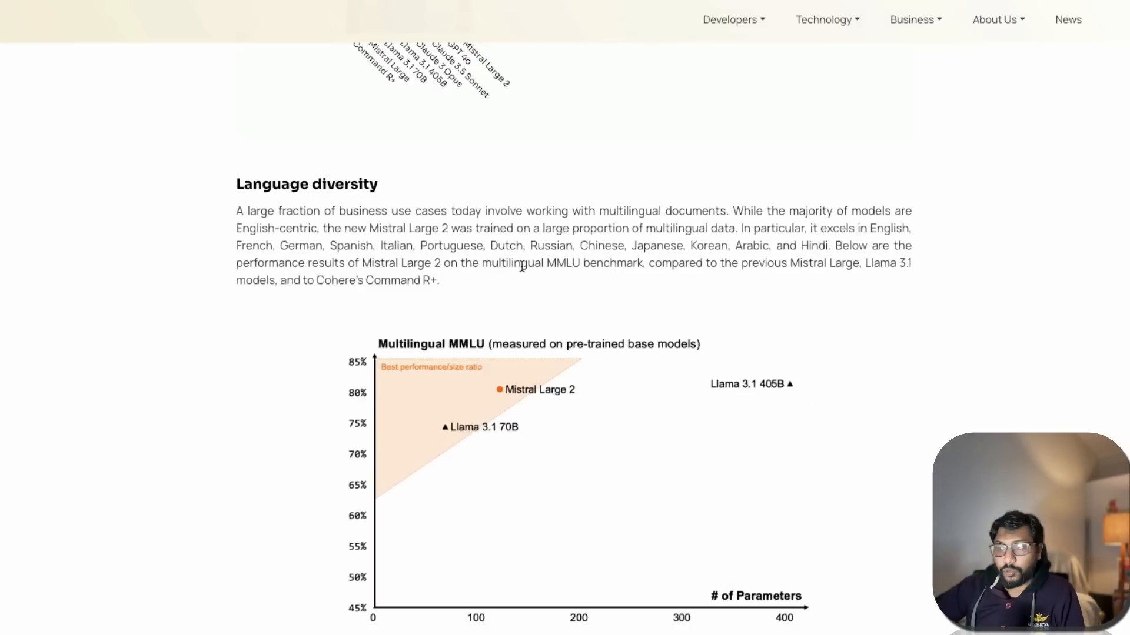
pyautogui.moveTo(501, 411)
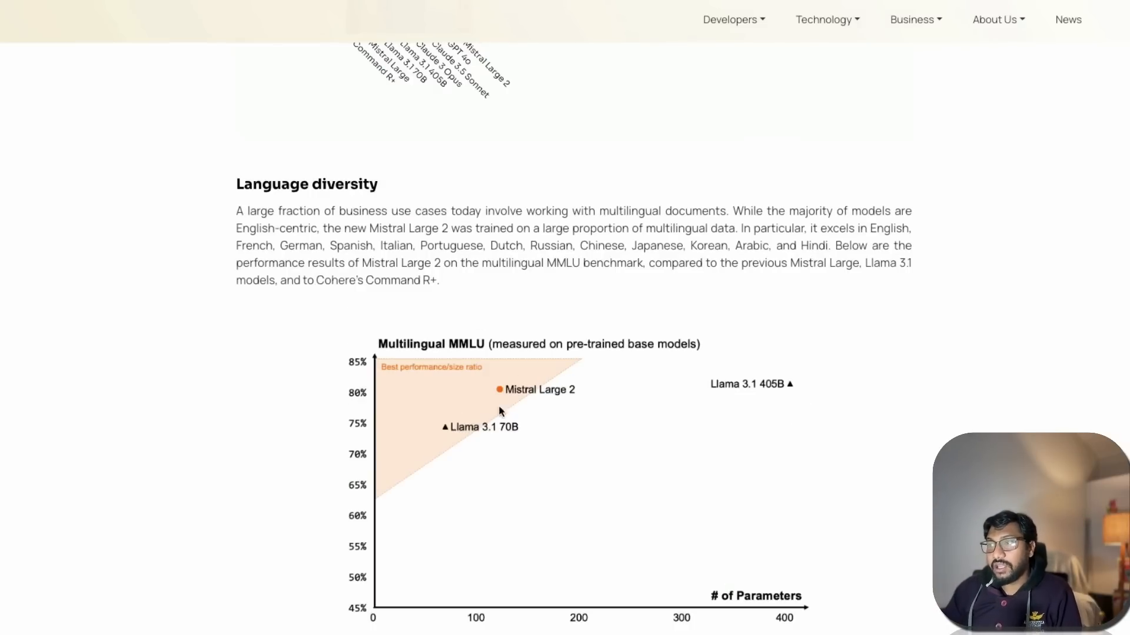
# Step: Scroll past the per-language Multilingual MMLU bars to the Tool Use & Function Calling chart
pyautogui.scroll(-3)
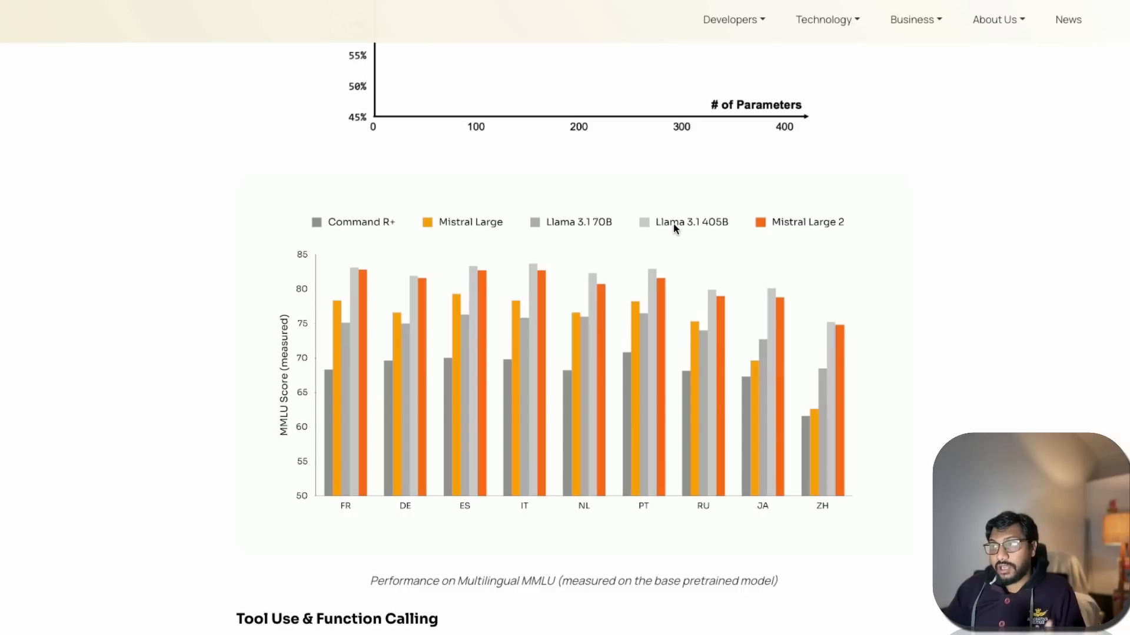
pyautogui.moveTo(828, 247)
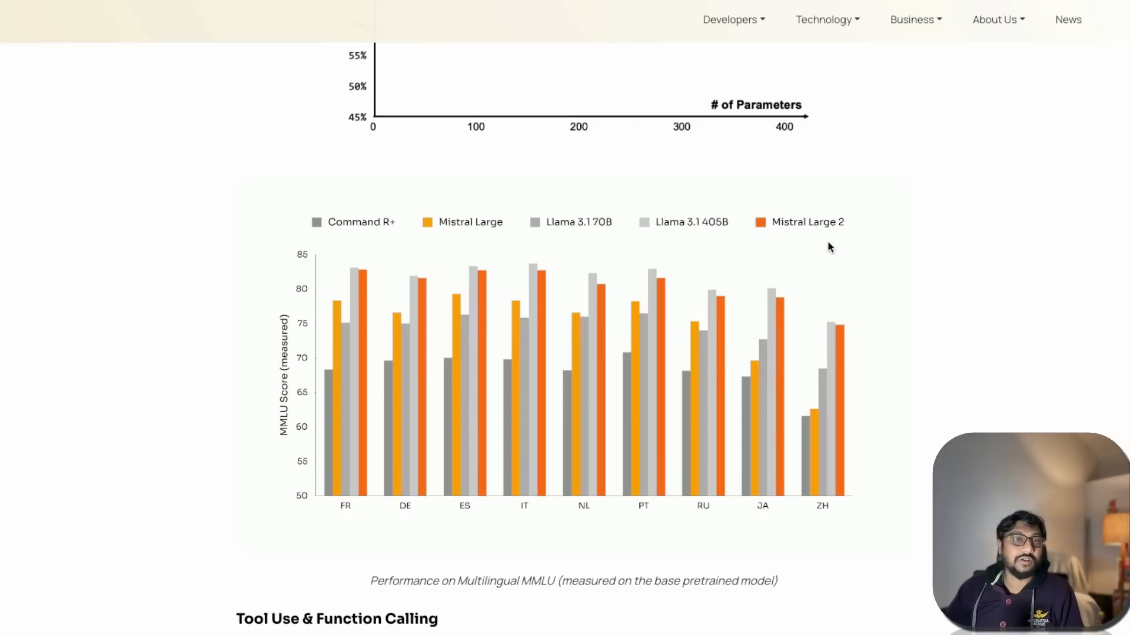
pyautogui.scroll(-3)
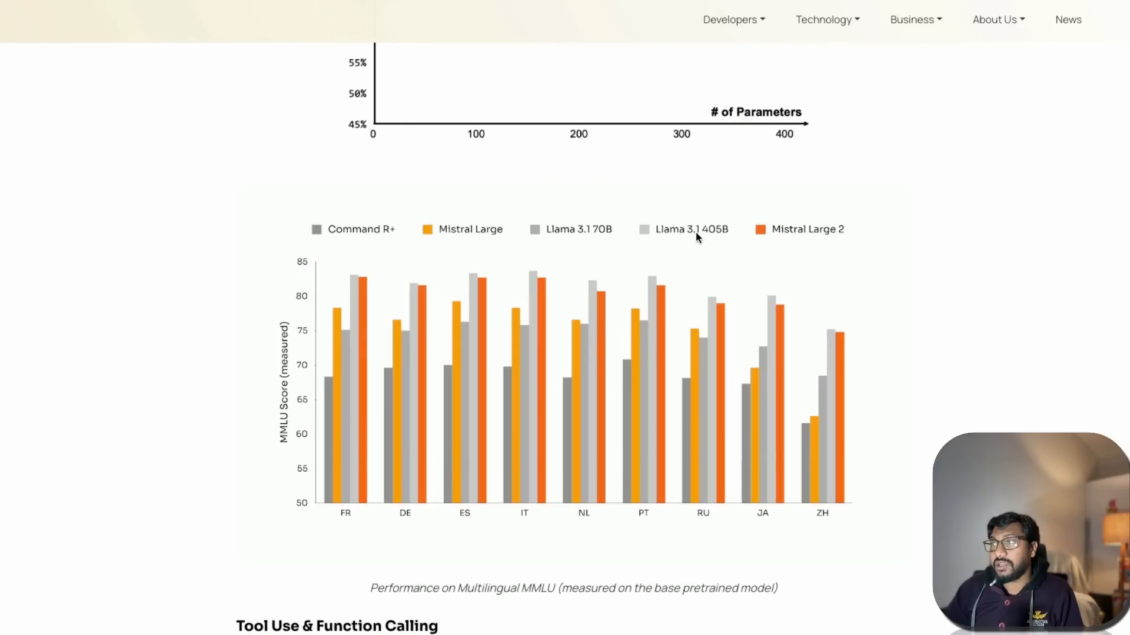
pyautogui.scroll(-3)
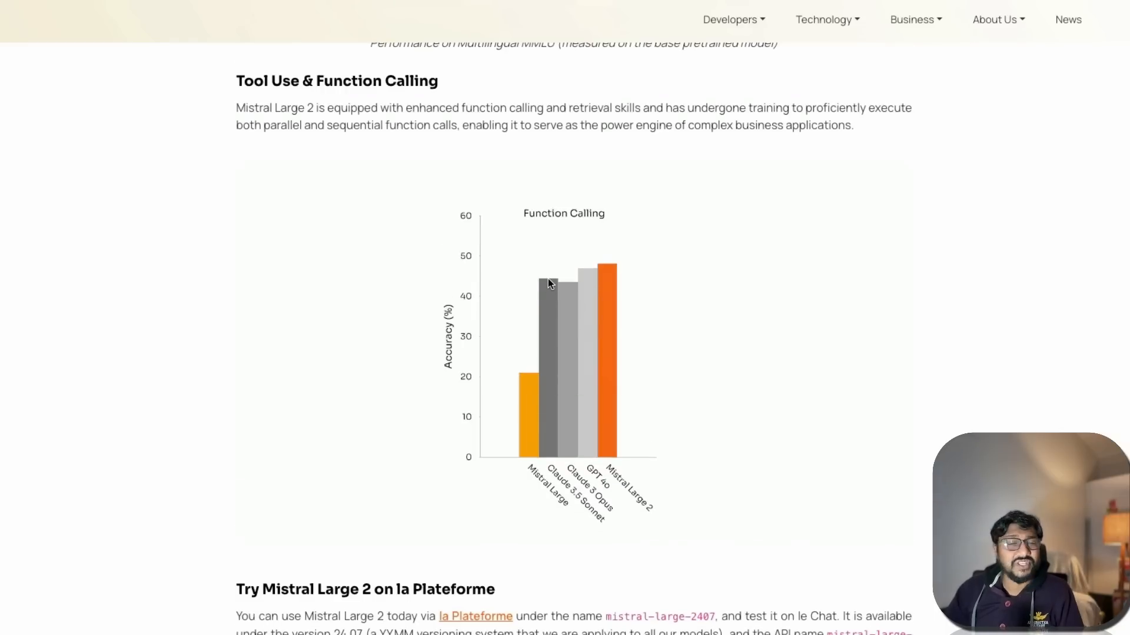
pyautogui.moveTo(593, 258)
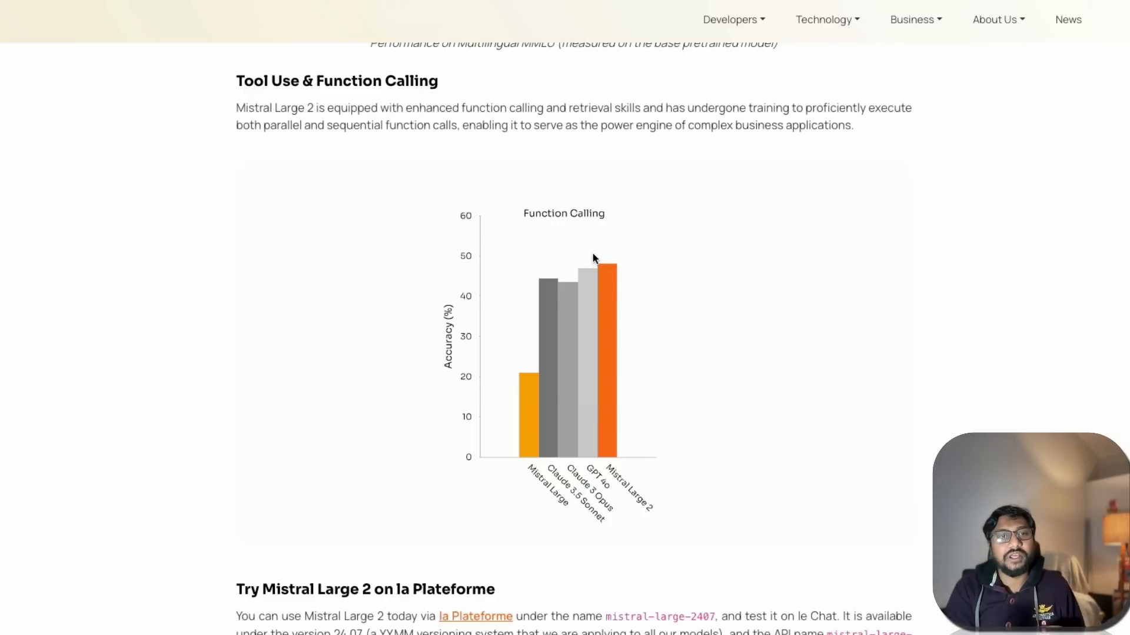
pyautogui.moveTo(747, 348)
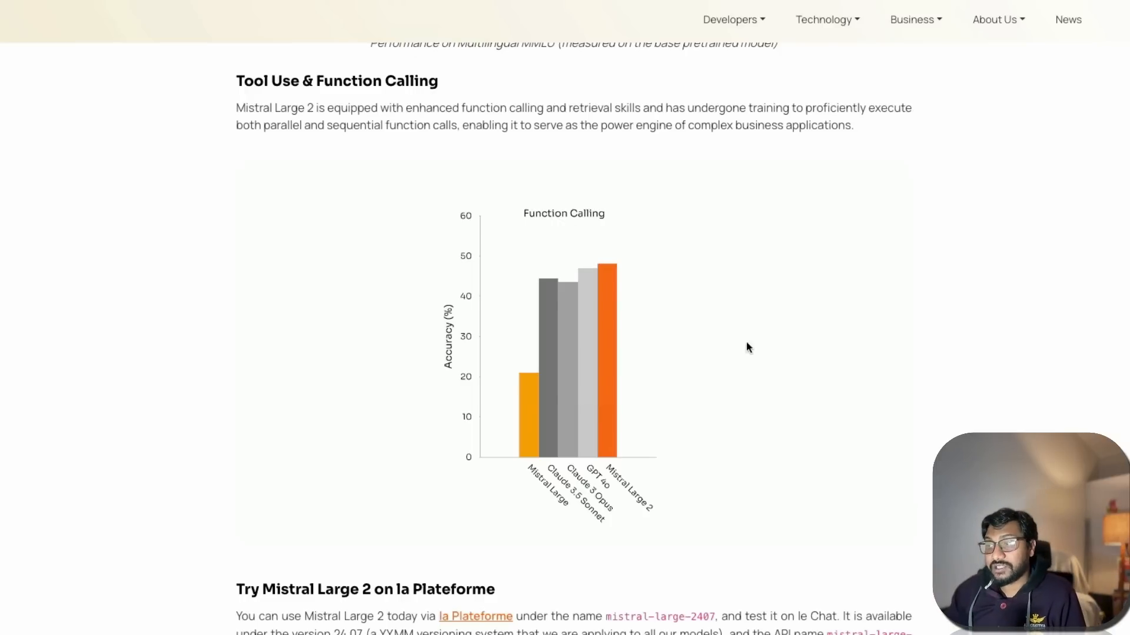
# Step: Scroll down the Large 2 page toward the Tool Use & Function Calling accuracy chart
pyautogui.scroll(-3)
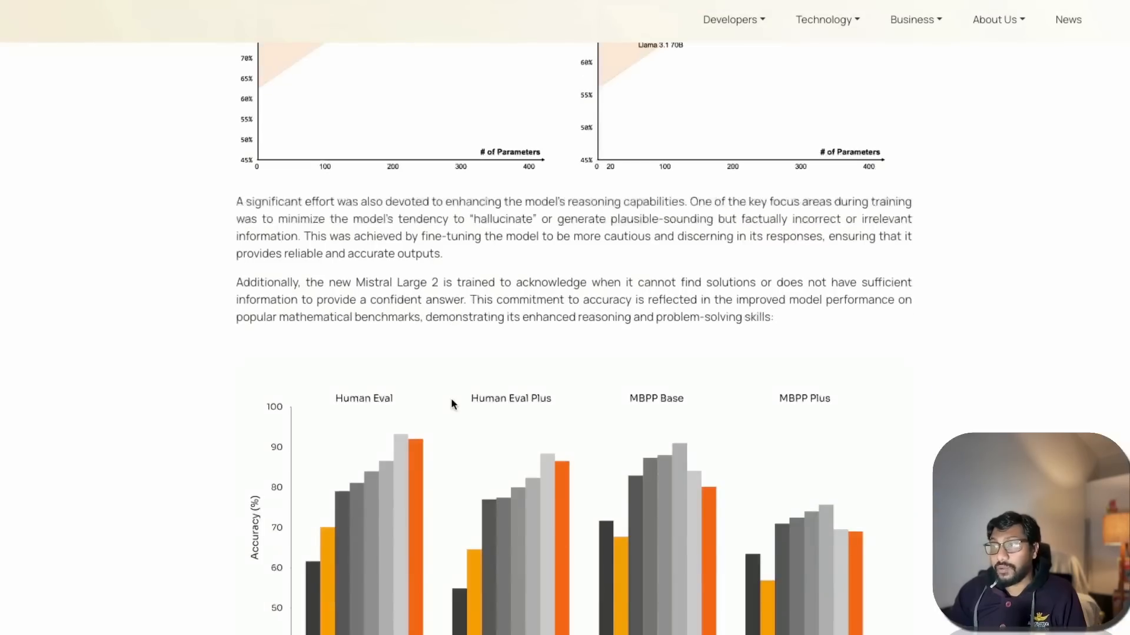
pyautogui.scroll(3)
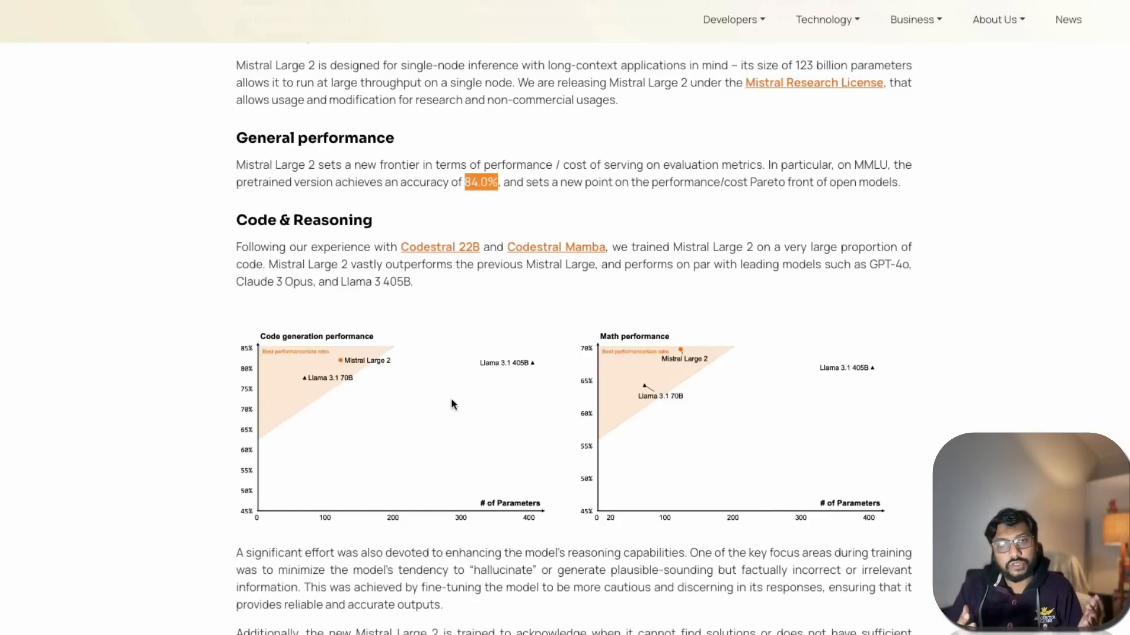
pyautogui.scroll(-3)
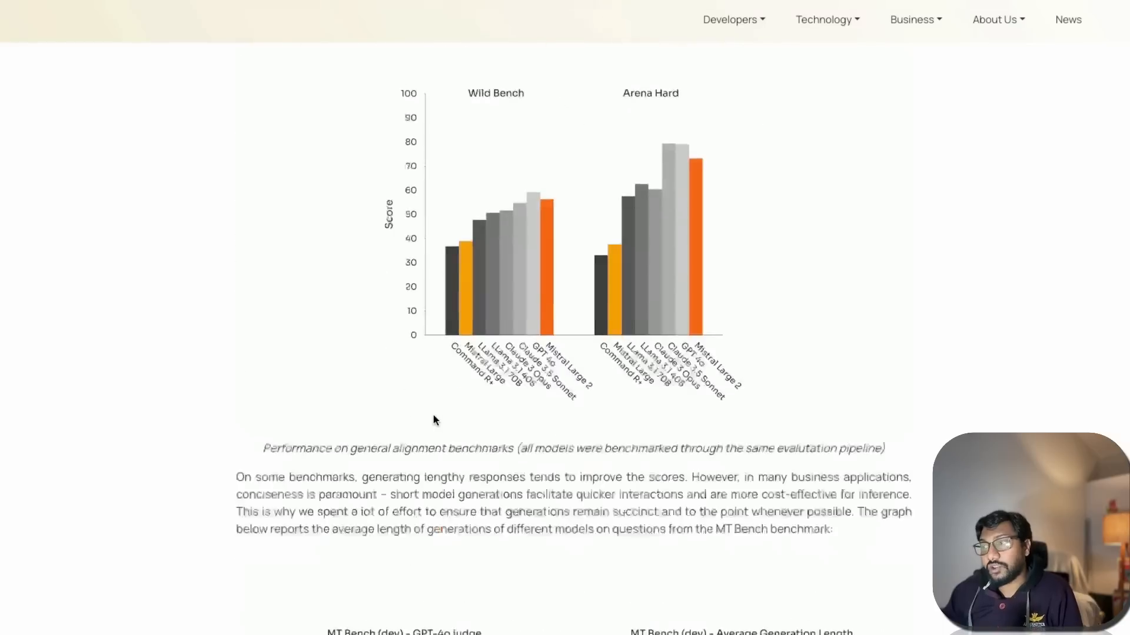
pyautogui.scroll(-3)
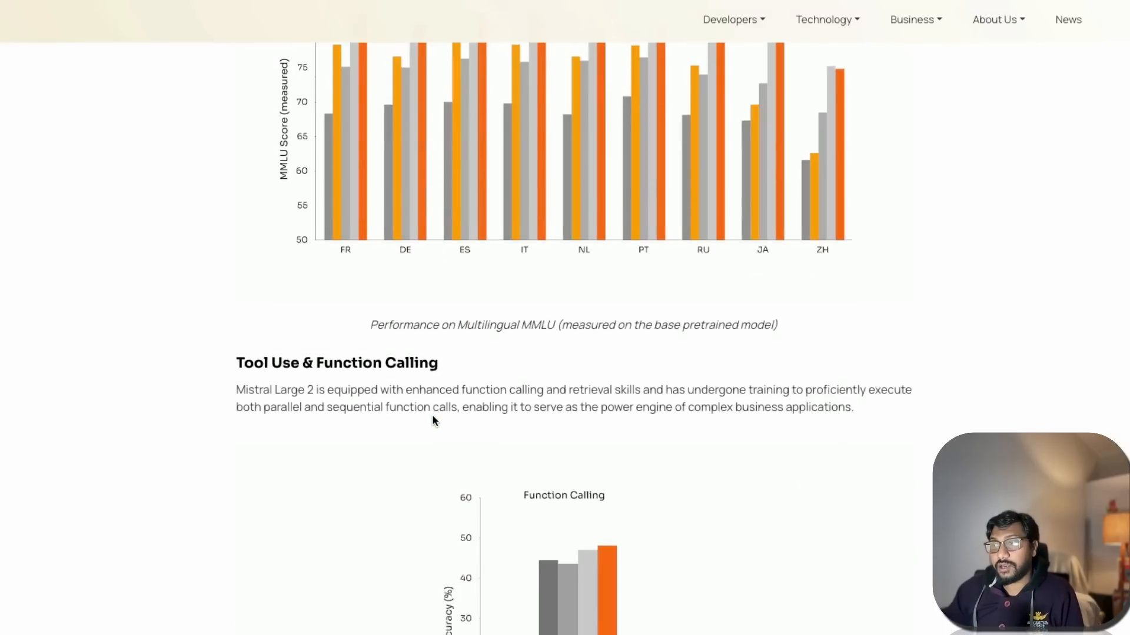
# Step: Review the Availability table of cloud providers per Mistral model, then head back up the page
pyautogui.scroll(-3)
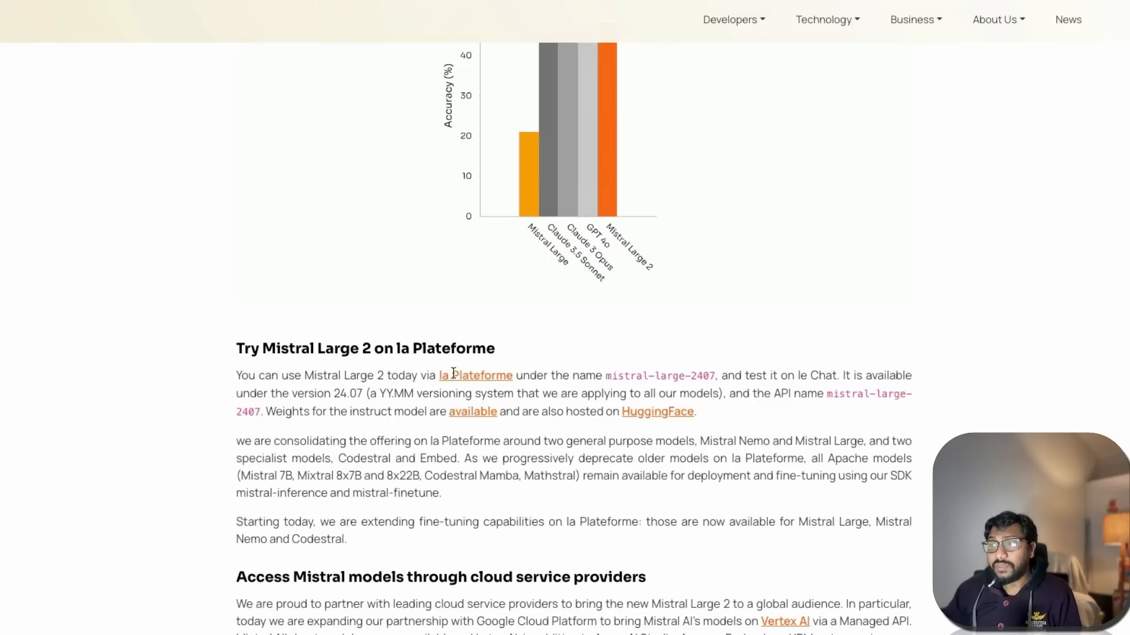
pyautogui.scroll(-3)
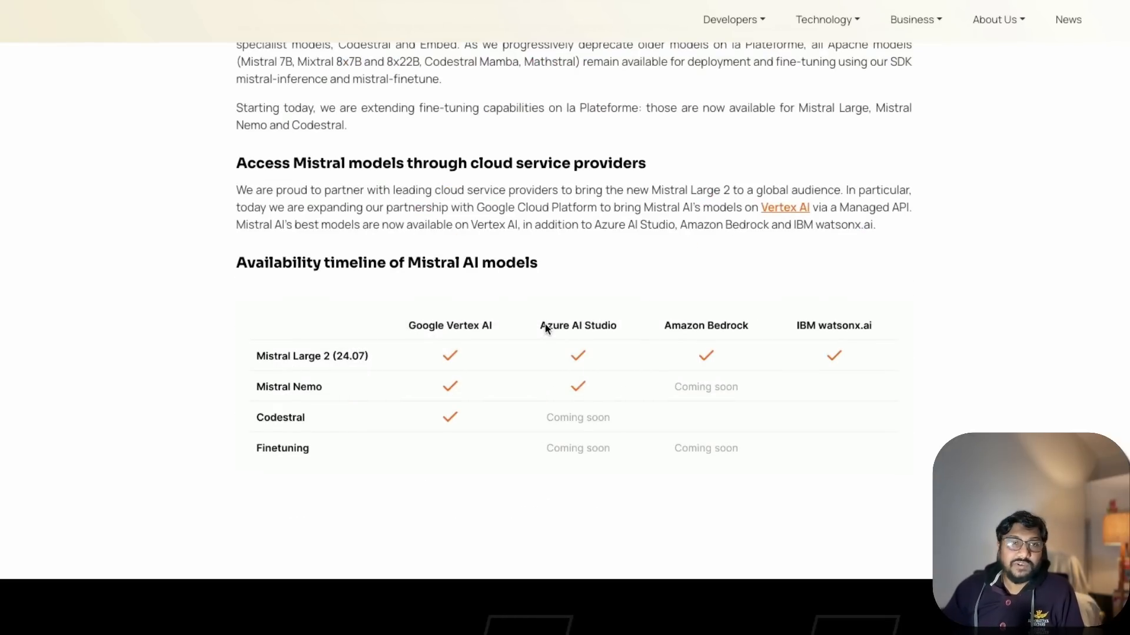
pyautogui.moveTo(512, 323)
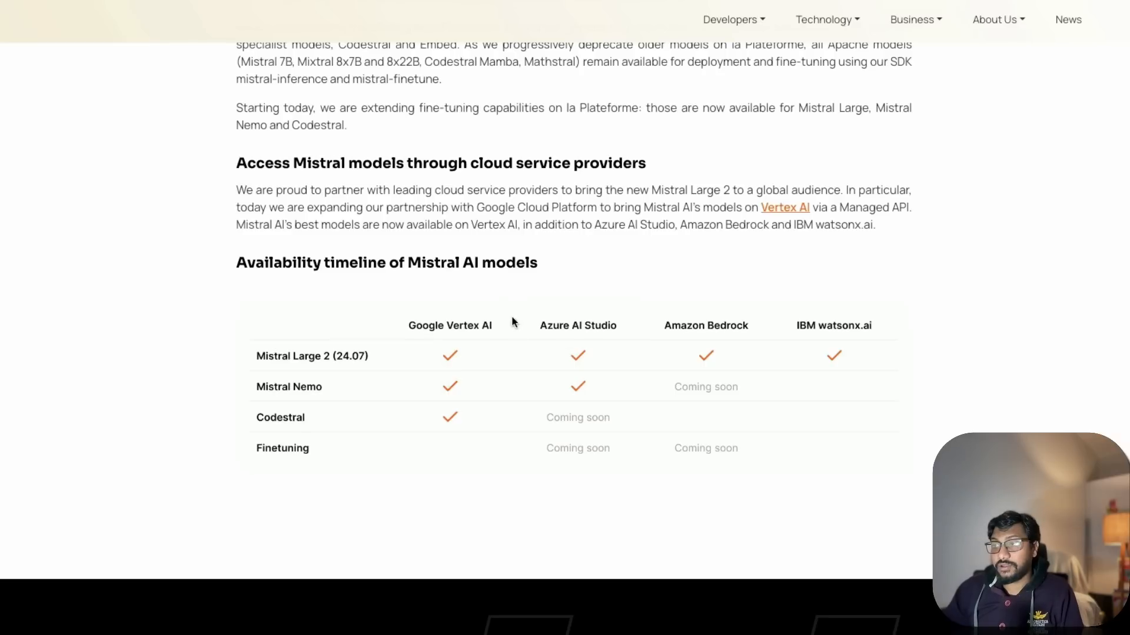
pyautogui.moveTo(461, 305)
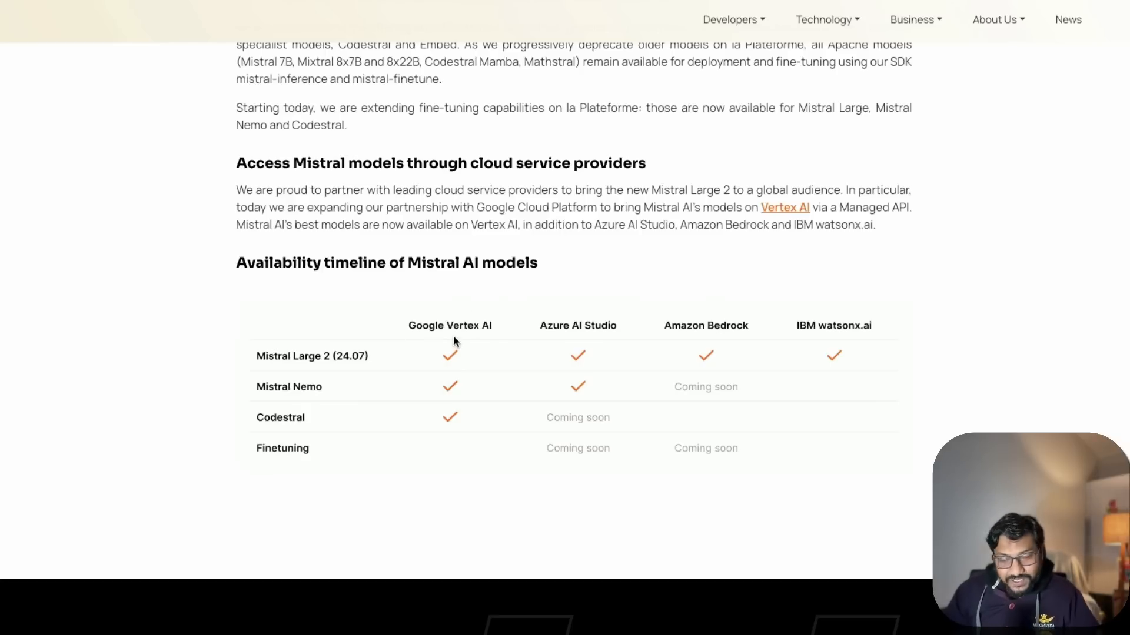
pyautogui.moveTo(638, 389)
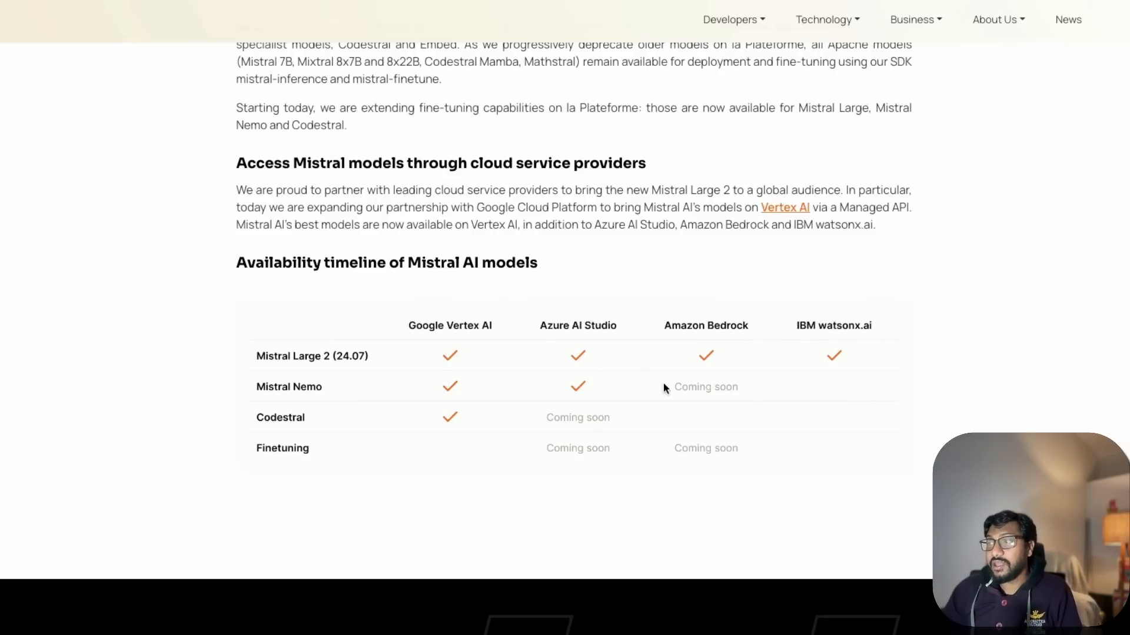
pyautogui.scroll(3)
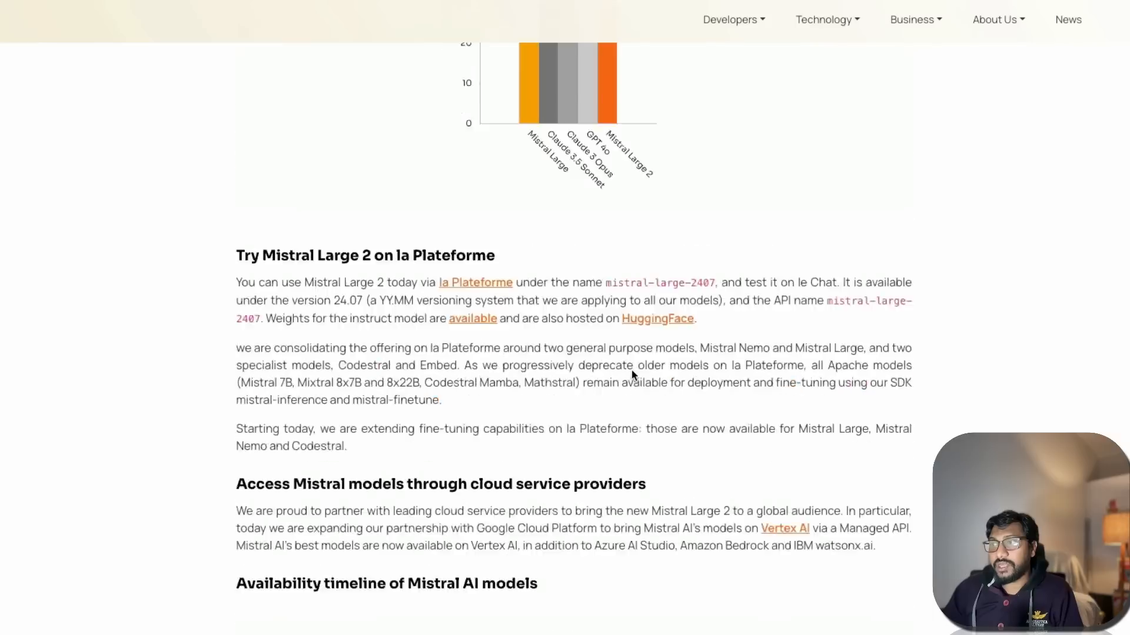
pyautogui.scroll(-3)
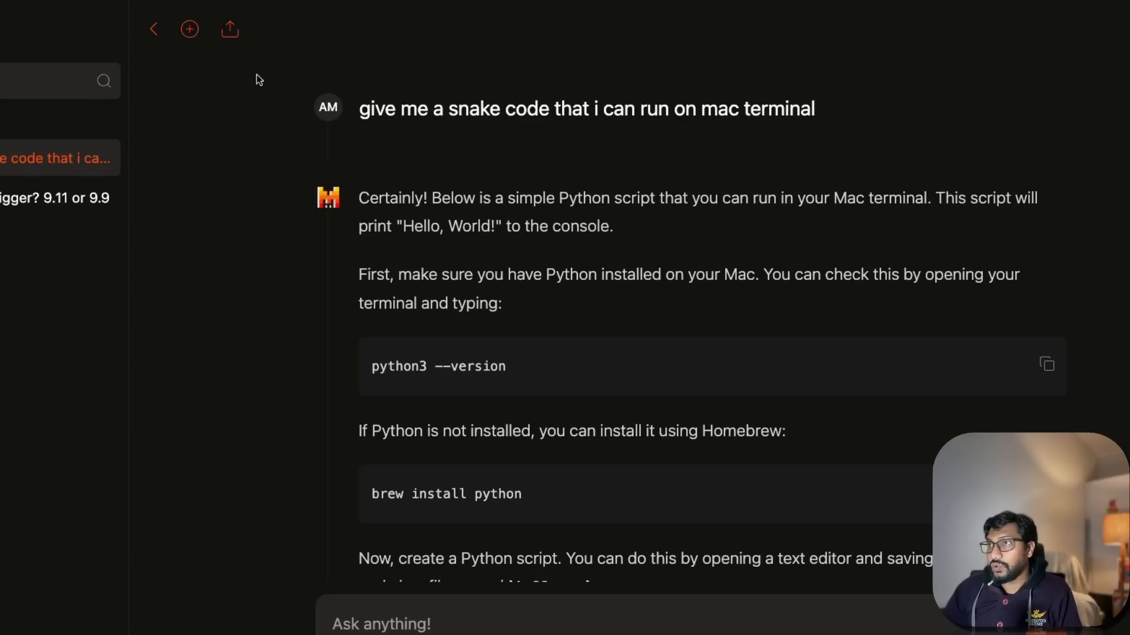
pyautogui.click(189, 29)
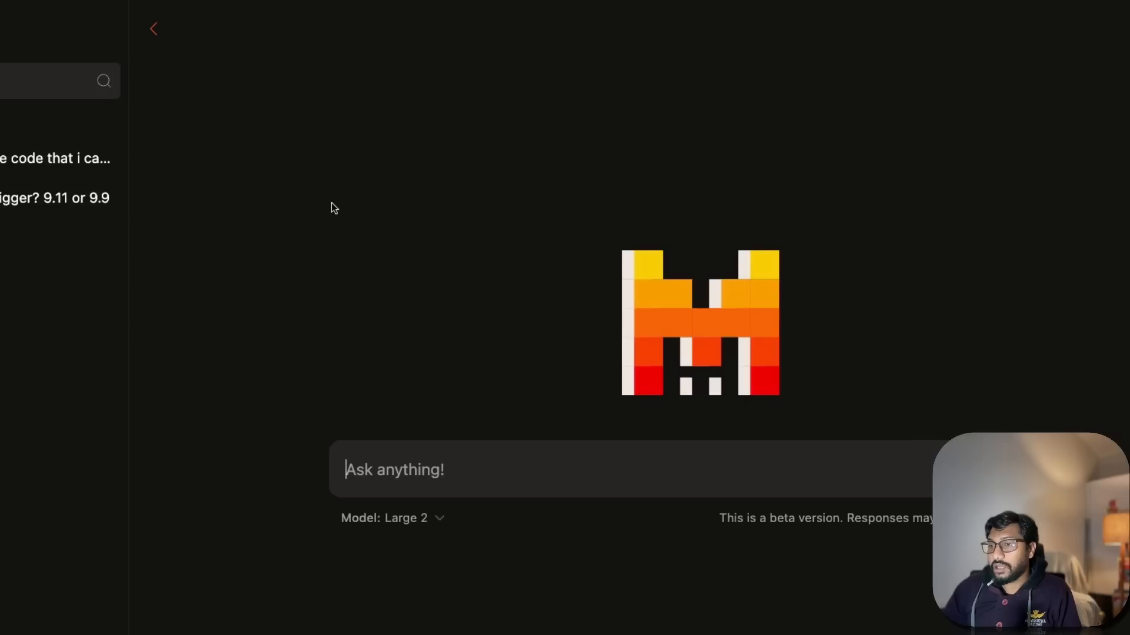
pyautogui.click(392, 518)
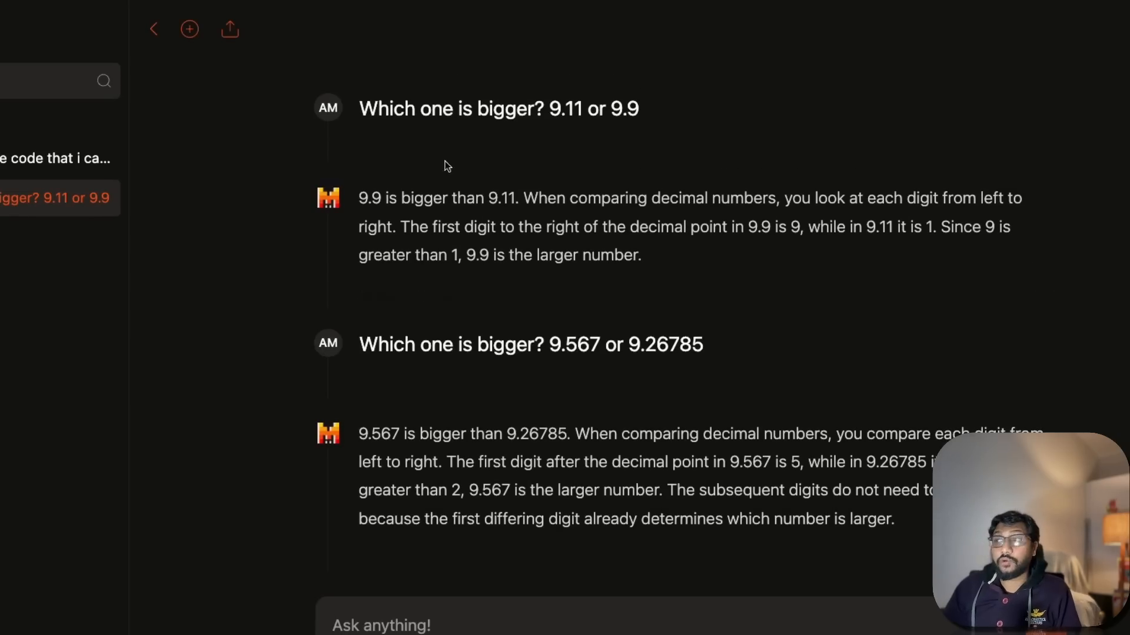
pyautogui.moveTo(538, 108); pyautogui.dragTo(638, 108)
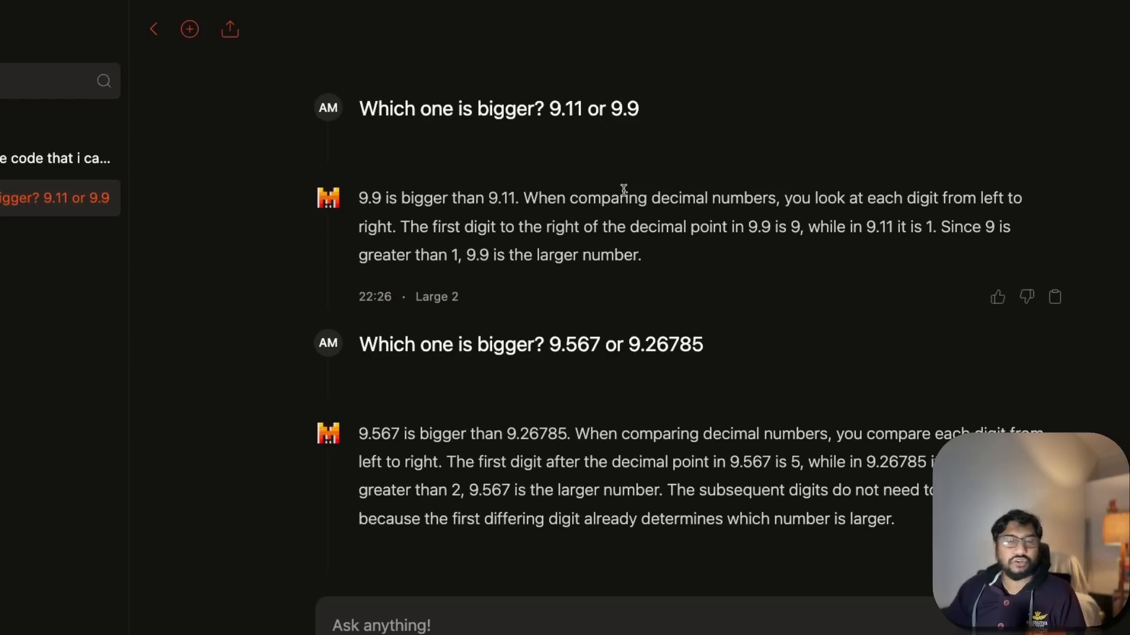
pyautogui.moveTo(357, 198); pyautogui.dragTo(642, 256)
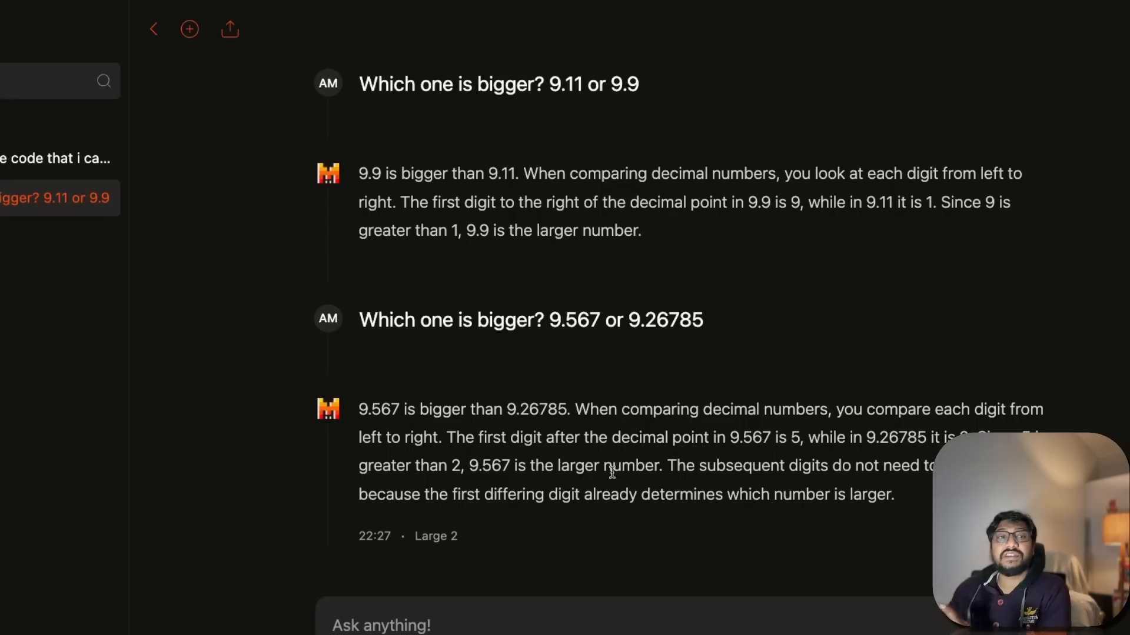
pyautogui.moveTo(449, 438); pyautogui.dragTo(893, 494)
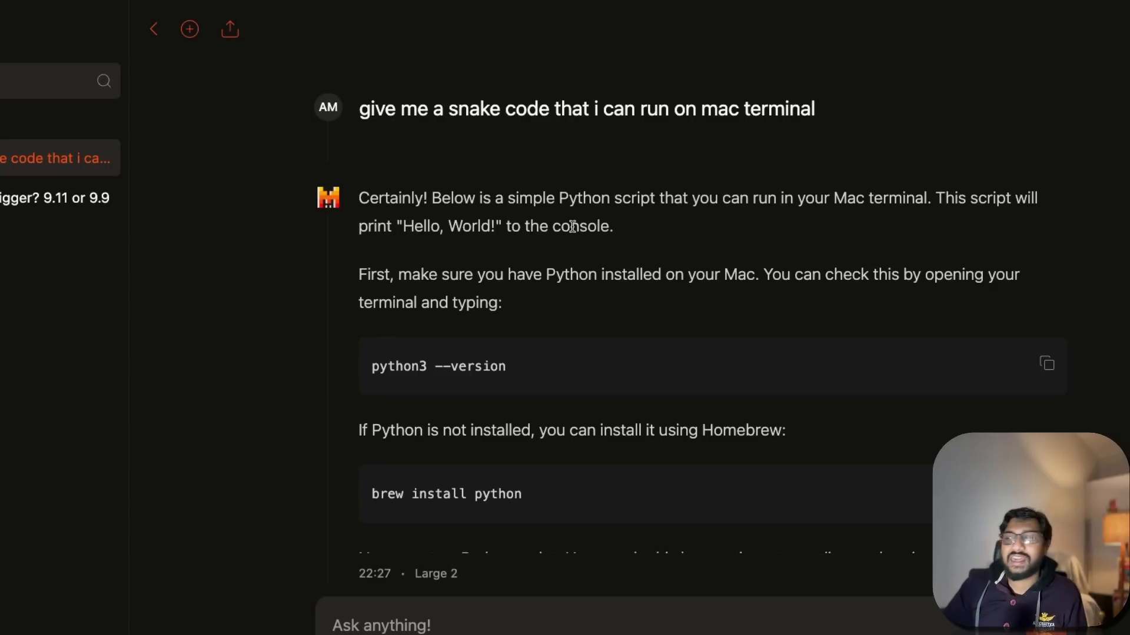
pyautogui.moveTo(624, 249)
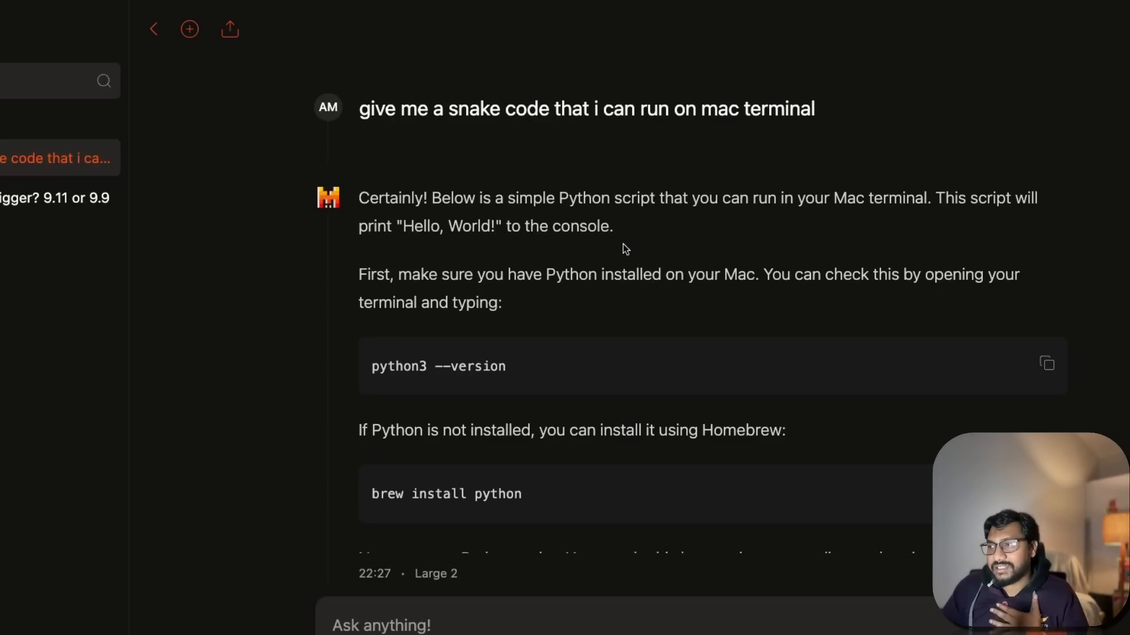
# Step: Scroll the conversation past the curses reply down to the pygame Snake response
pyautogui.scroll(-3)
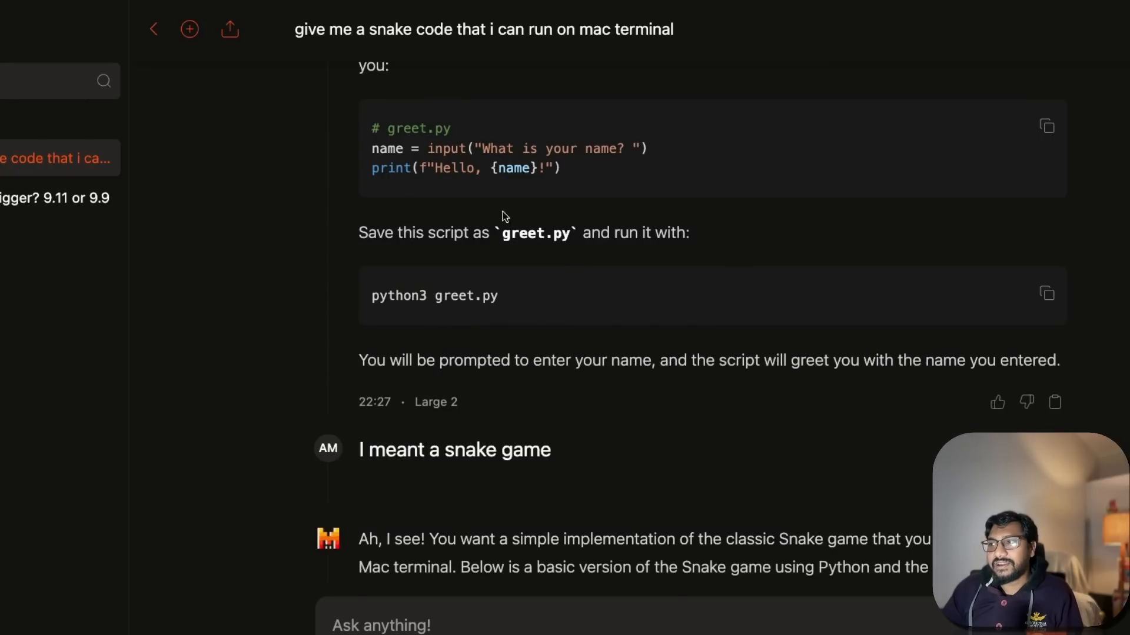
pyautogui.scroll(-3)
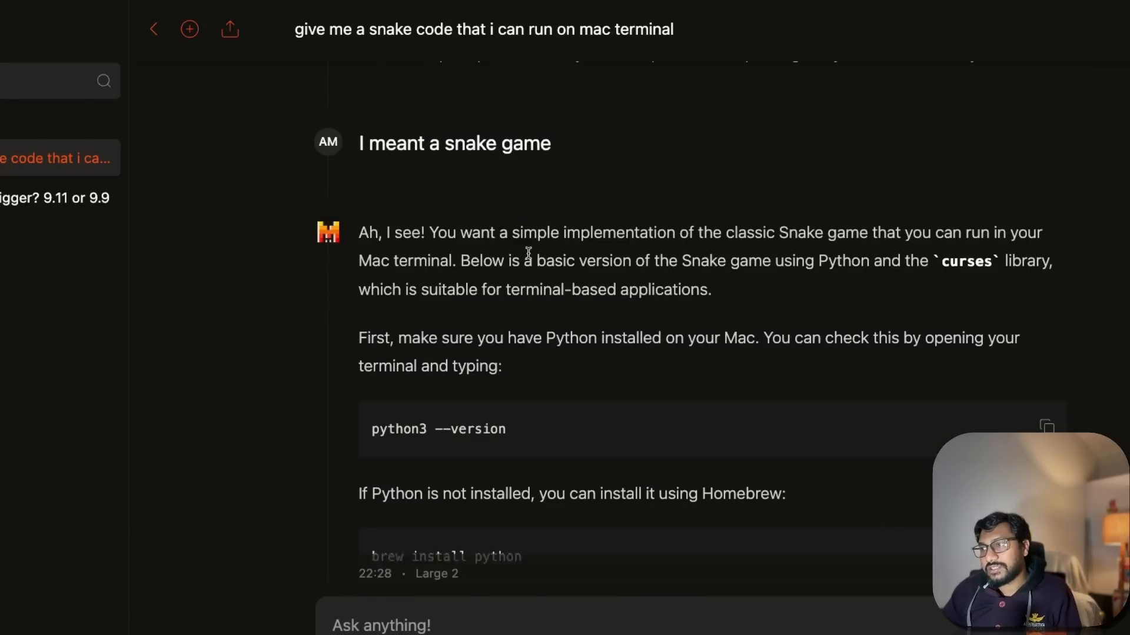
pyautogui.scroll(-3)
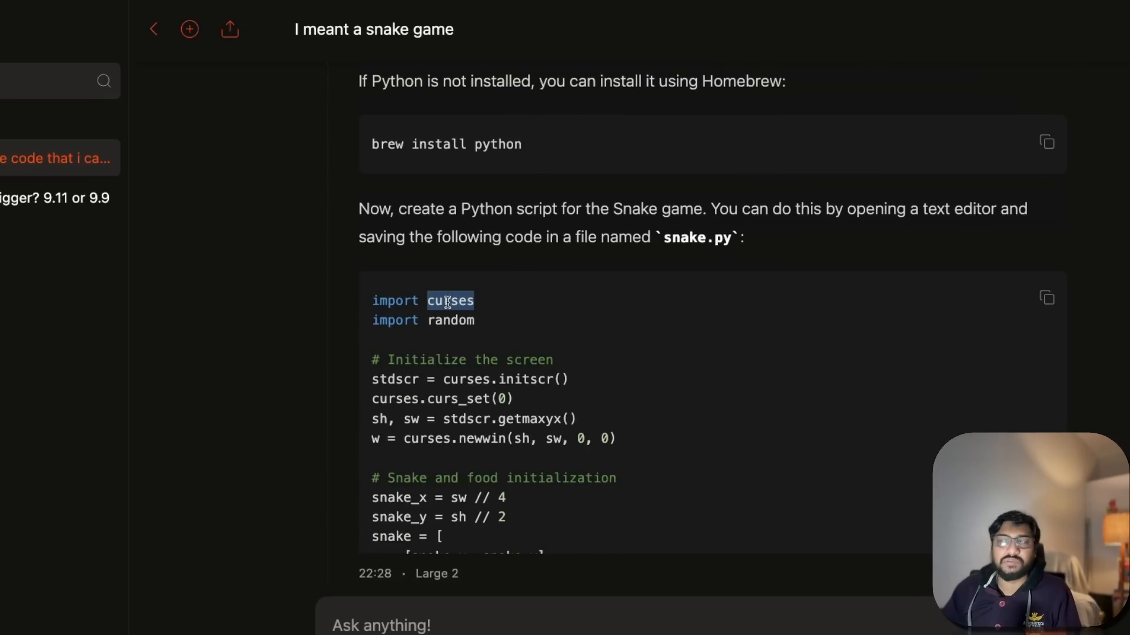
pyautogui.scroll(-3)
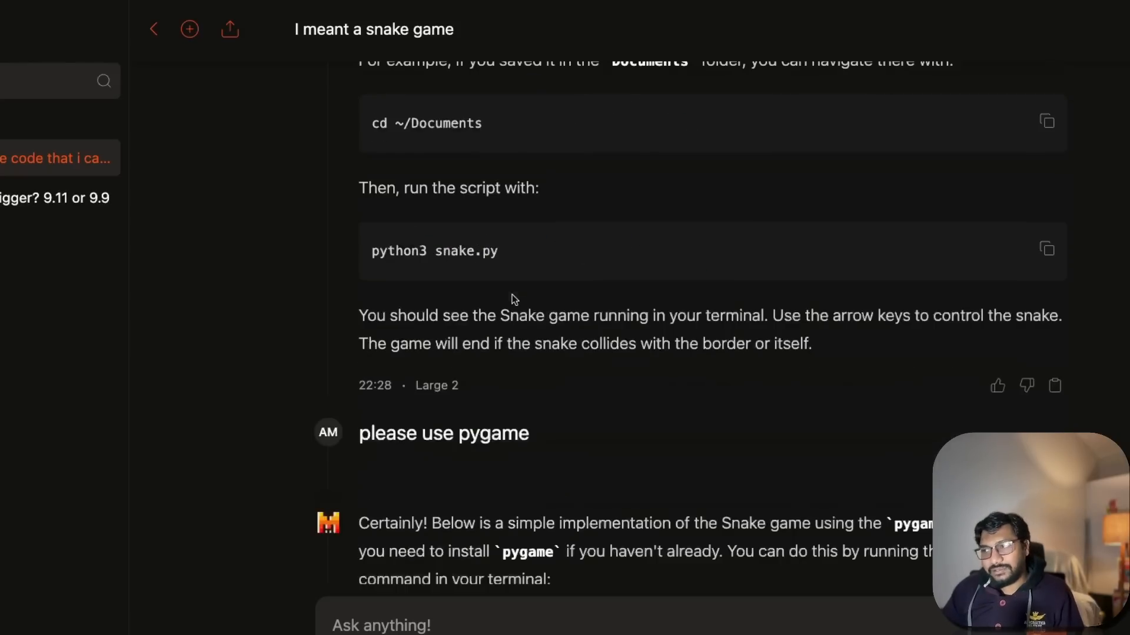
pyautogui.scroll(-3)
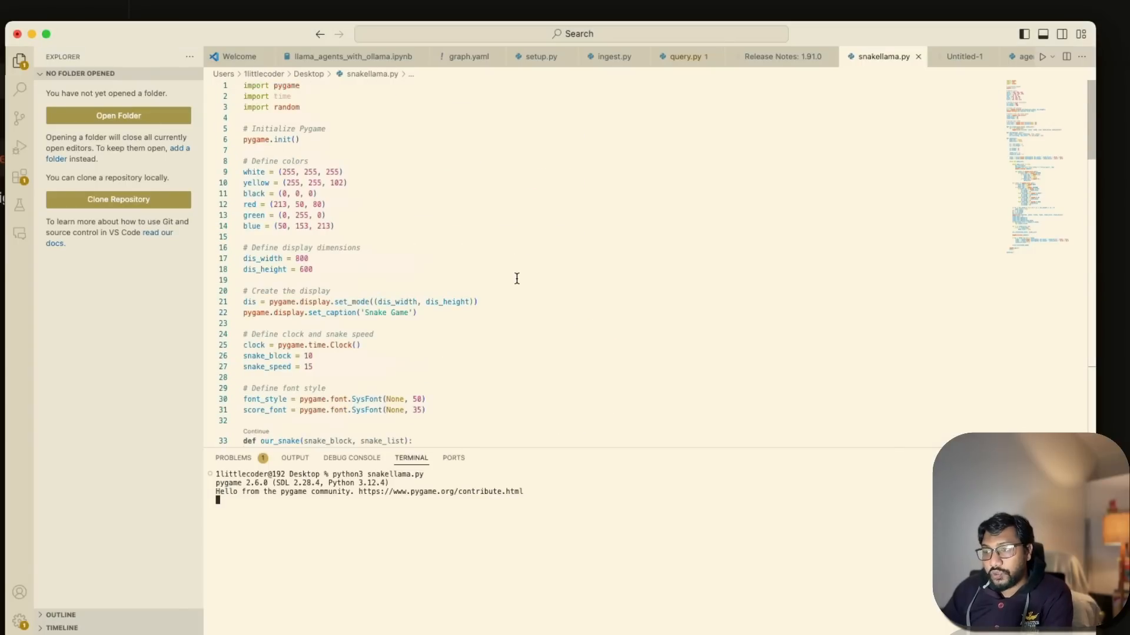
pyautogui.moveTo(425, 290)
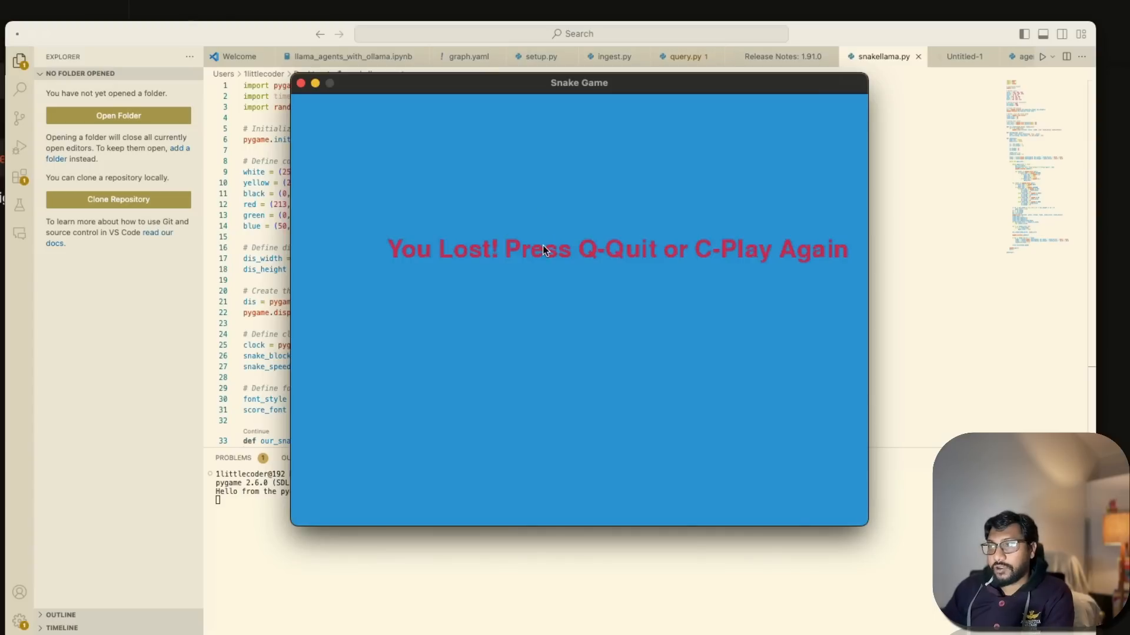
# Step: Play the pygame Snake game and restart with C after the 'You Lost!' screen
pyautogui.press('c')
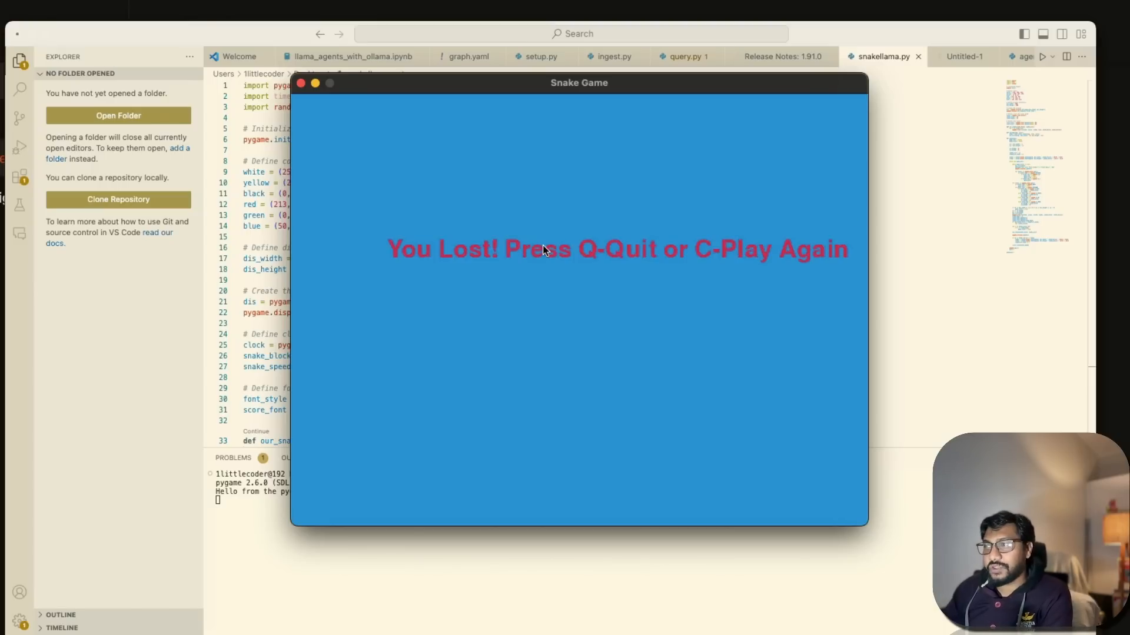
pyautogui.moveTo(490, 287)
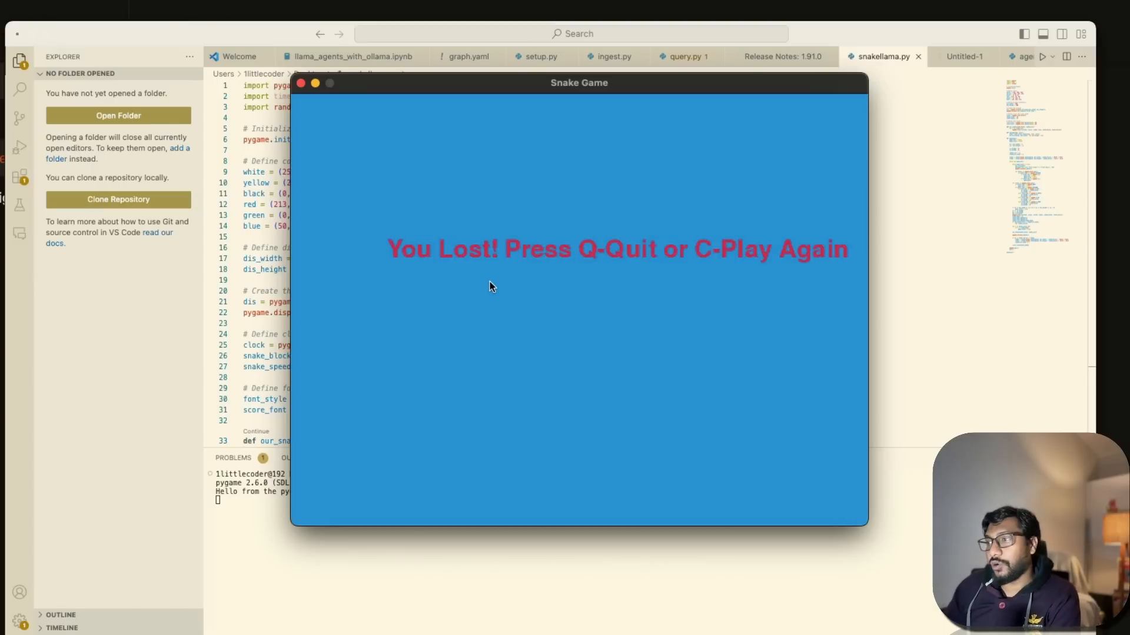
pyautogui.press('c')
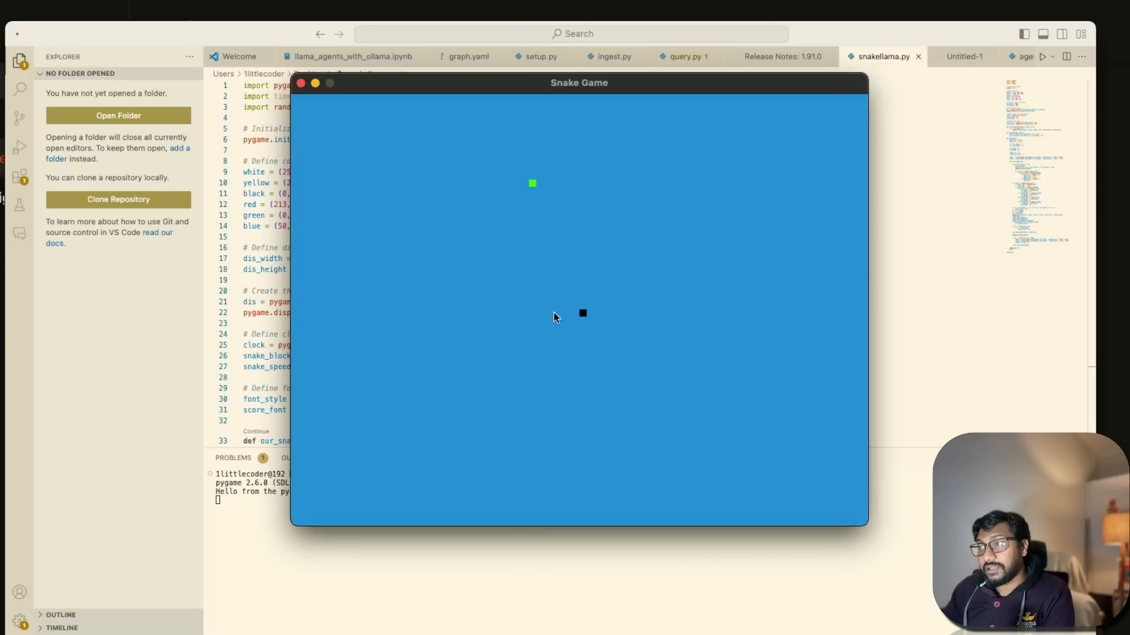
pyautogui.moveTo(626, 303)
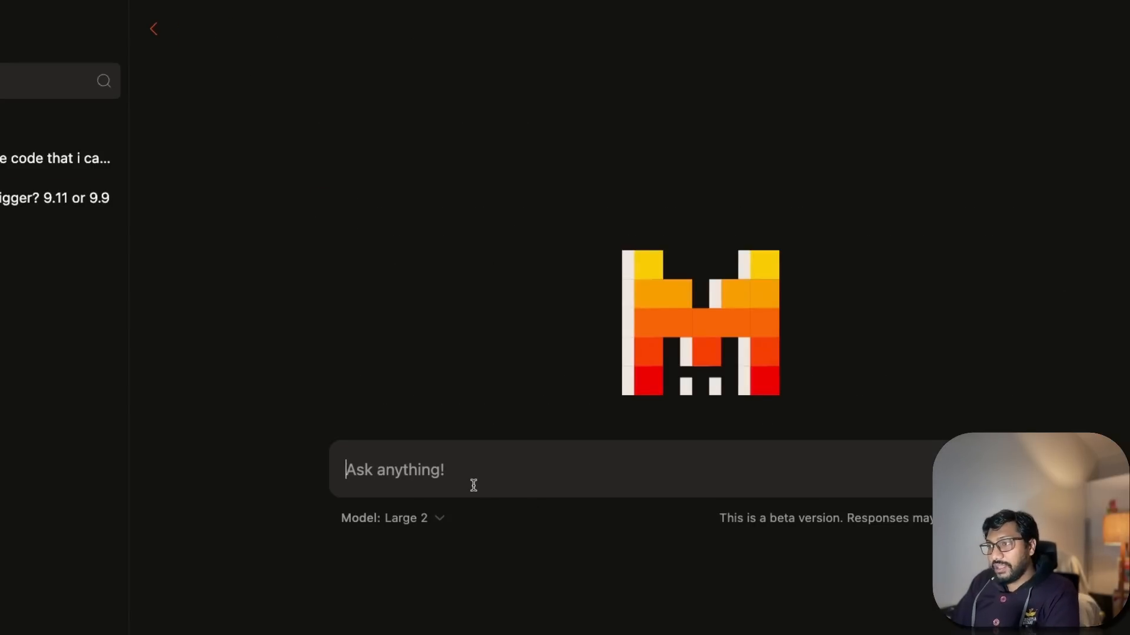
# Step: Ask Large 2 'give me a pygame code to play hangman' in the new chat
pyautogui.write('give mme a py')
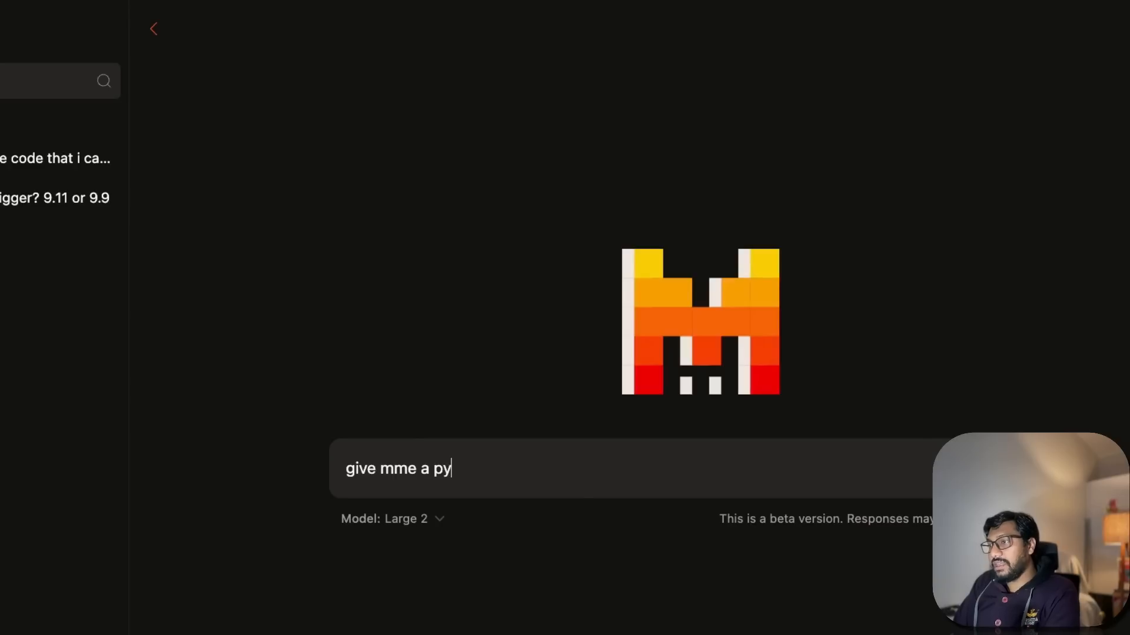
pyautogui.write('game code to play')
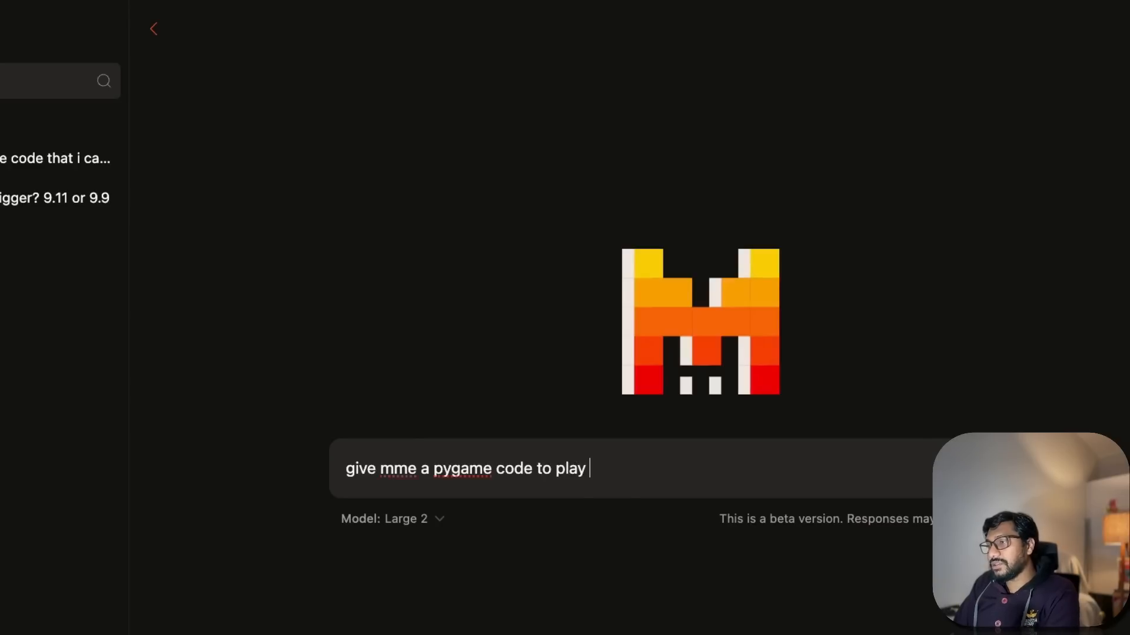
pyautogui.write('hangman')
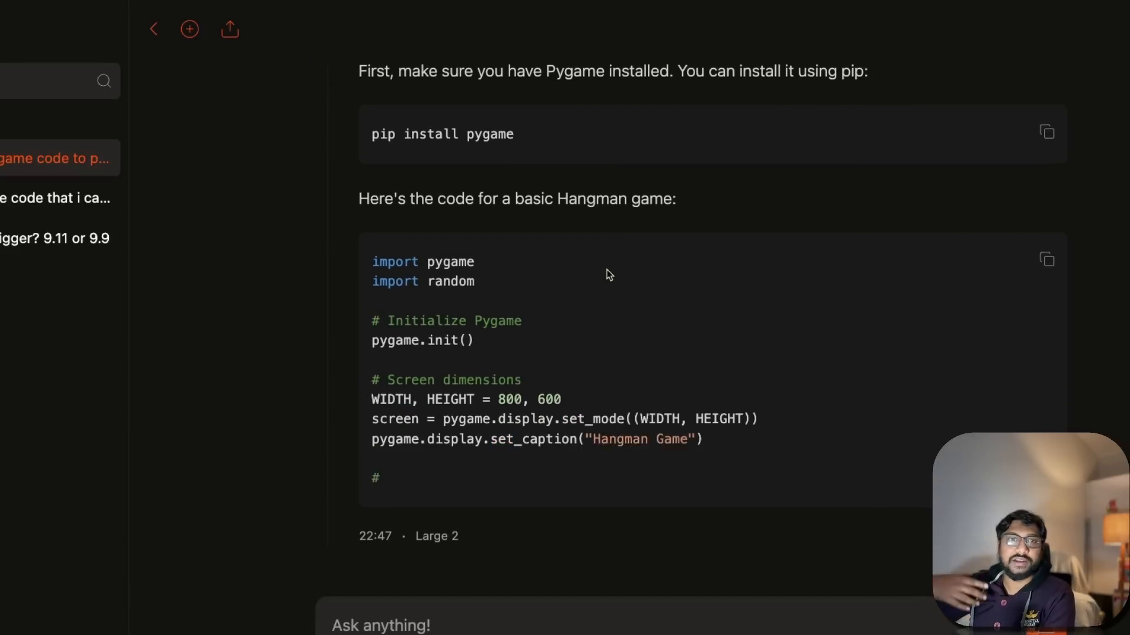
# Step: Read through the first part of the generated Hangman pygame code
pyautogui.scroll(-3)
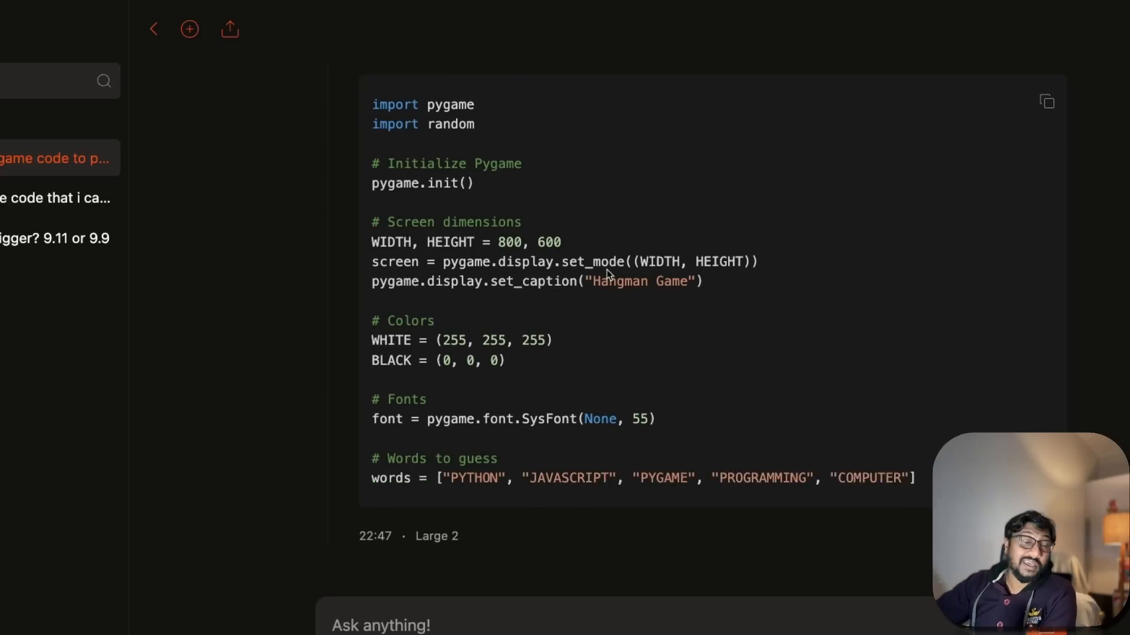
pyautogui.scroll(-3)
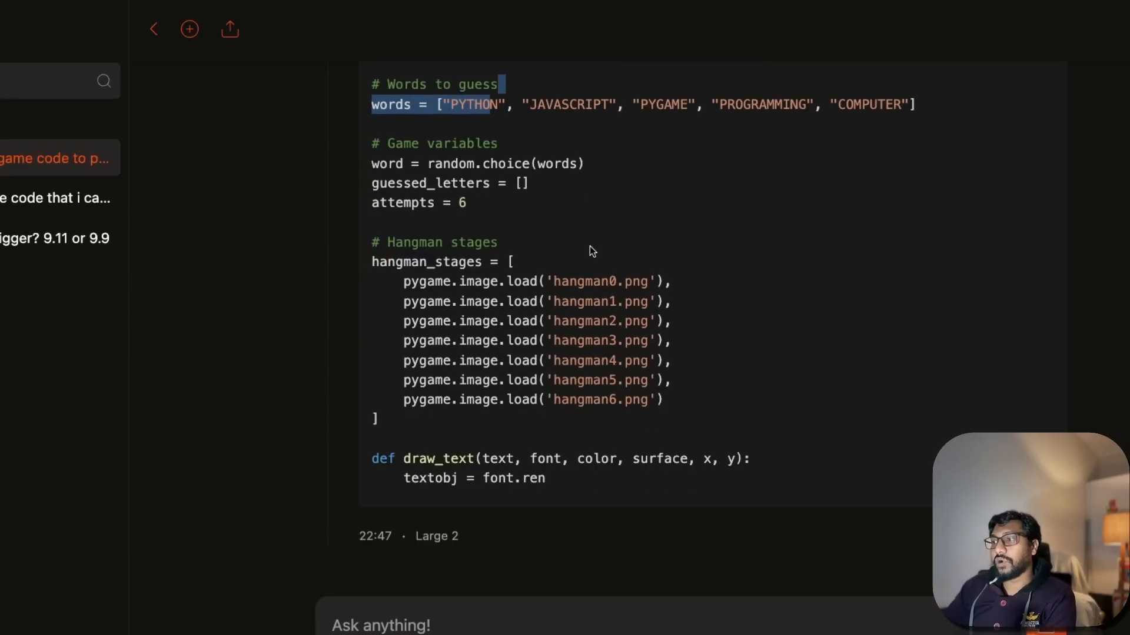
pyautogui.scroll(-3)
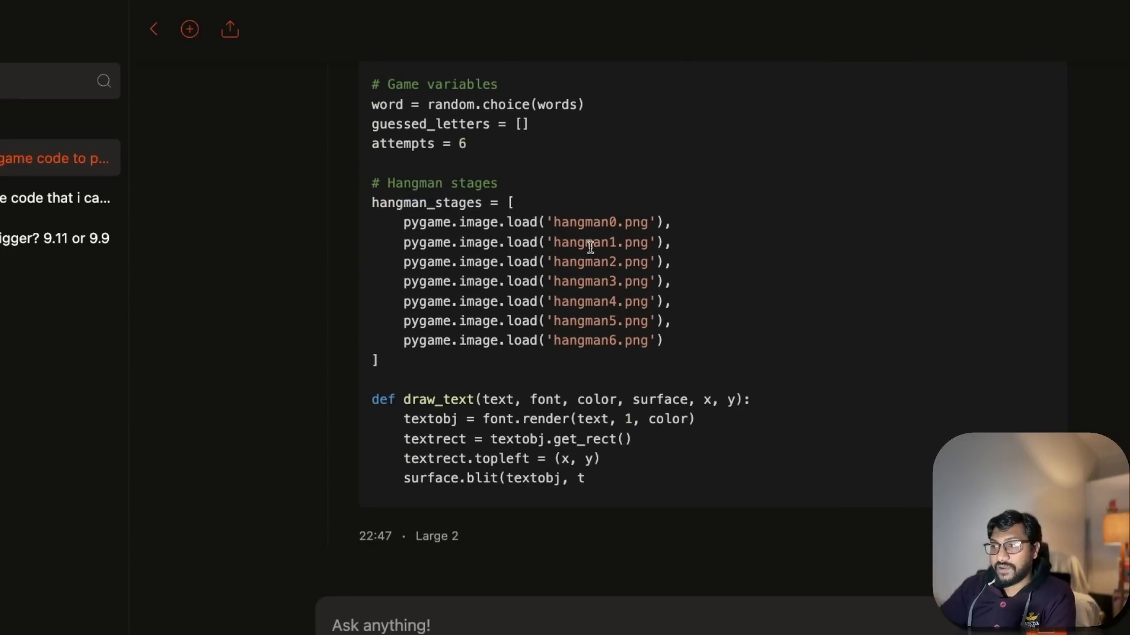
pyautogui.scroll(-3)
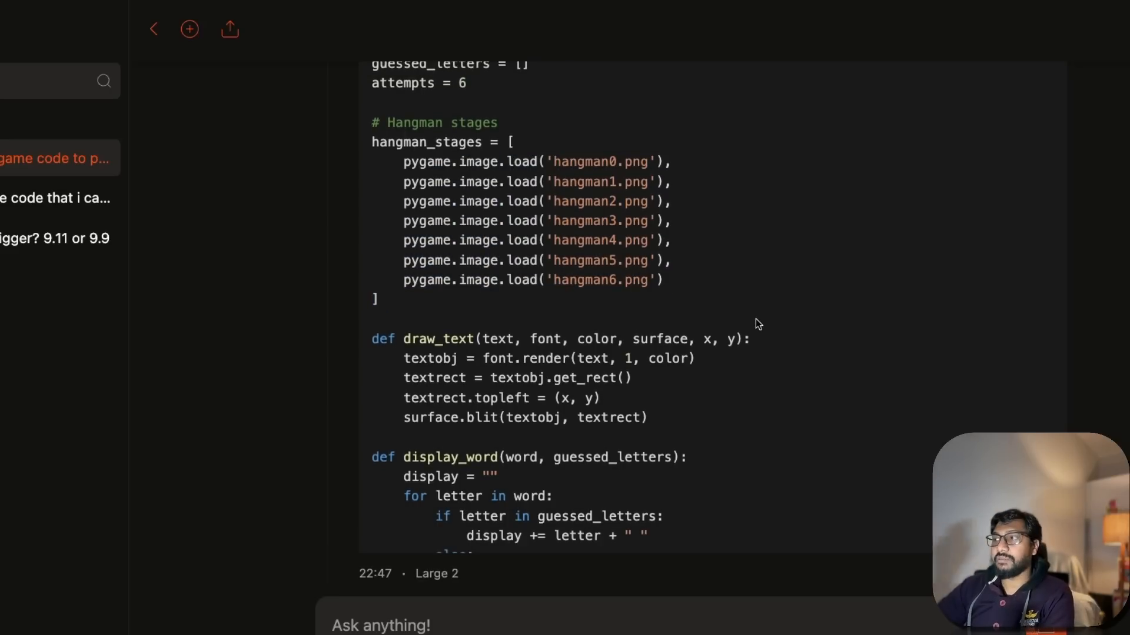
pyautogui.scroll(-3)
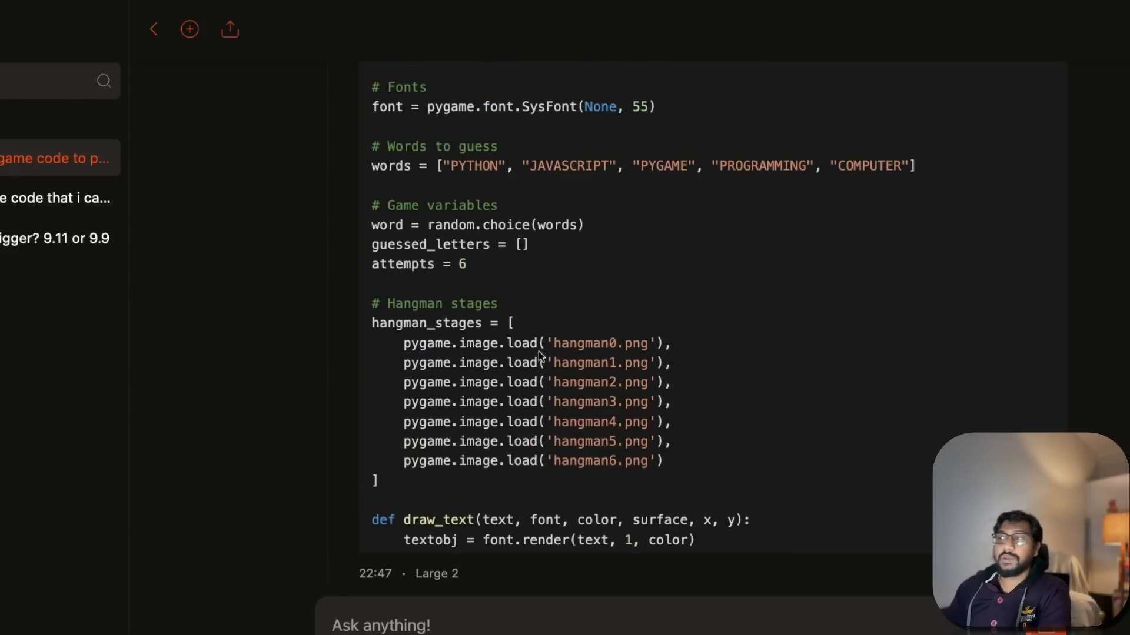
# Step: Finish reviewing the Hangman code and run it as python3 snakellama.py in the VS Code terminal
pyautogui.scroll(-3)
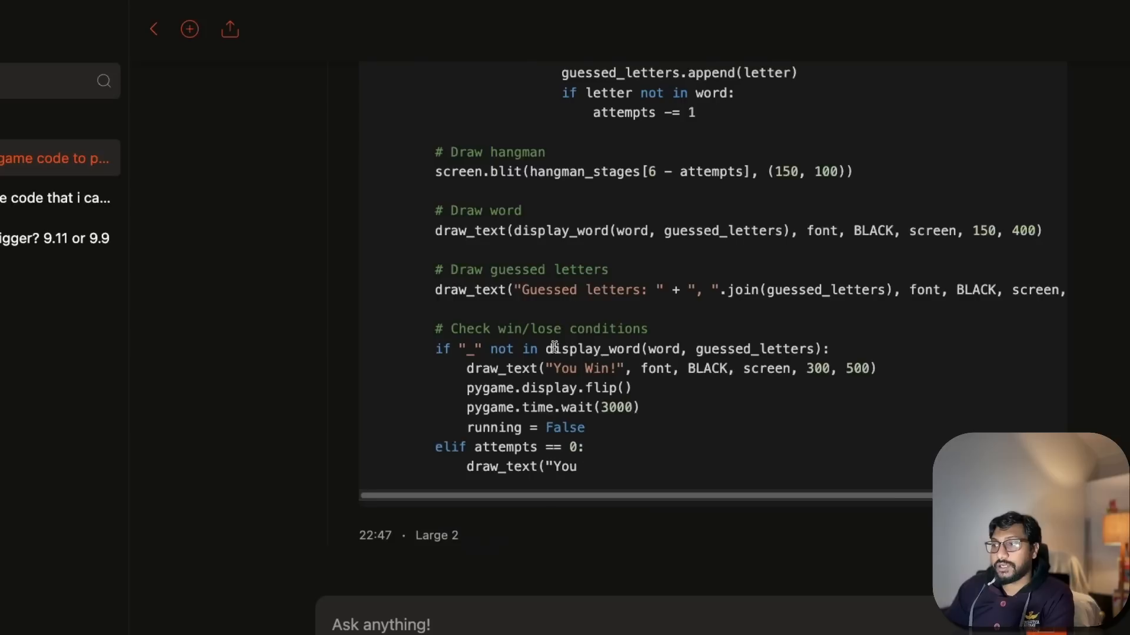
pyautogui.scroll(-3)
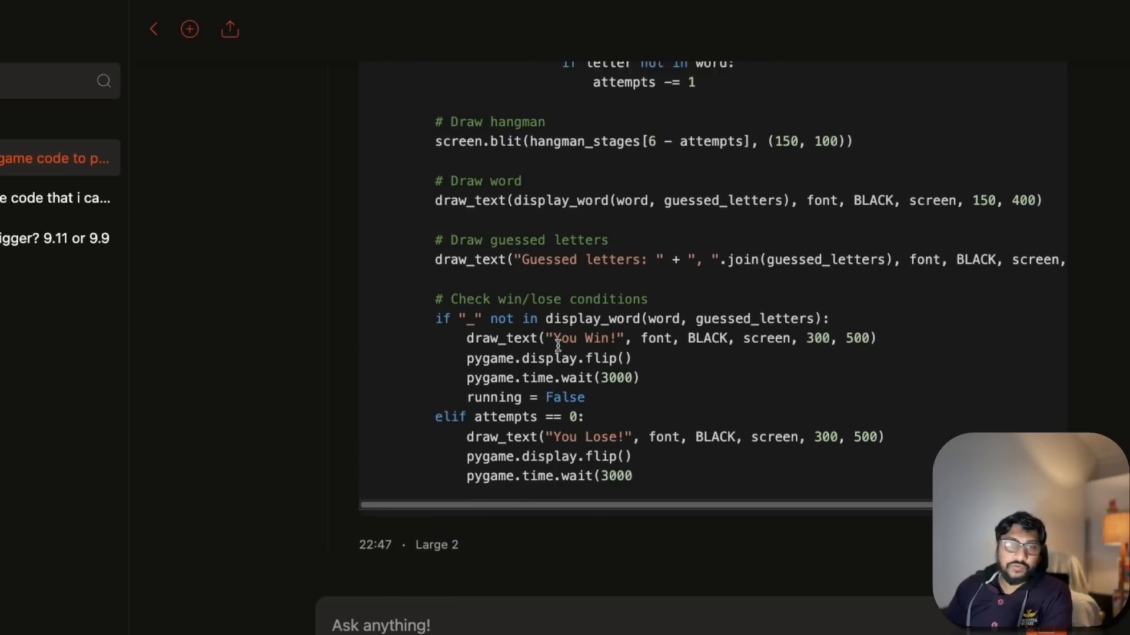
pyautogui.scroll(-3)
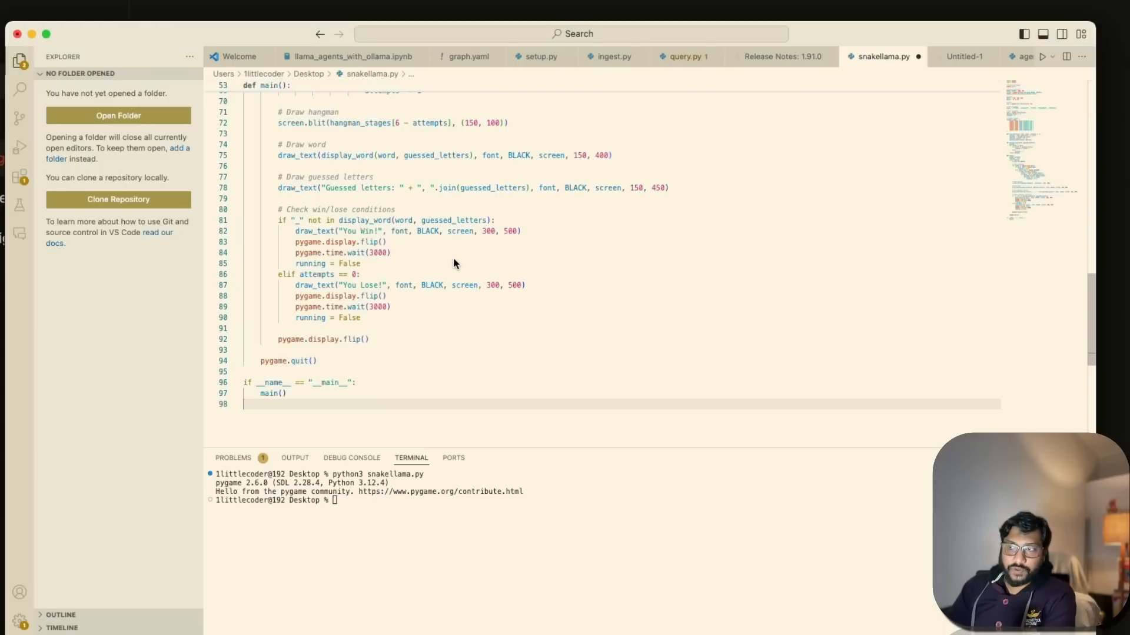
pyautogui.write('python3 snakellama.py')
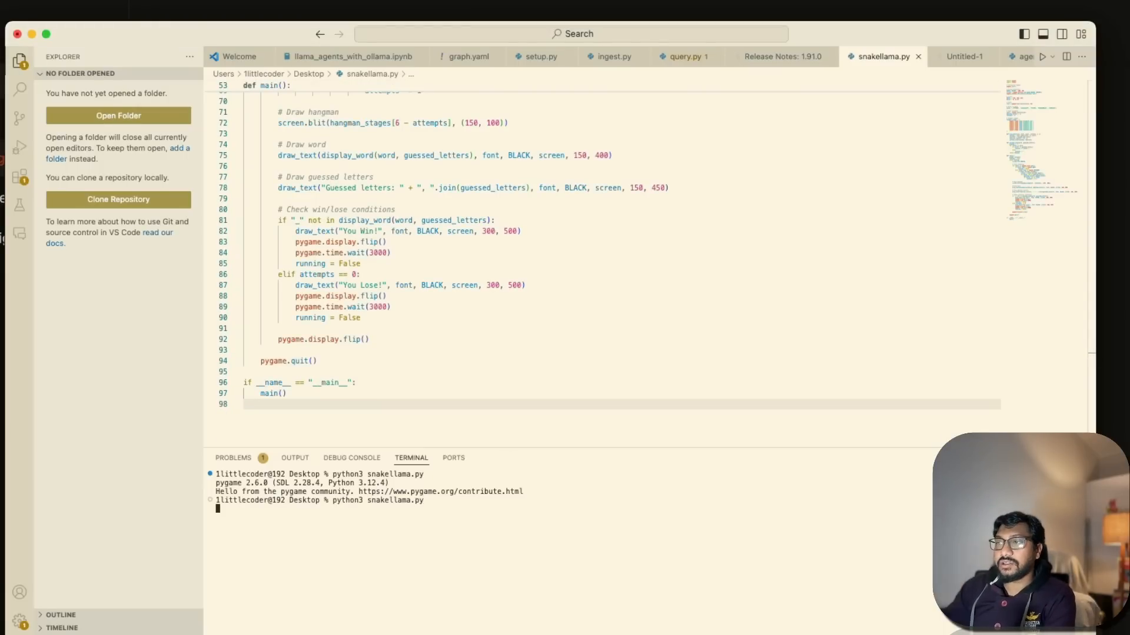